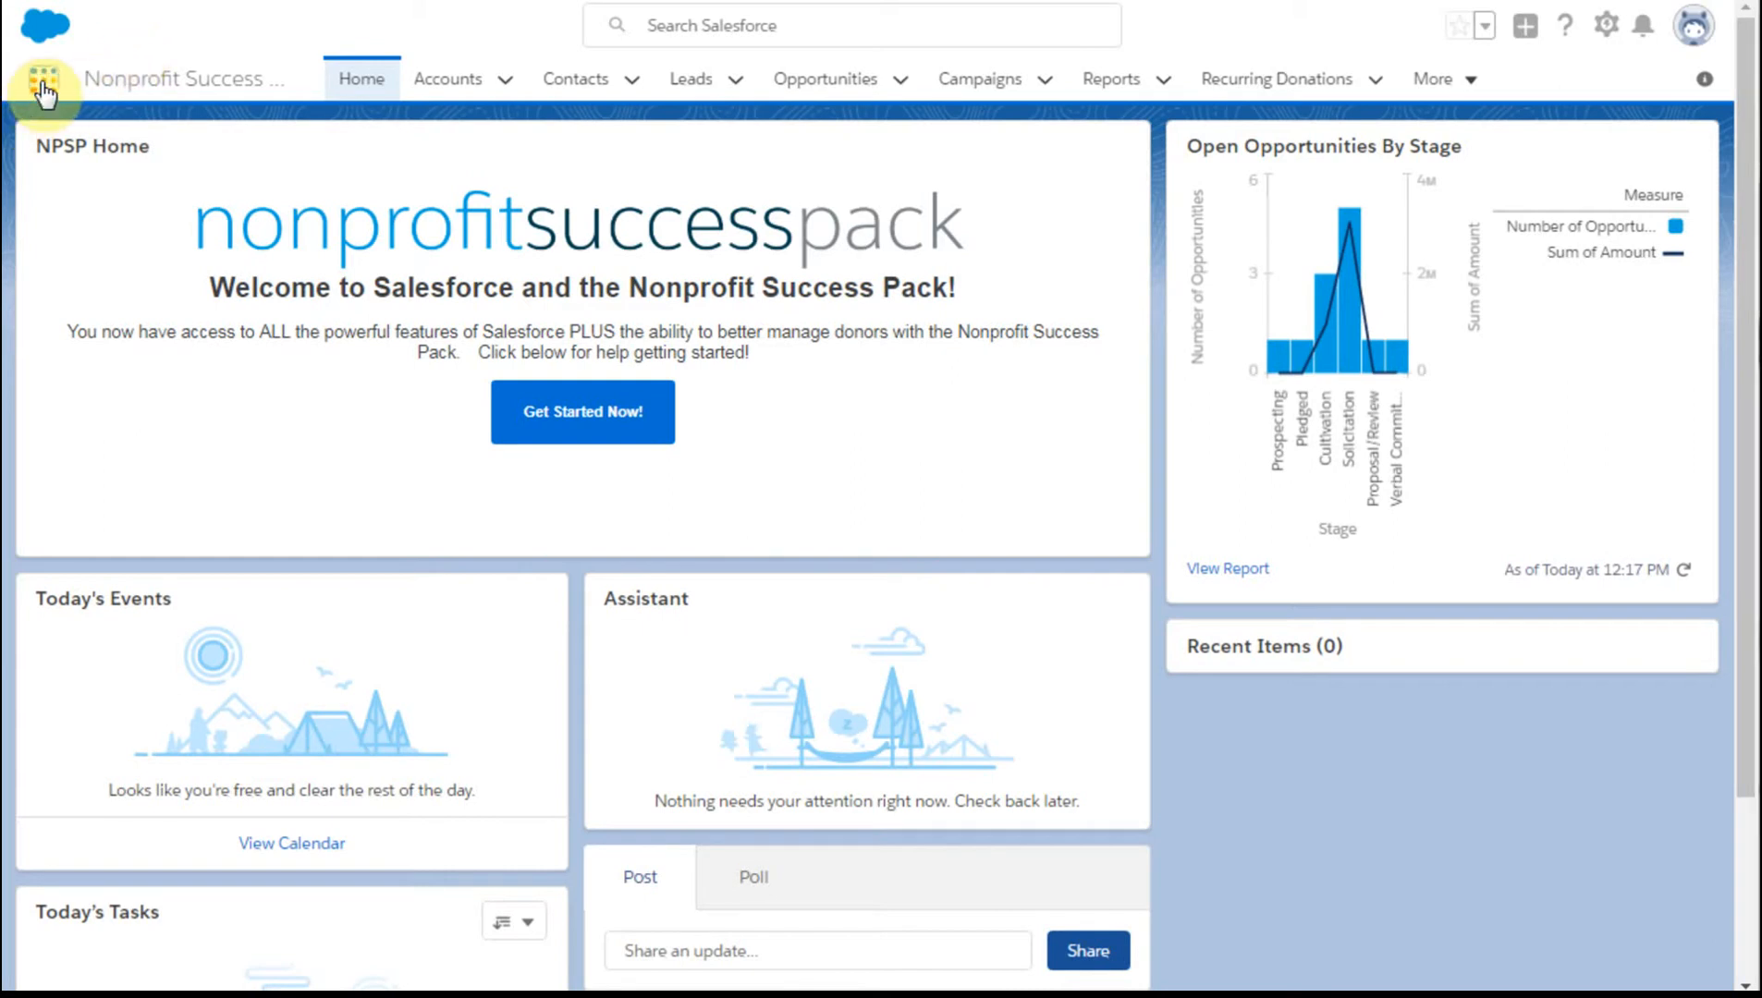
# - Open the App Launcher from the Nonprofit Success Pack home
pyautogui.click(43, 87)
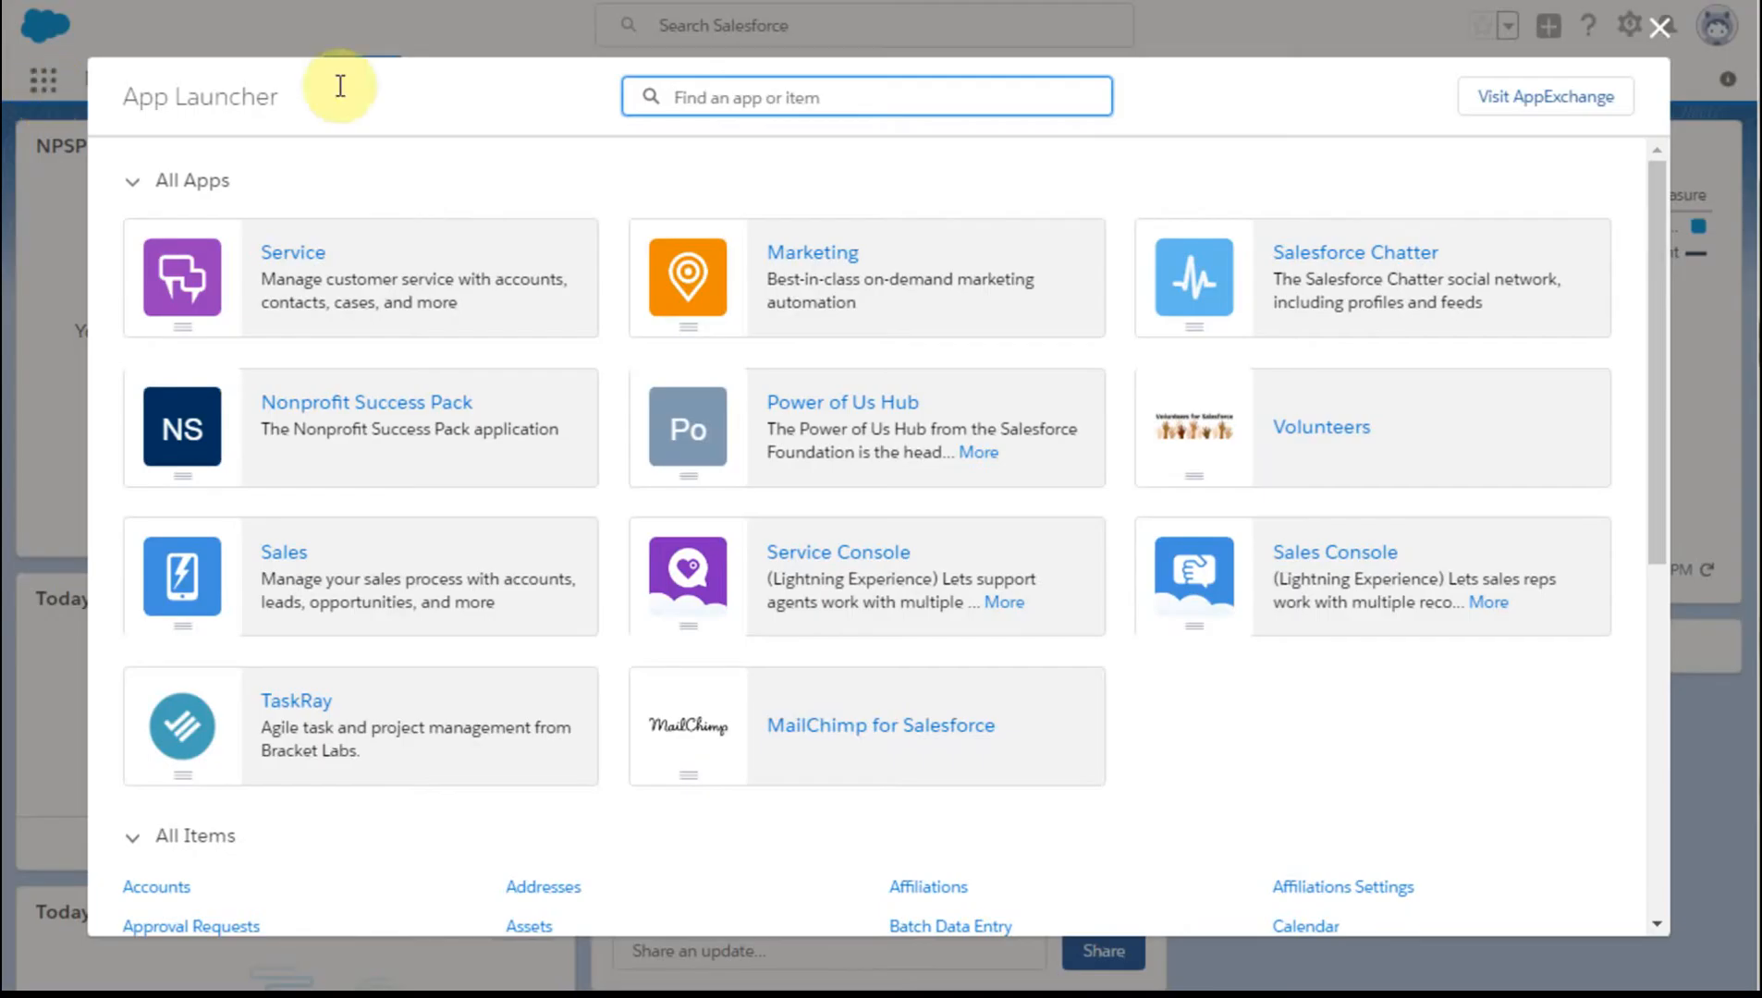
pyautogui.moveTo(939, 739)
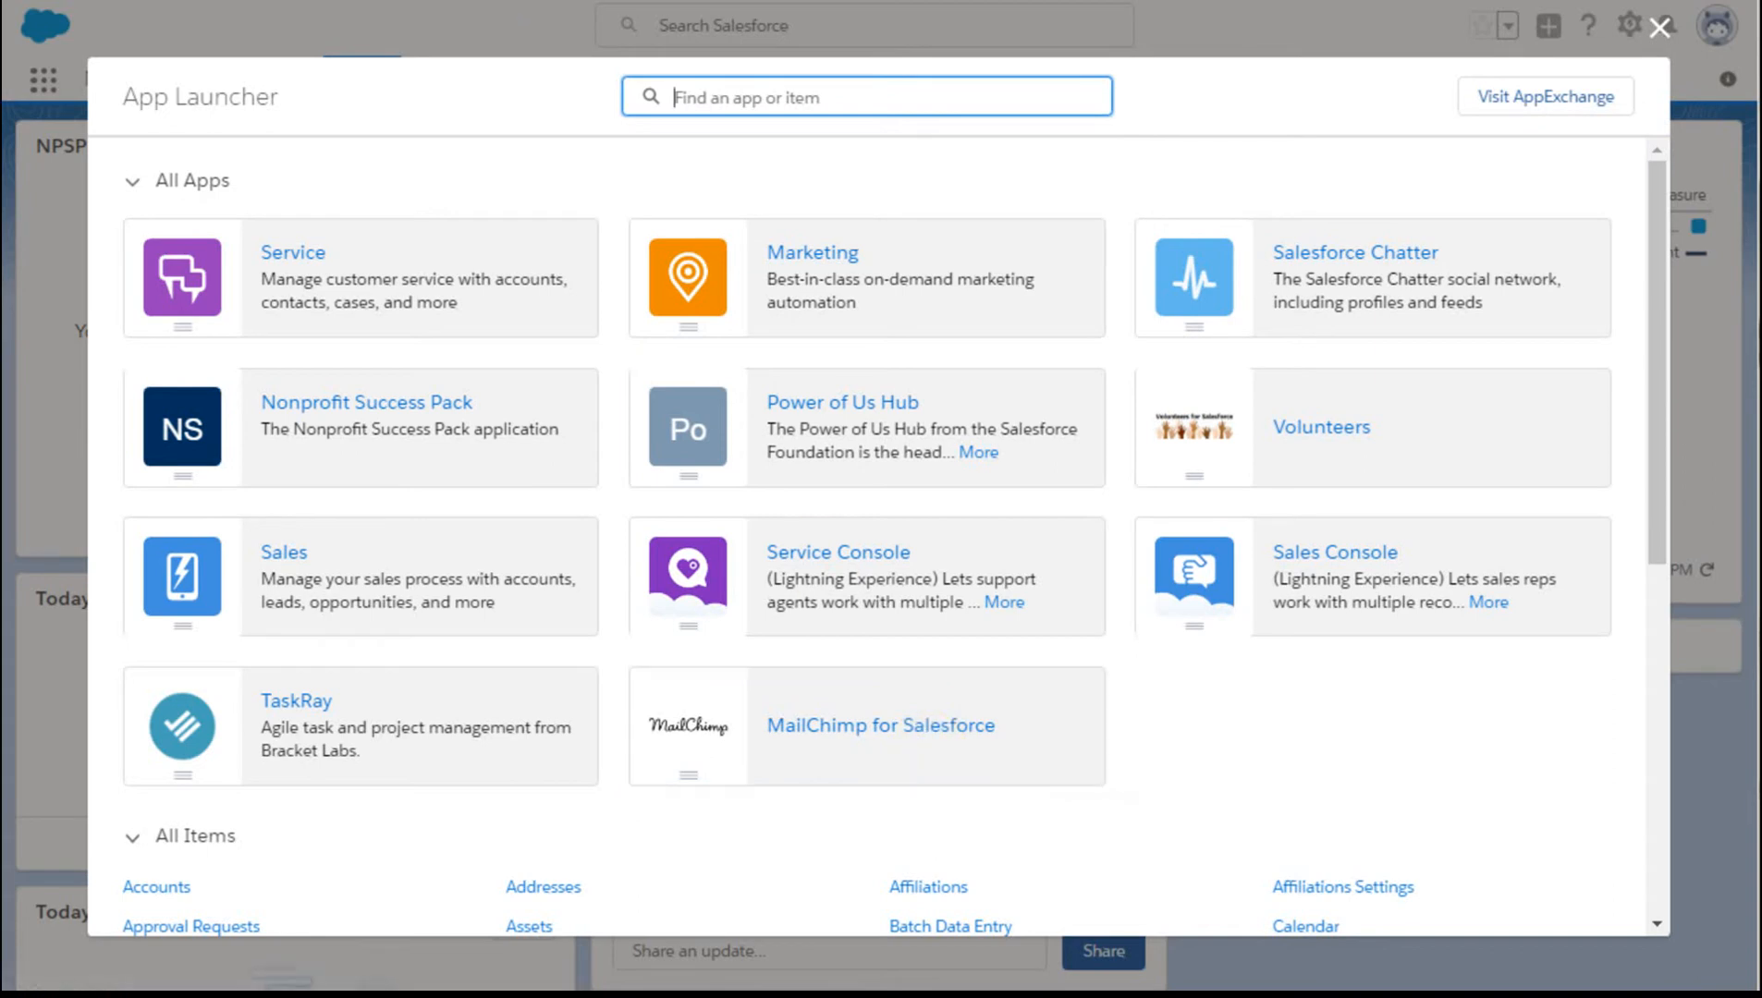
# - Choose the MailChimp for Salesforce tile in the App Launcher
pyautogui.click(880, 725)
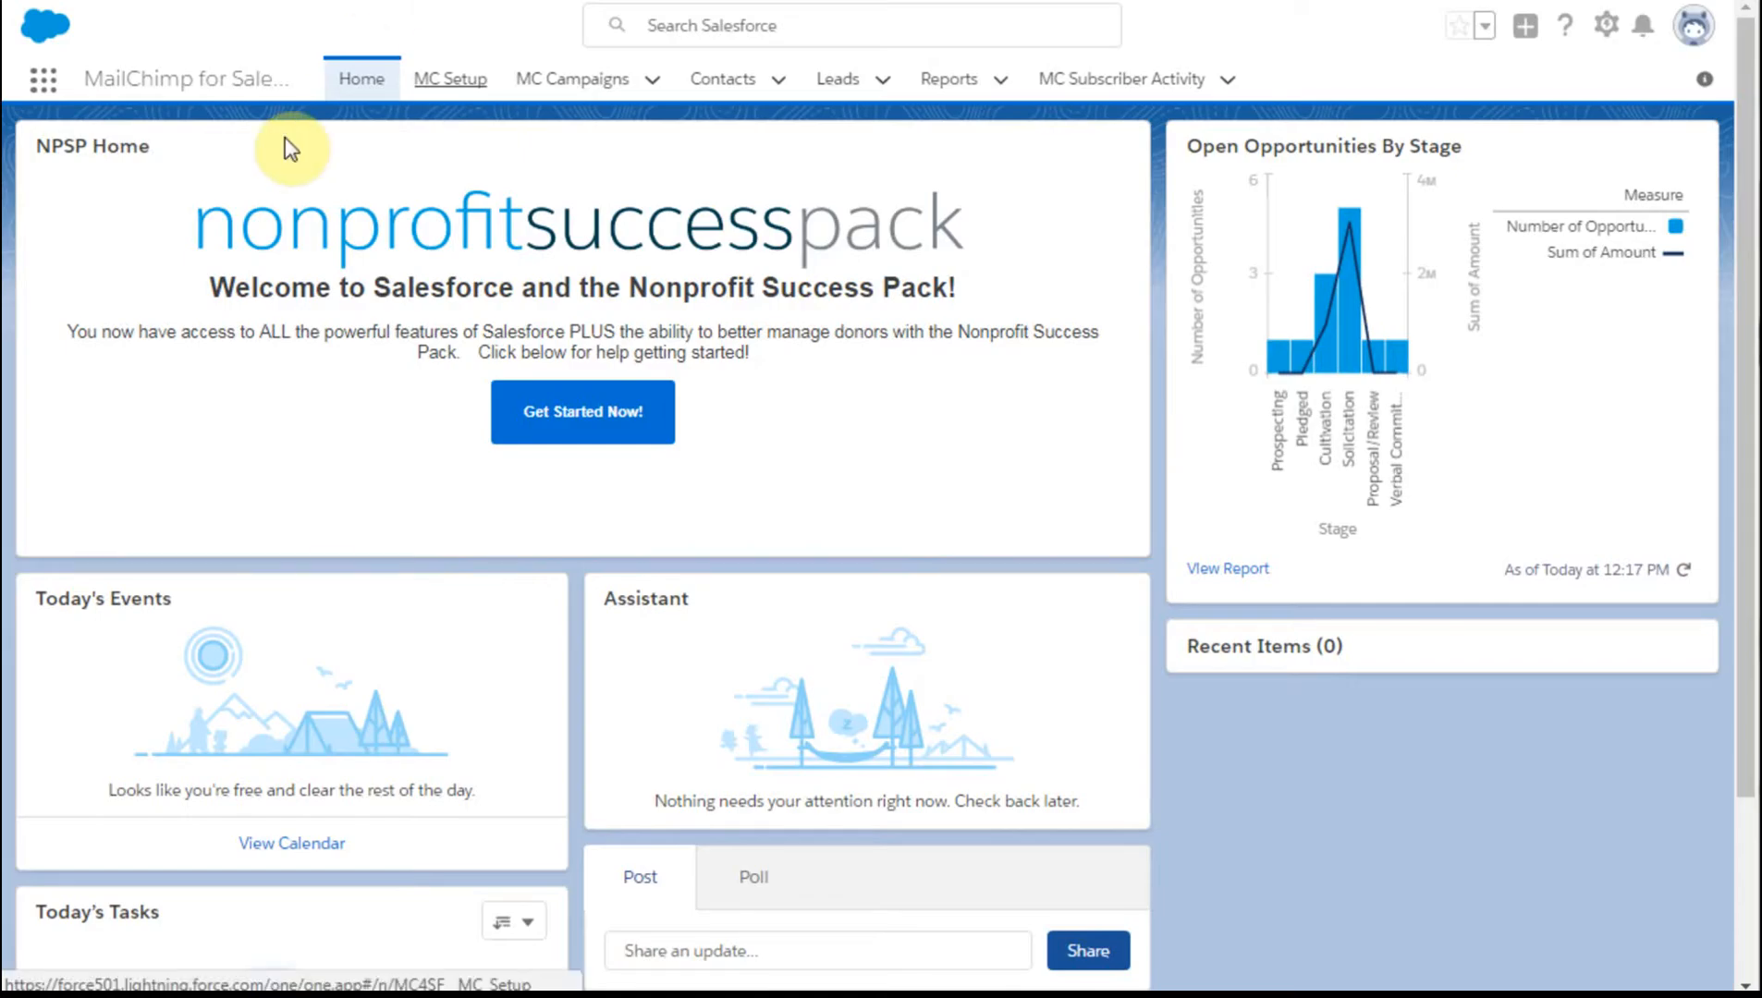
pyautogui.moveTo(309, 124)
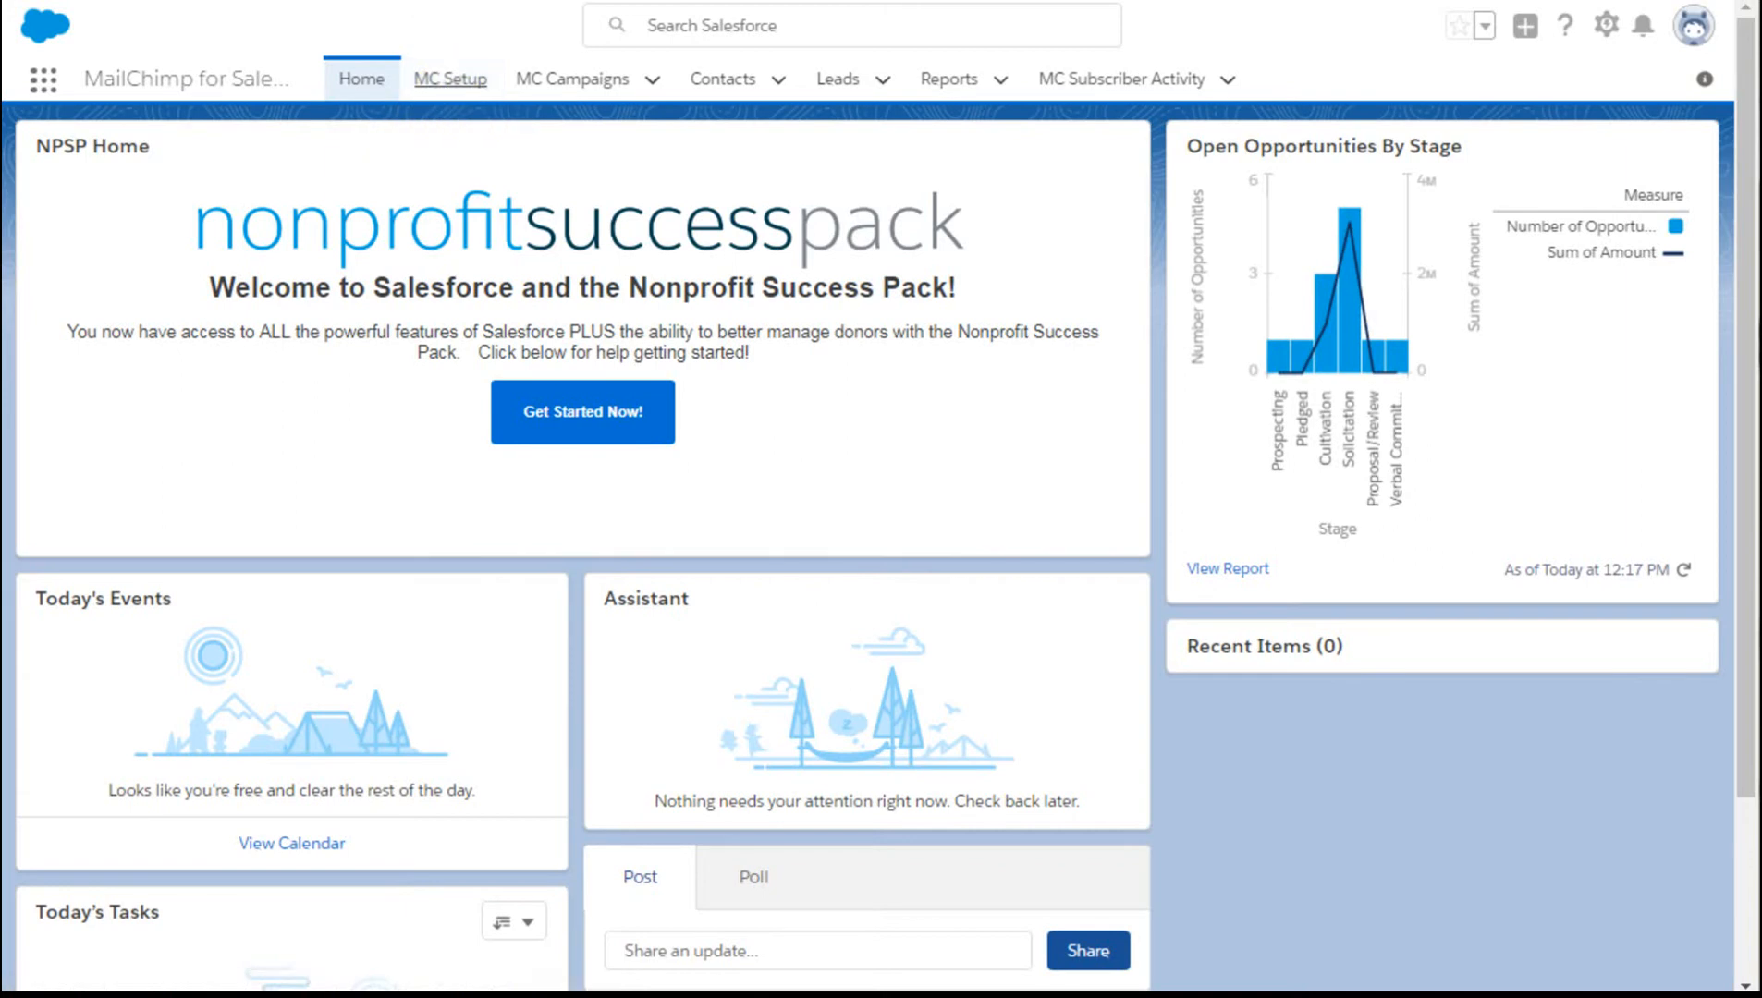
# - Go to the MC Setup tab to reach the install wizard's Step 1: Authenticate
pyautogui.click(450, 78)
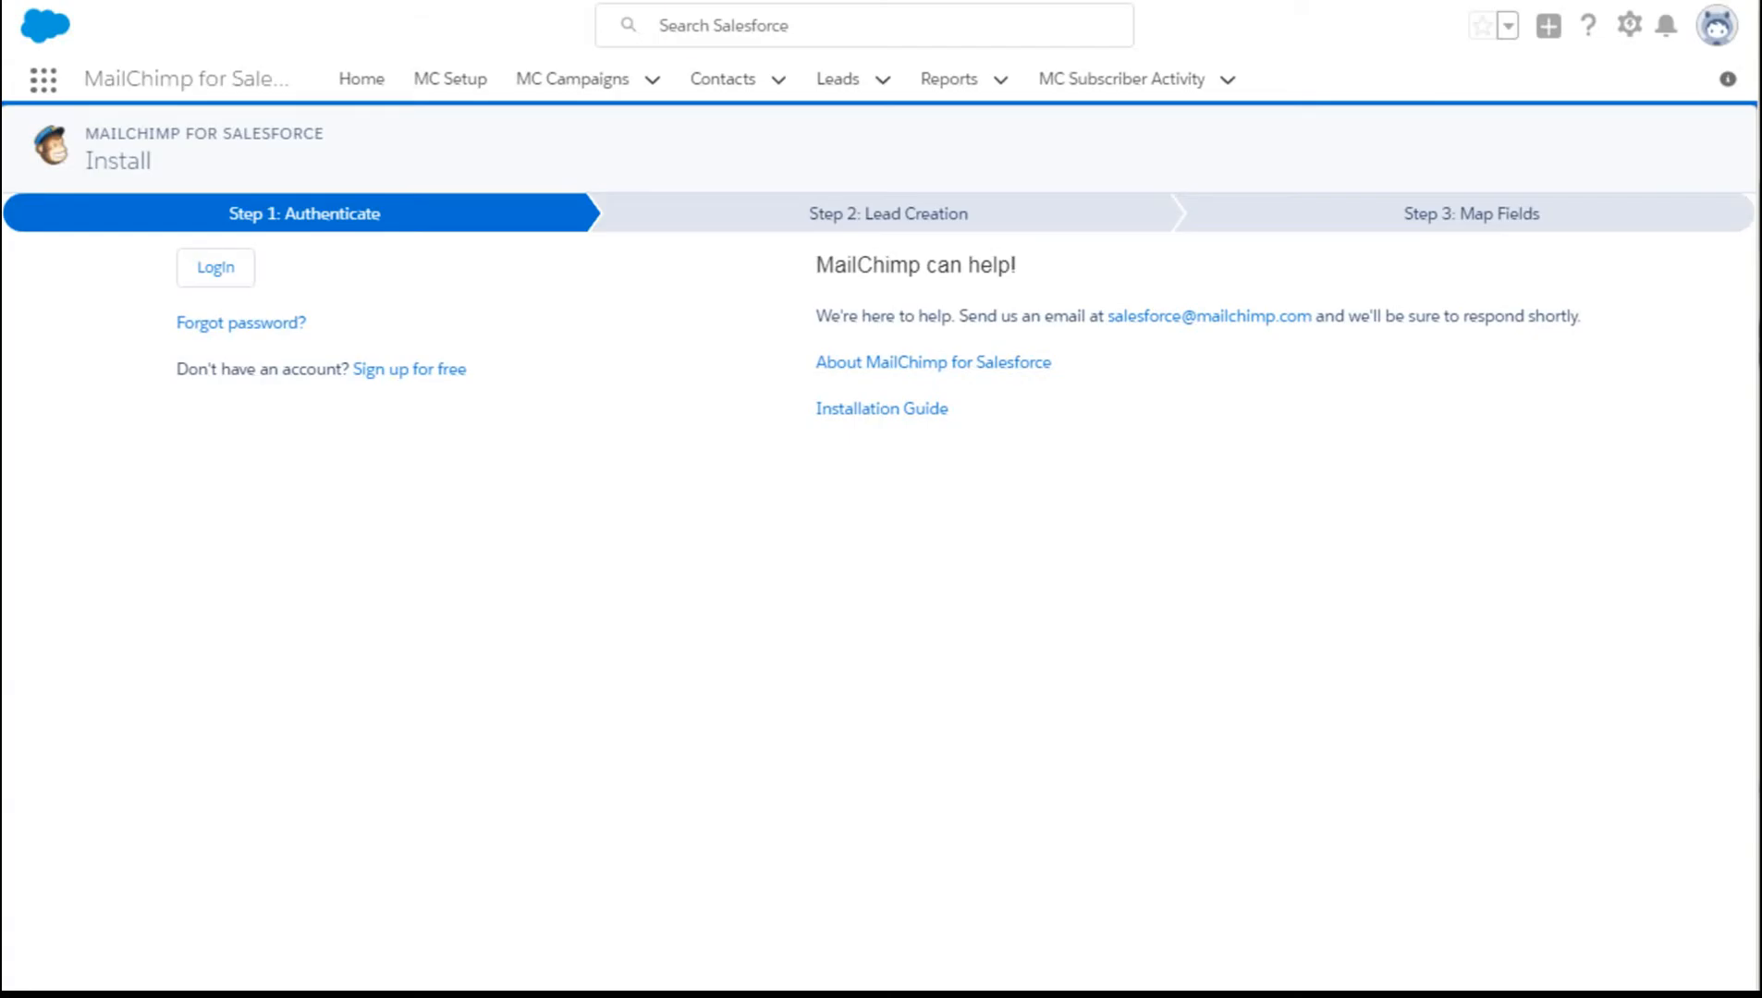
pyautogui.moveTo(594, 323)
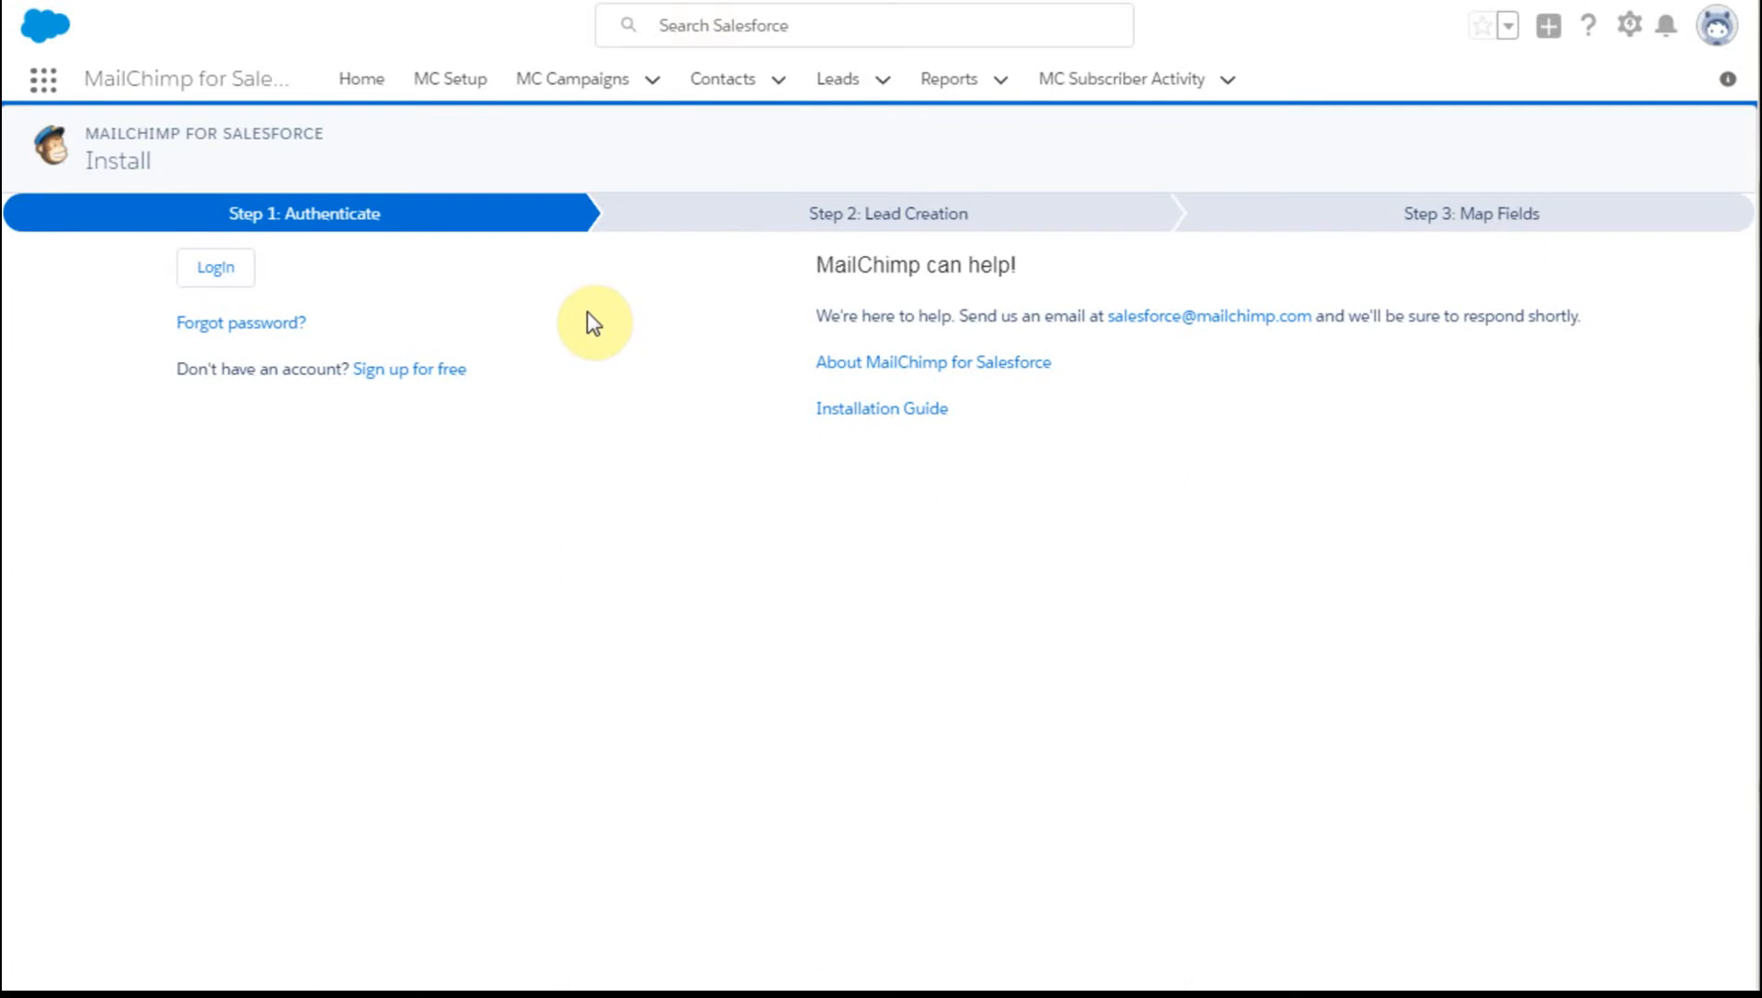
pyautogui.moveTo(428, 283)
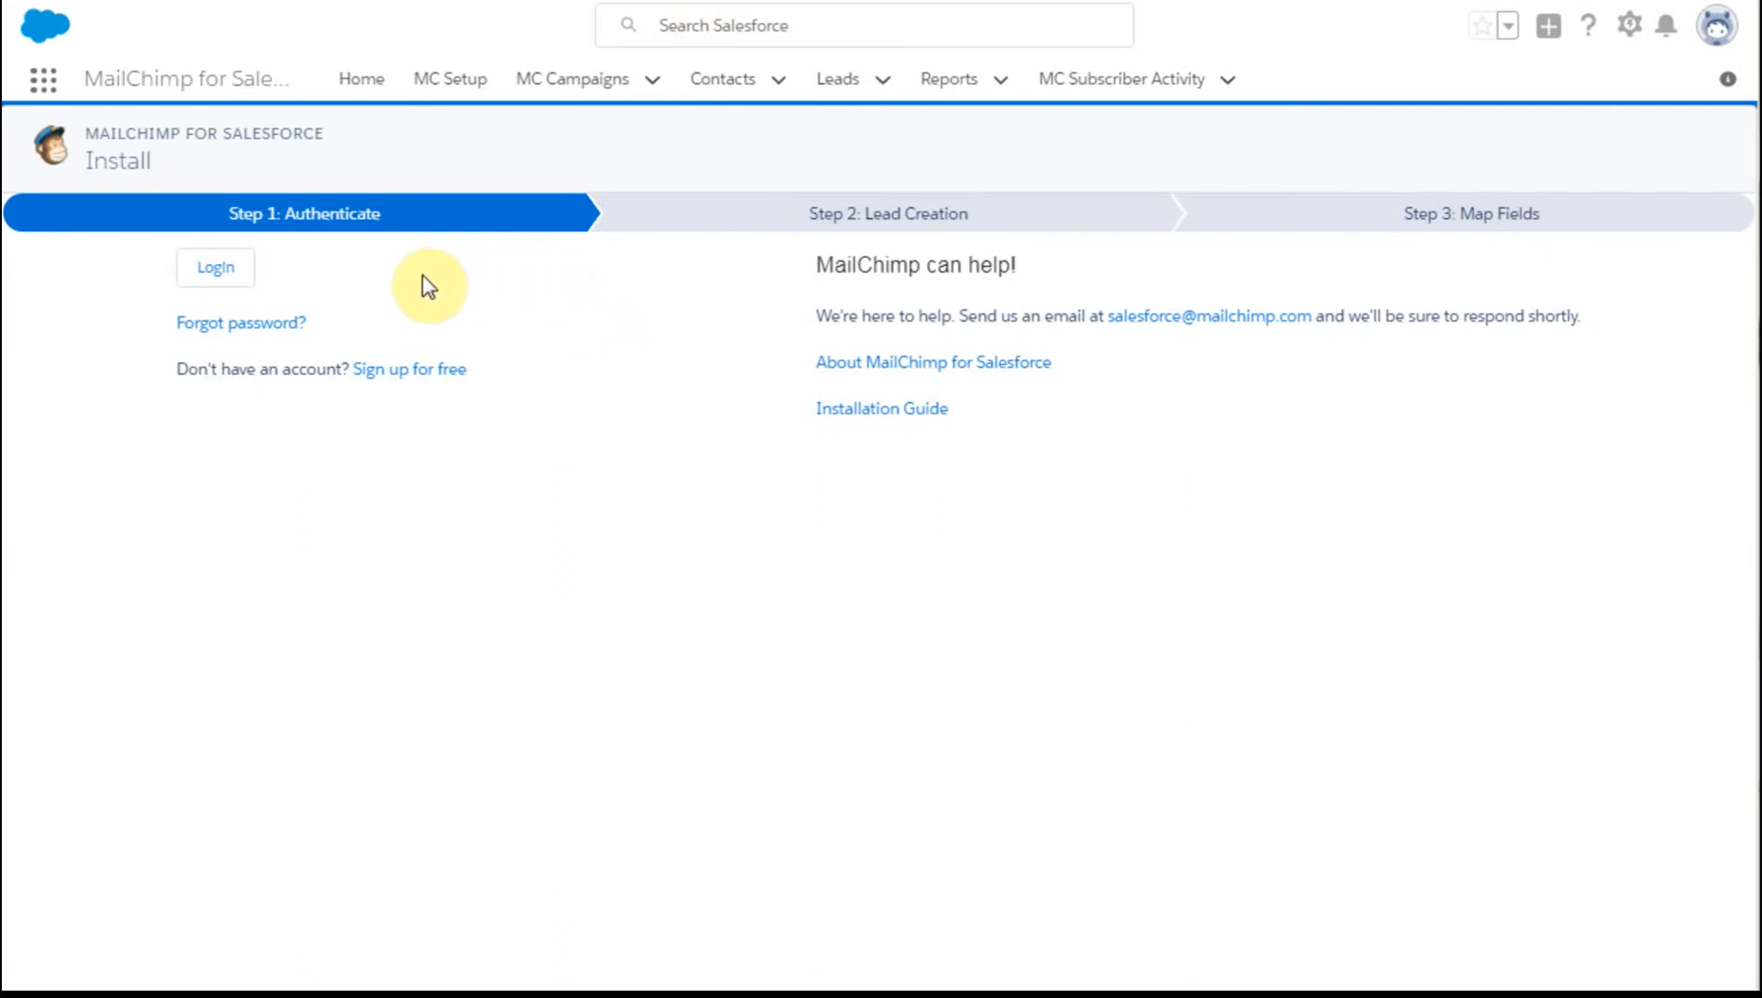
pyautogui.moveTo(342, 292)
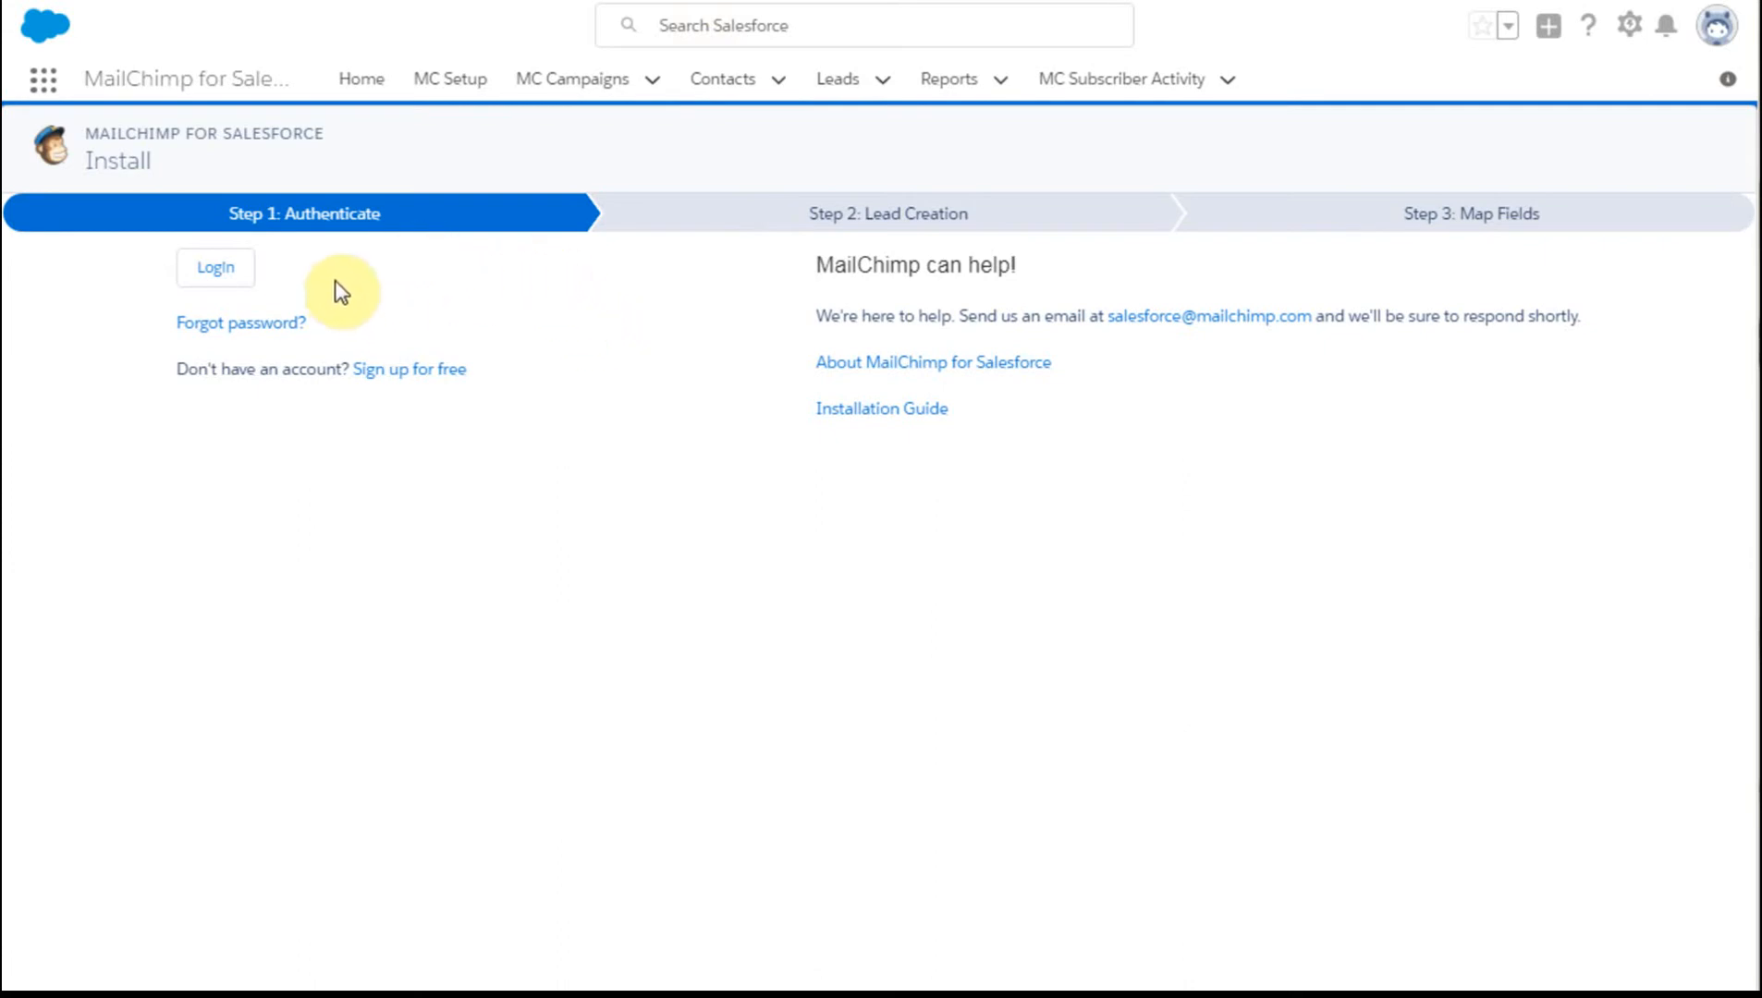
pyautogui.moveTo(861, 264)
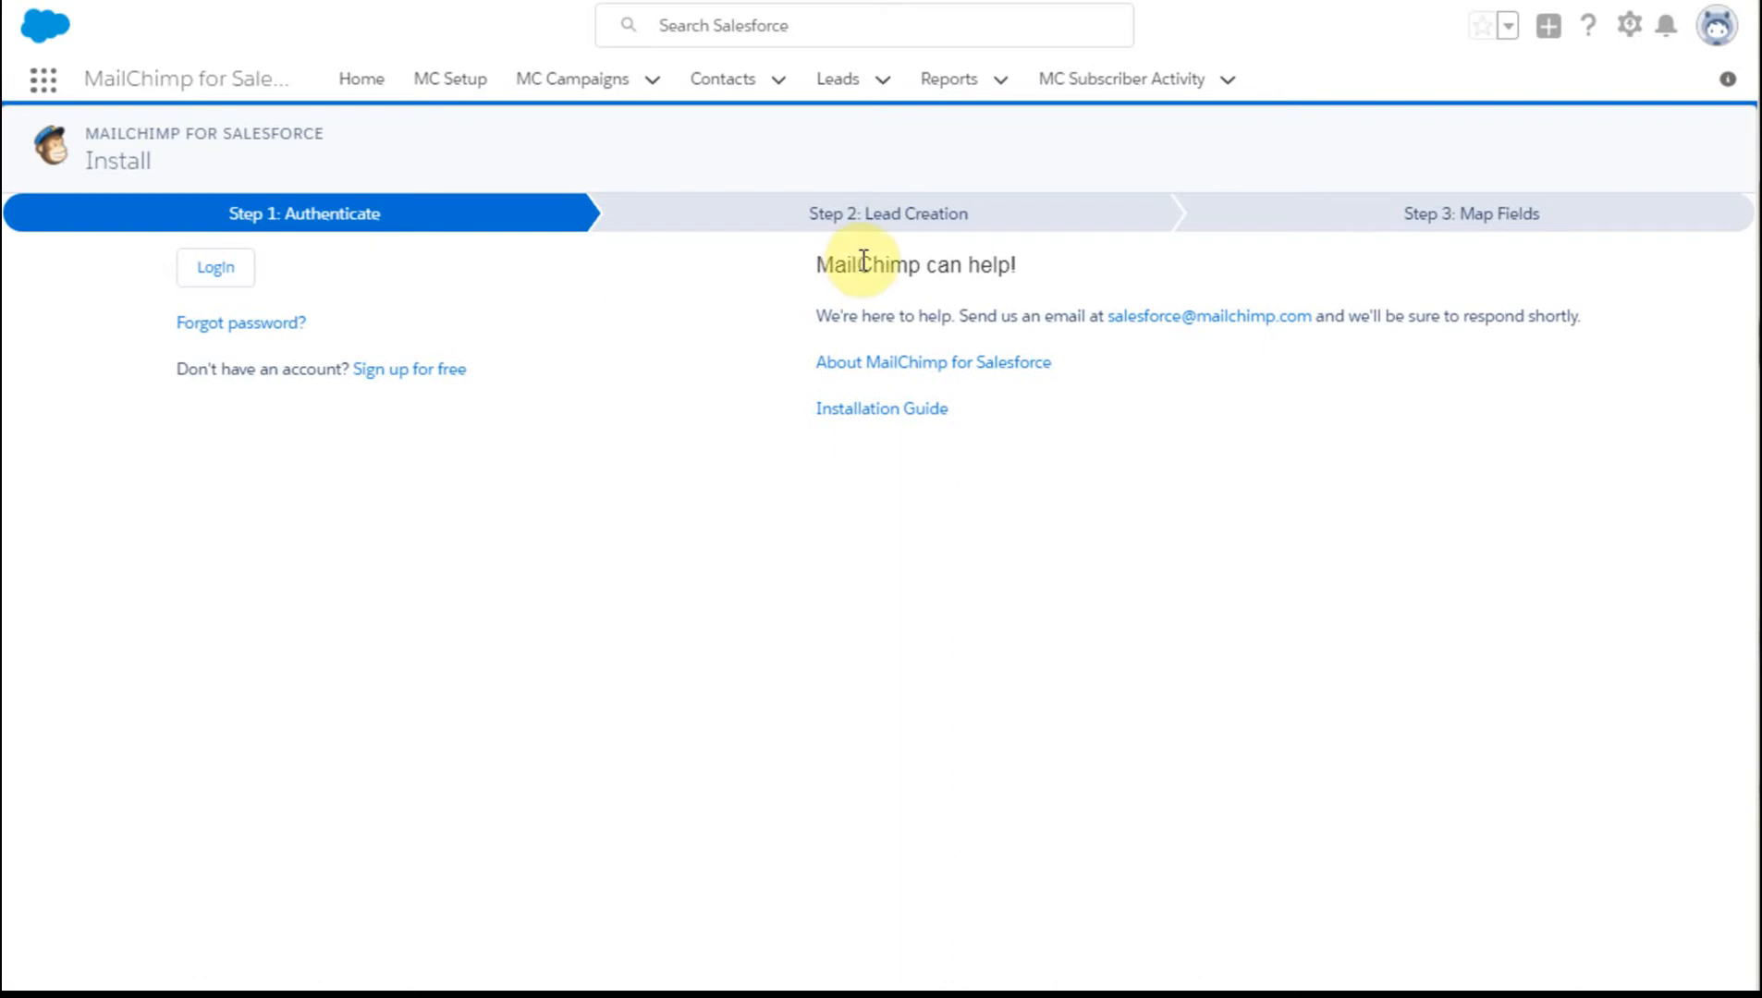
pyautogui.moveTo(808, 261)
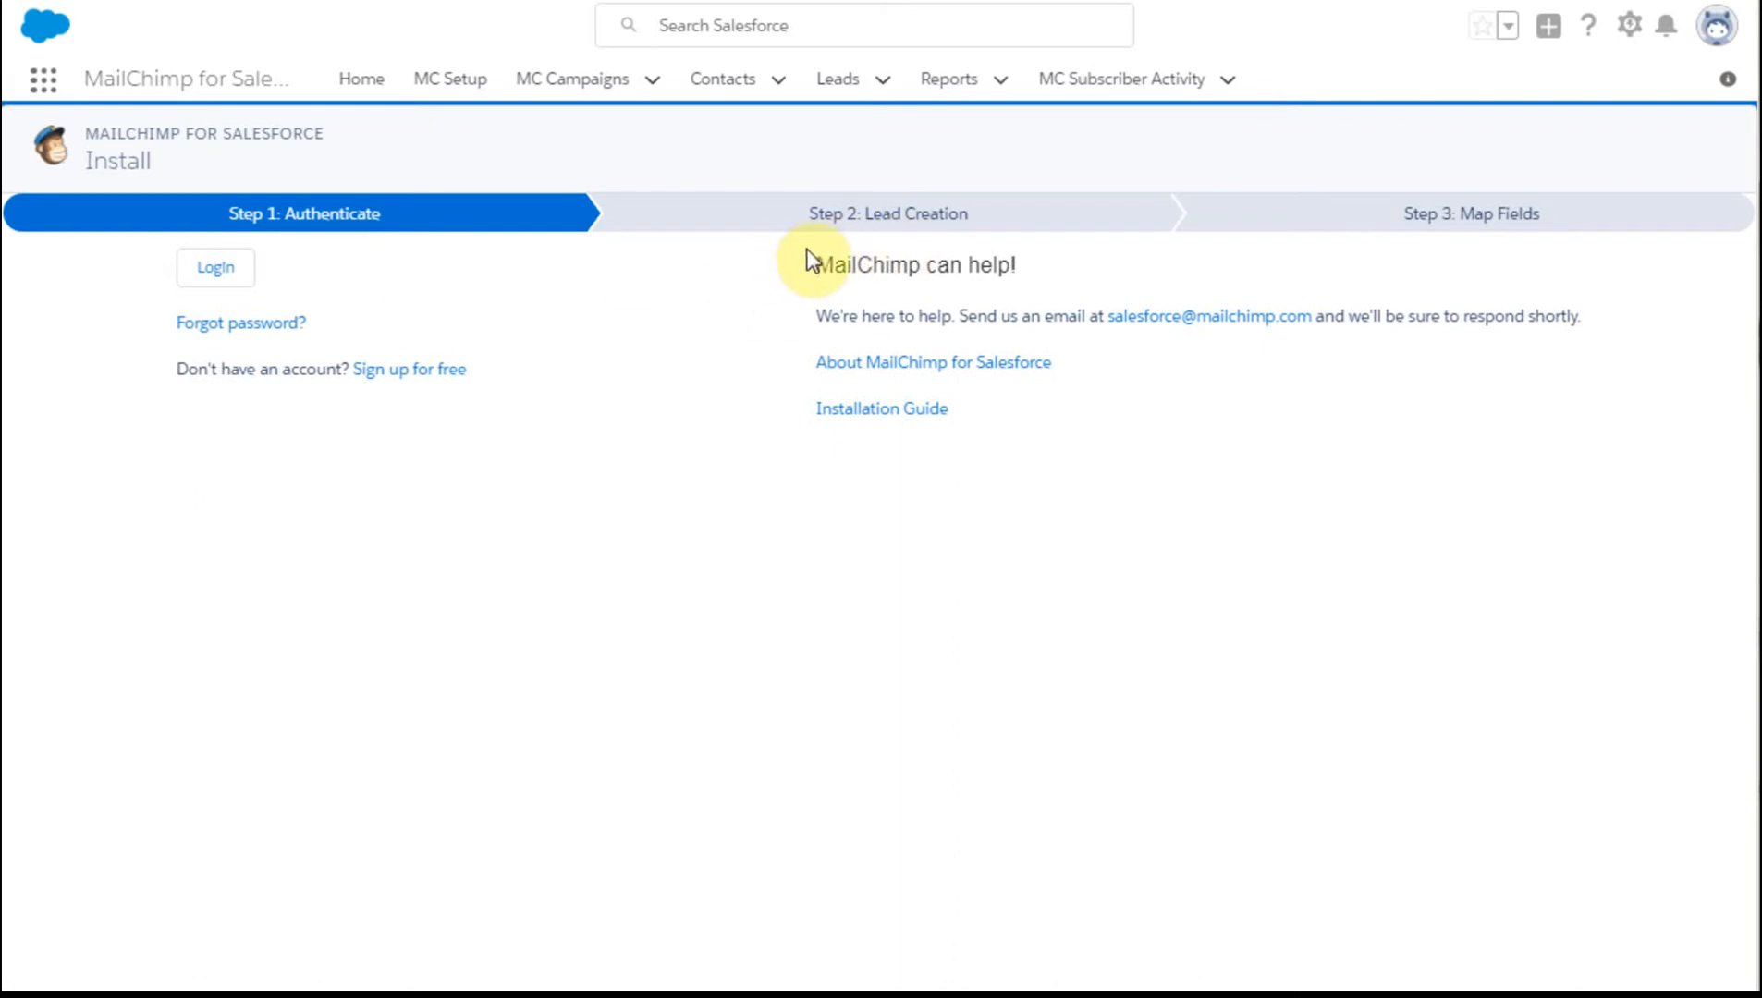
pyautogui.moveTo(1541, 256)
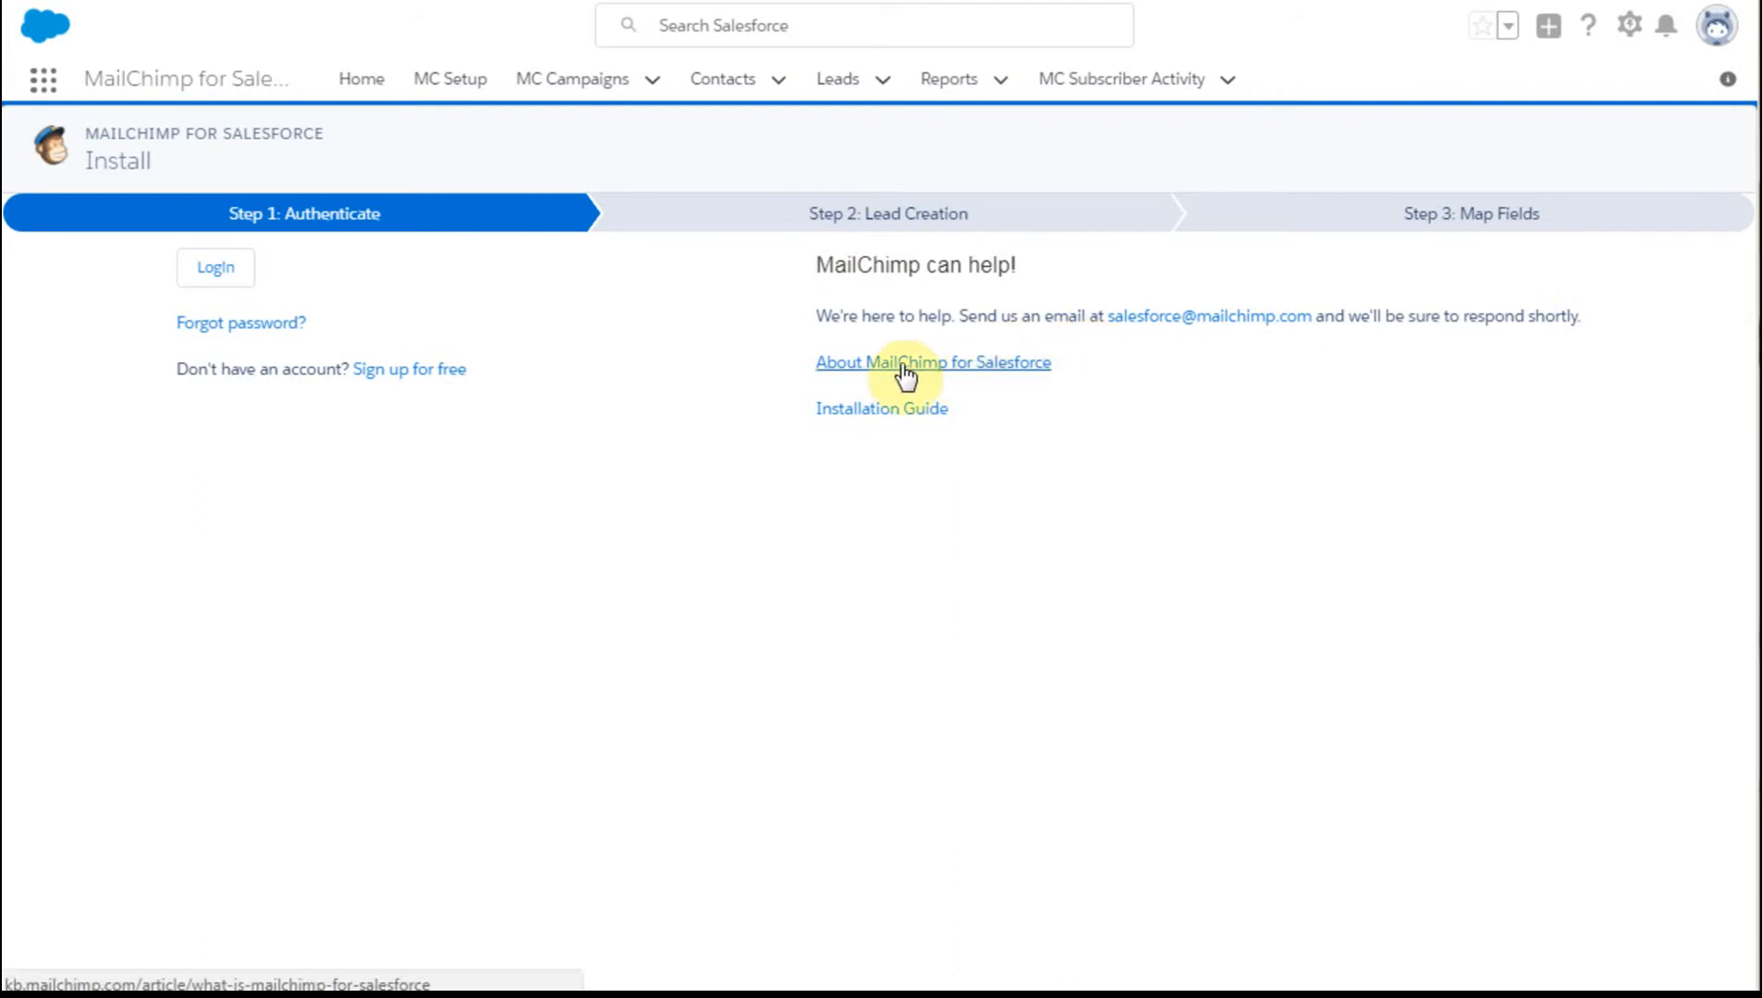
pyautogui.moveTo(897, 410)
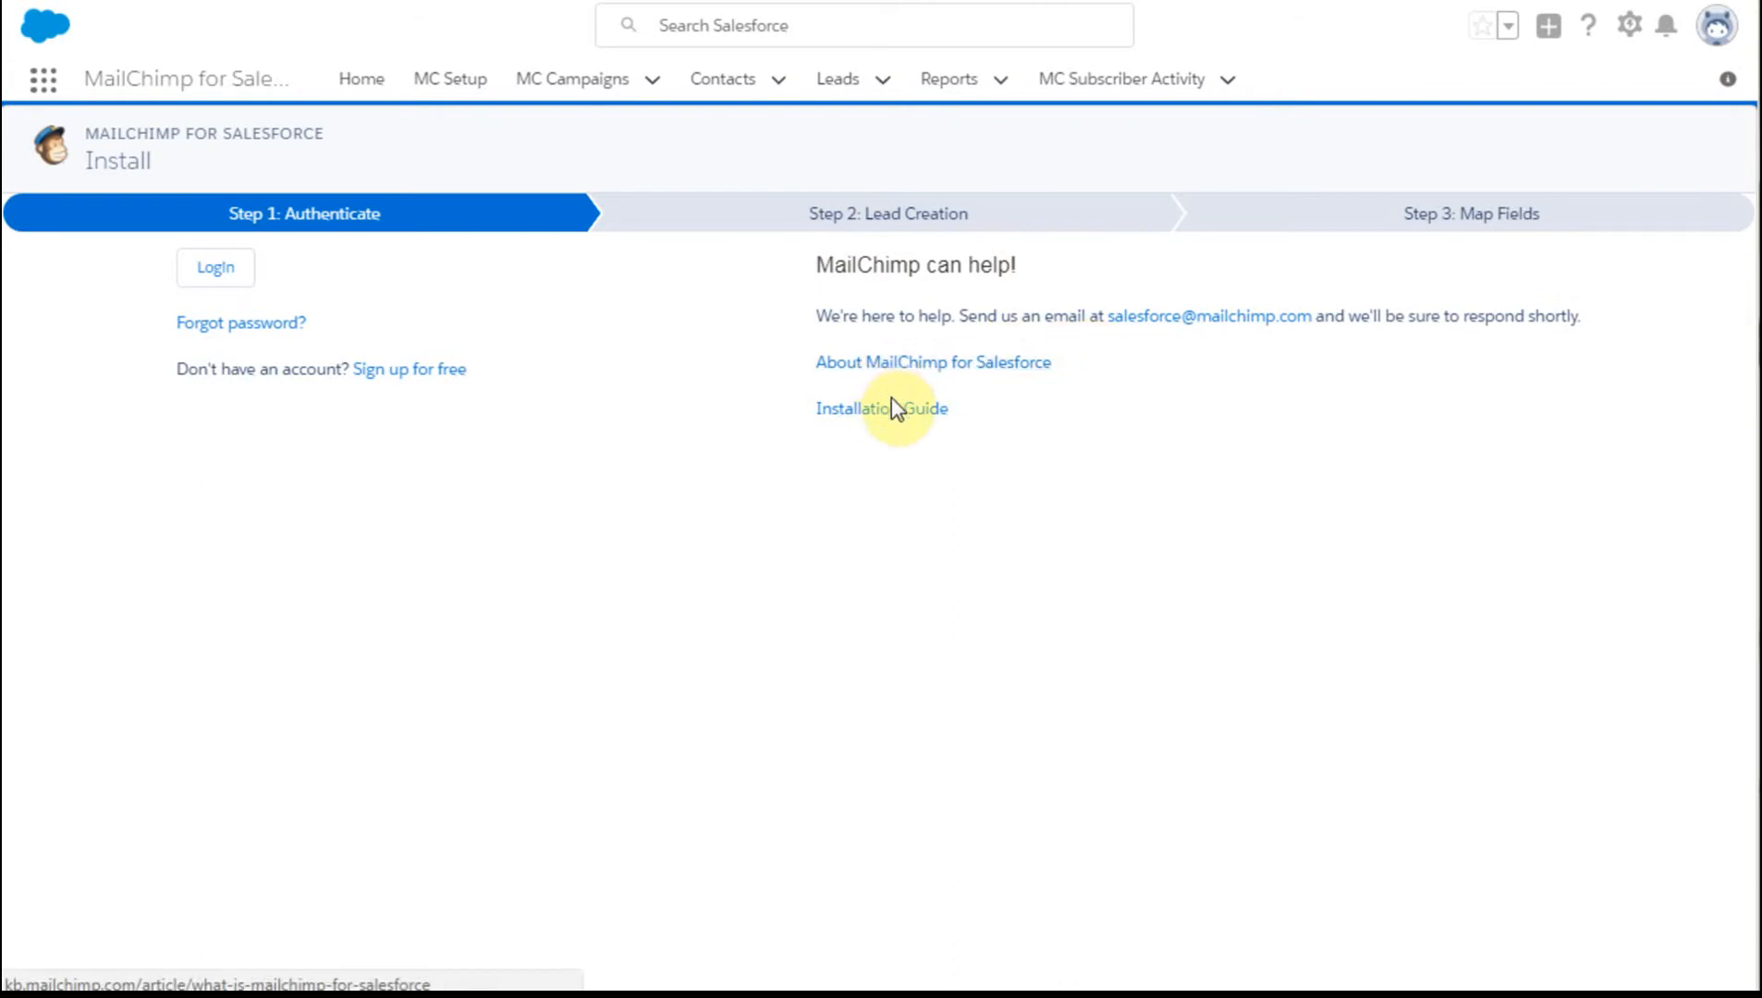
pyautogui.moveTo(891, 408)
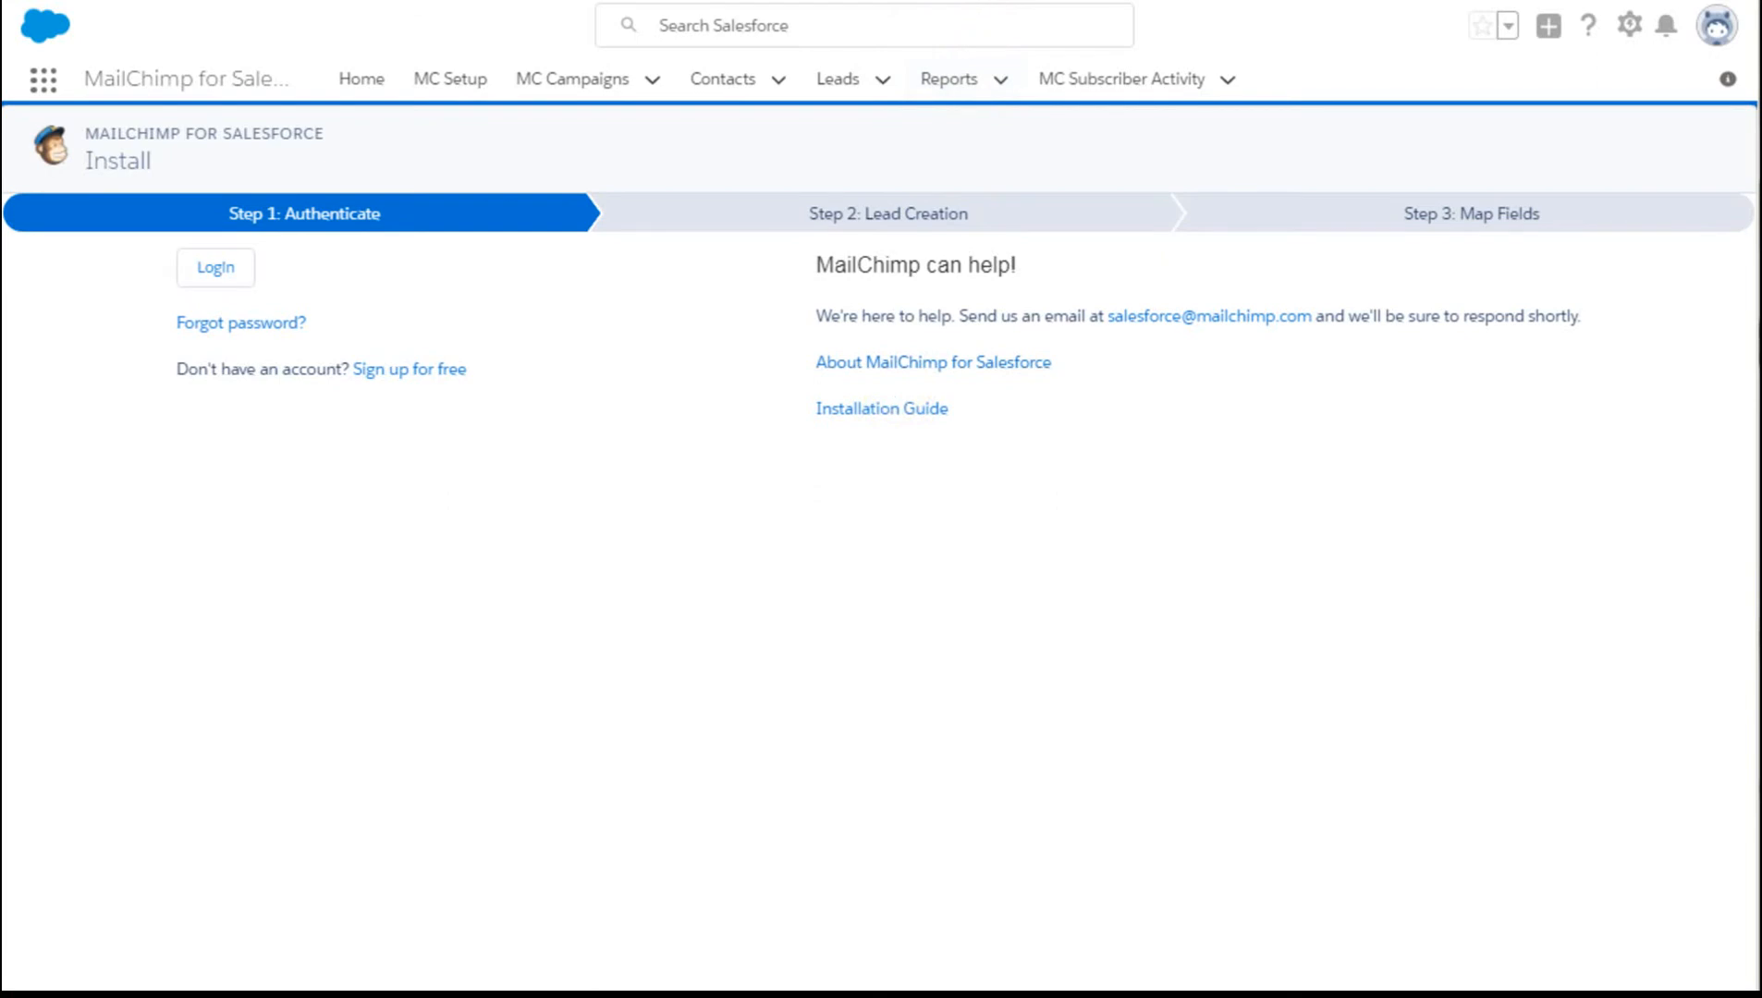
pyautogui.click(933, 362)
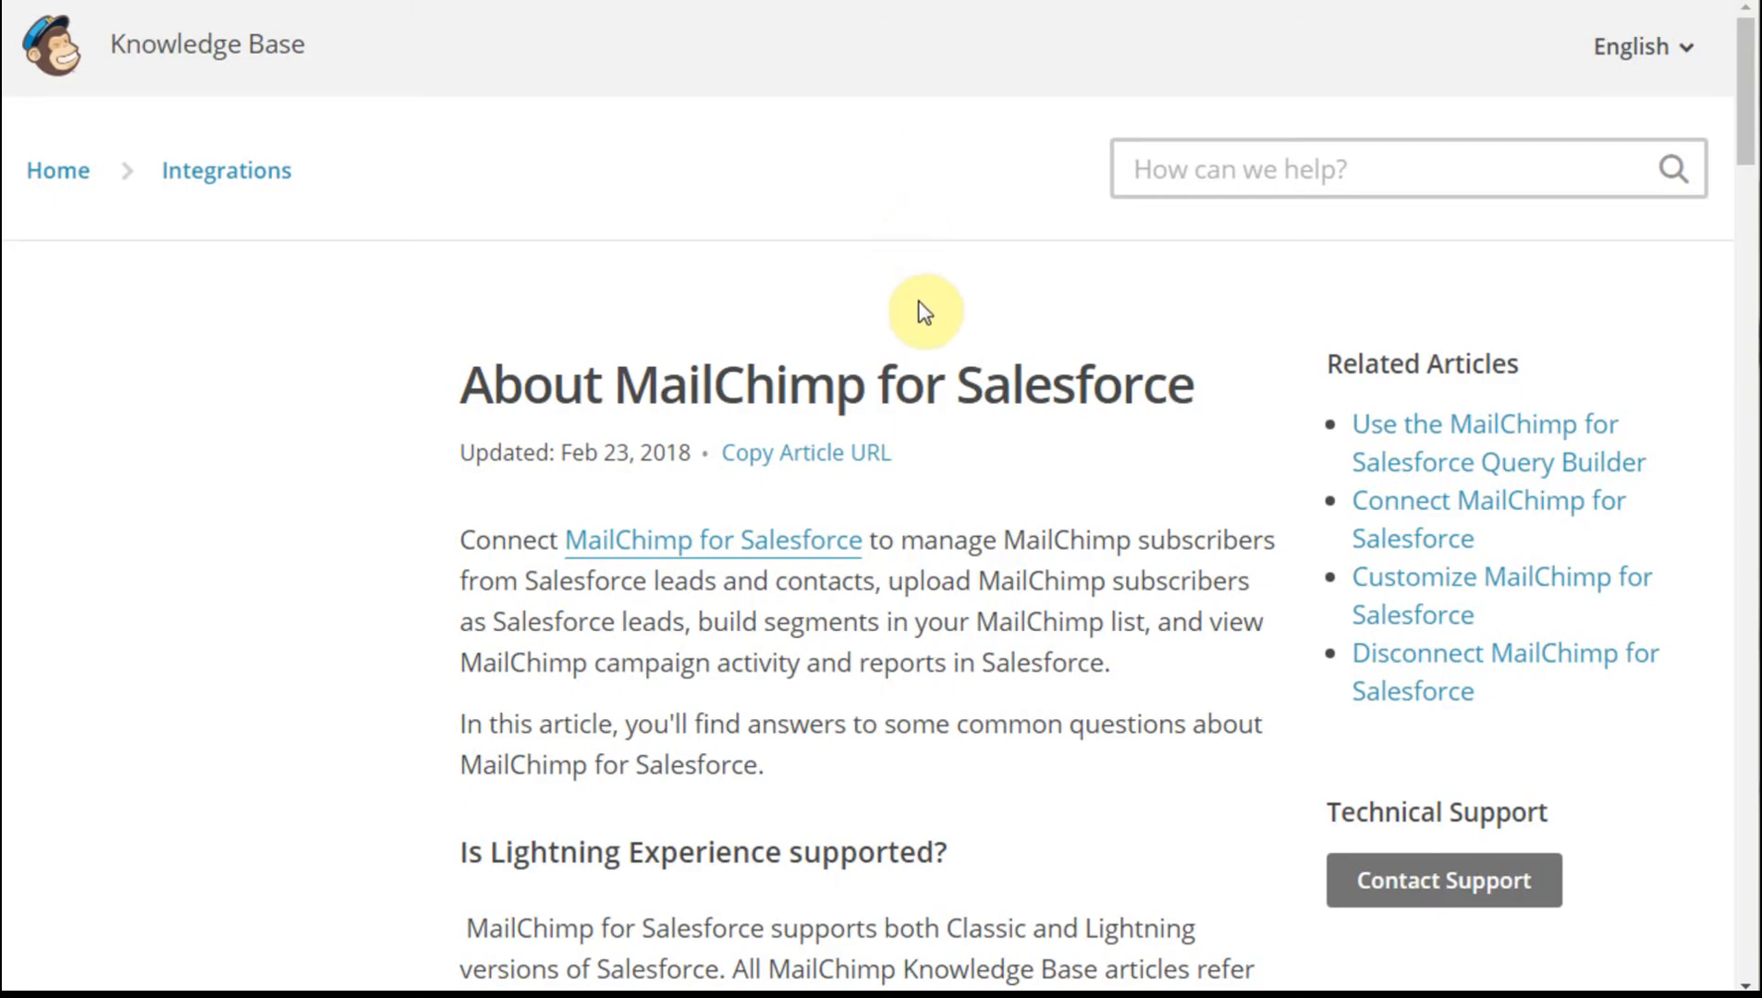
pyautogui.moveTo(926, 433)
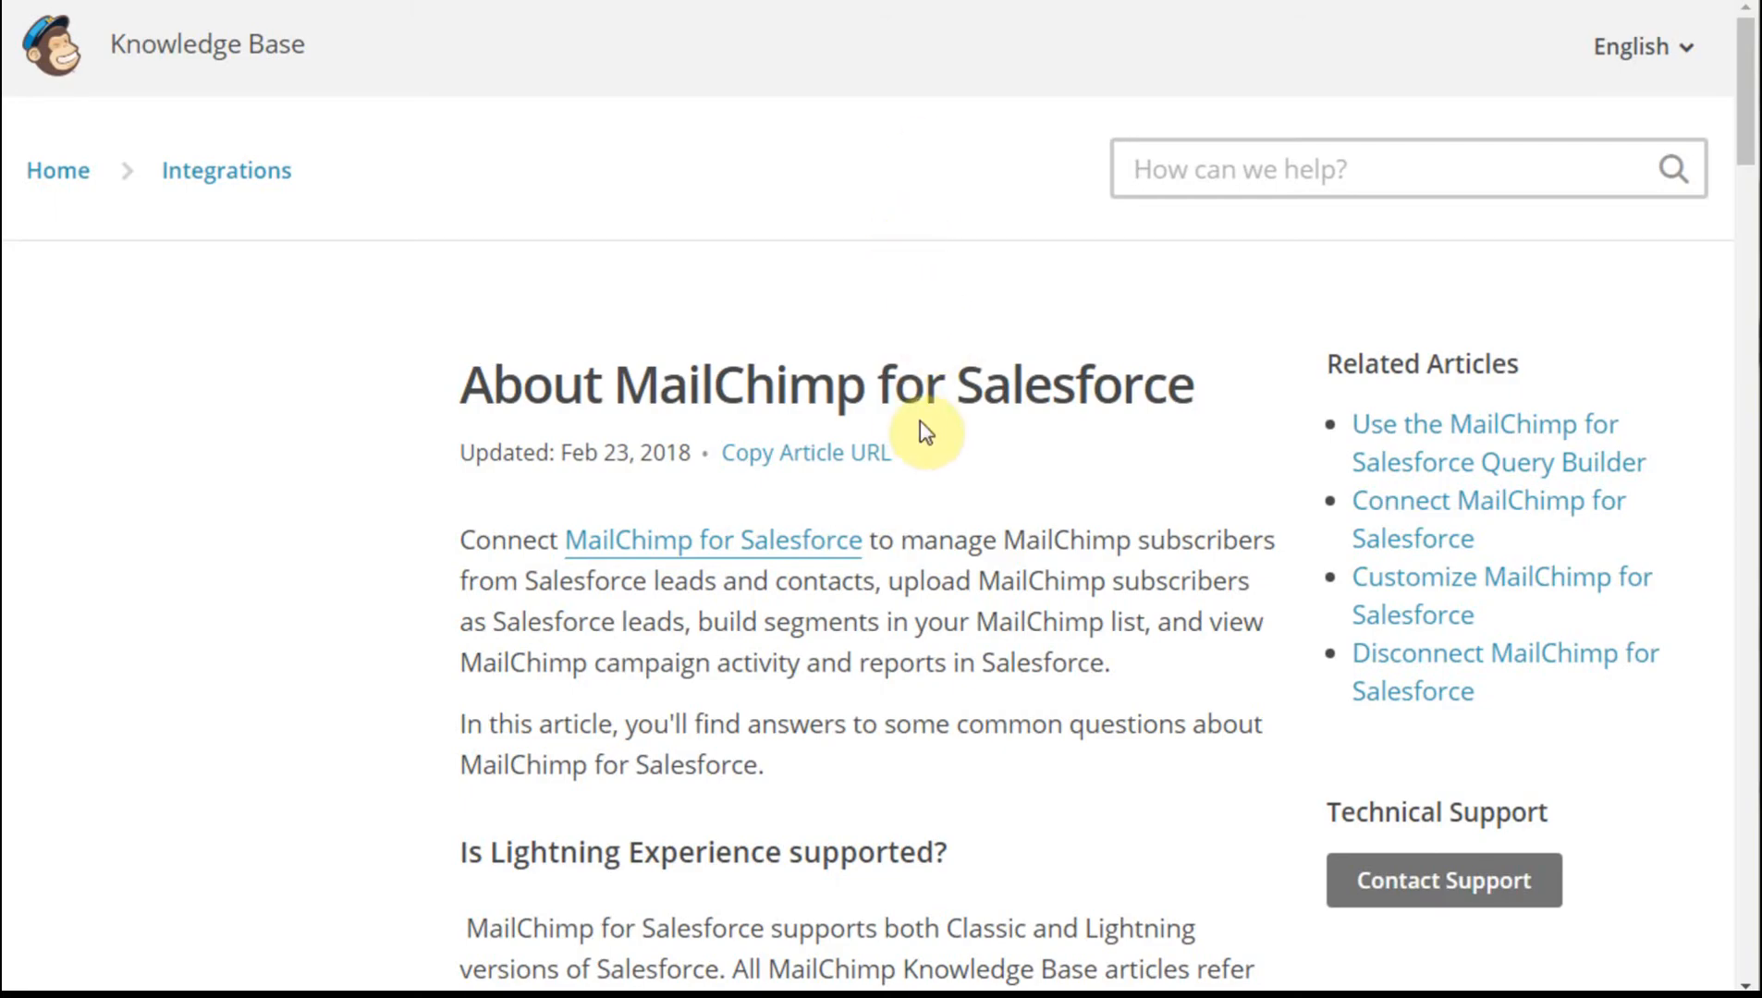
pyautogui.moveTo(924, 432)
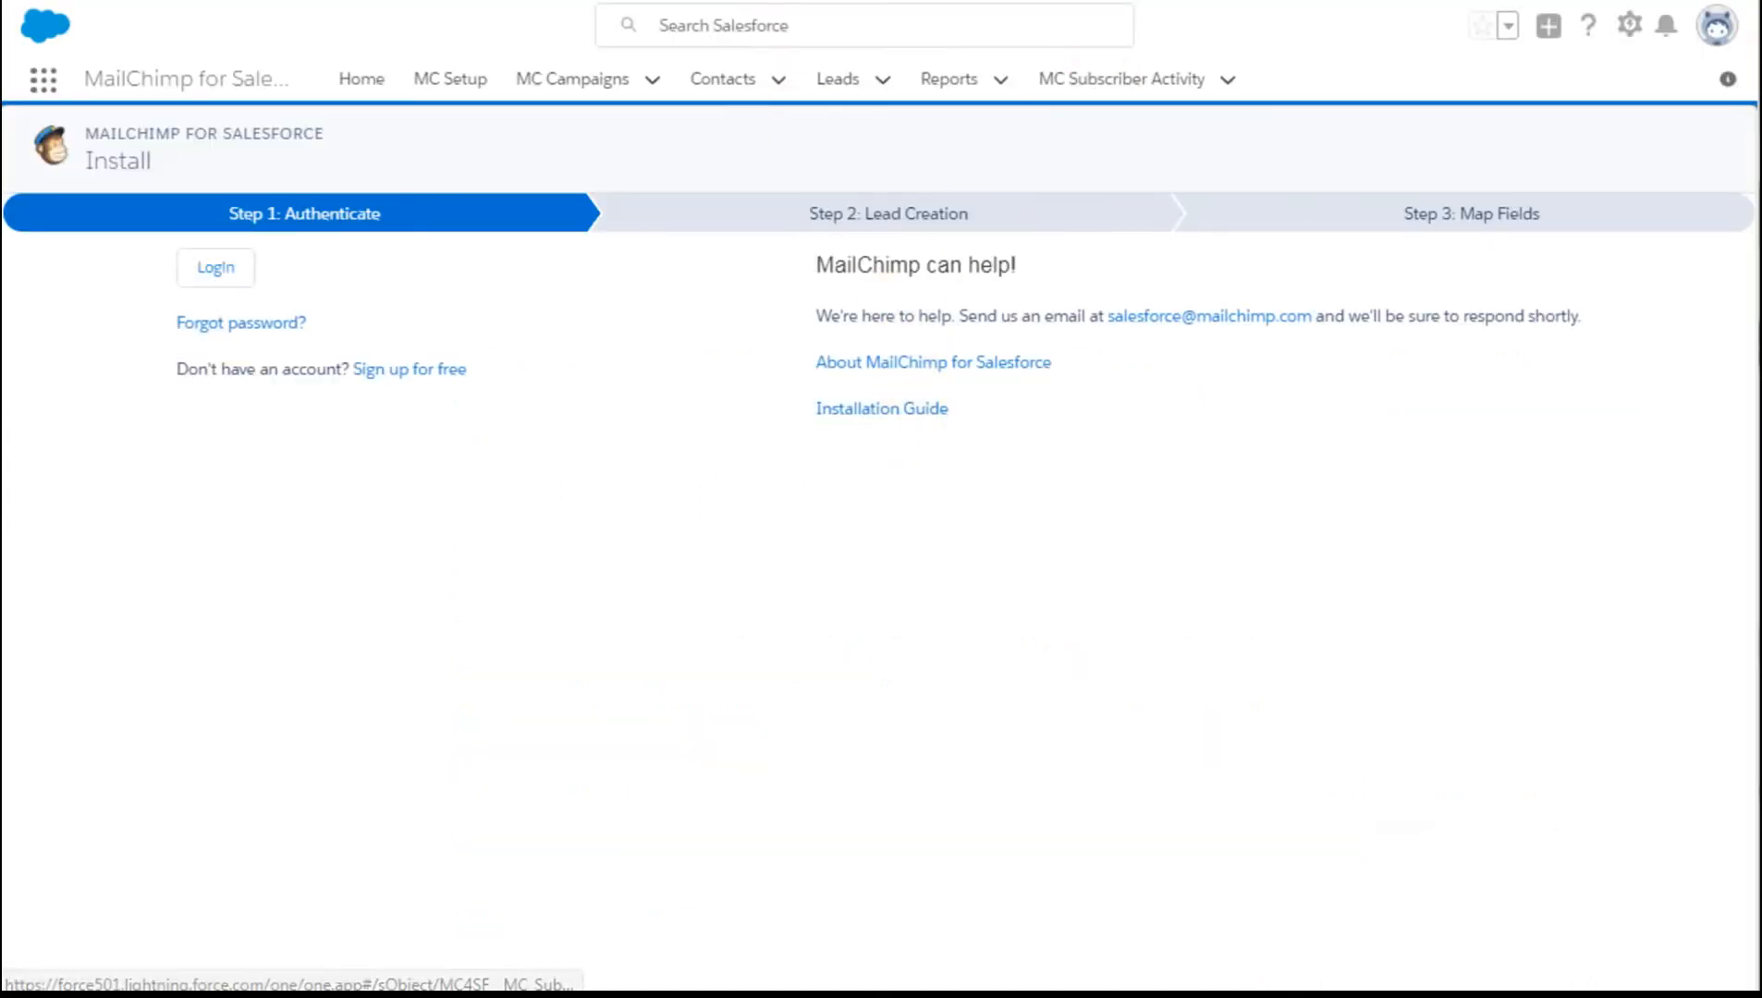
pyautogui.click(881, 408)
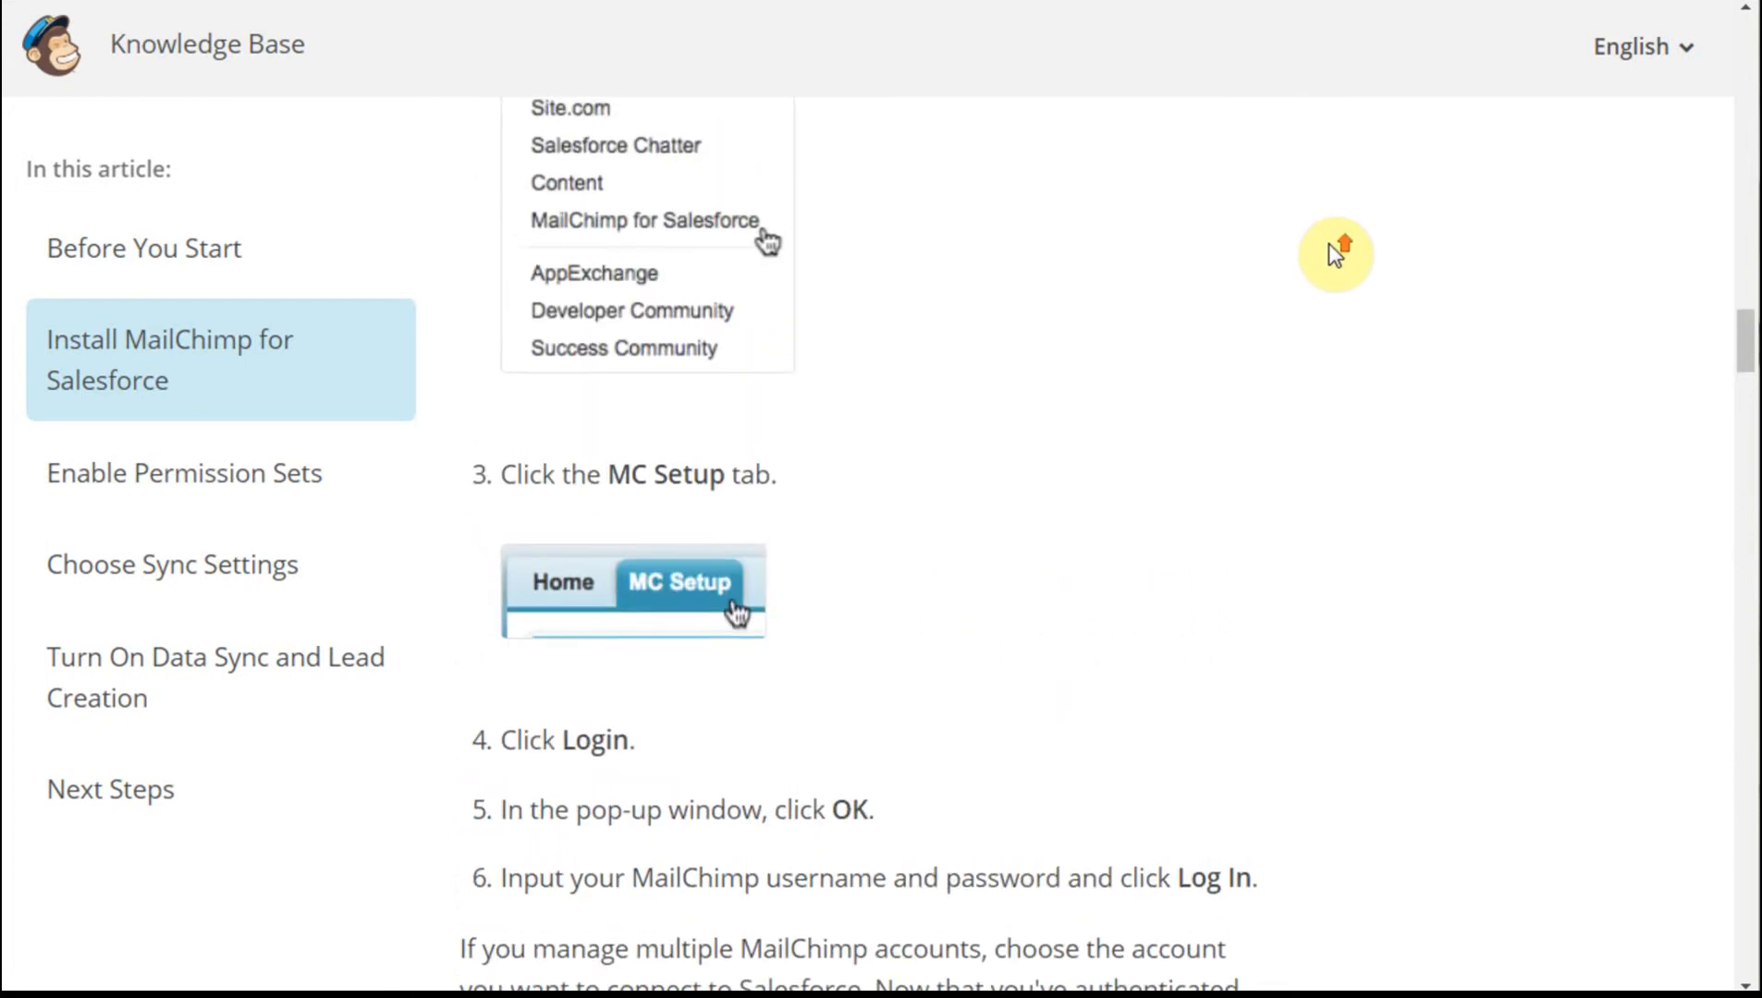
pyautogui.scroll(3)
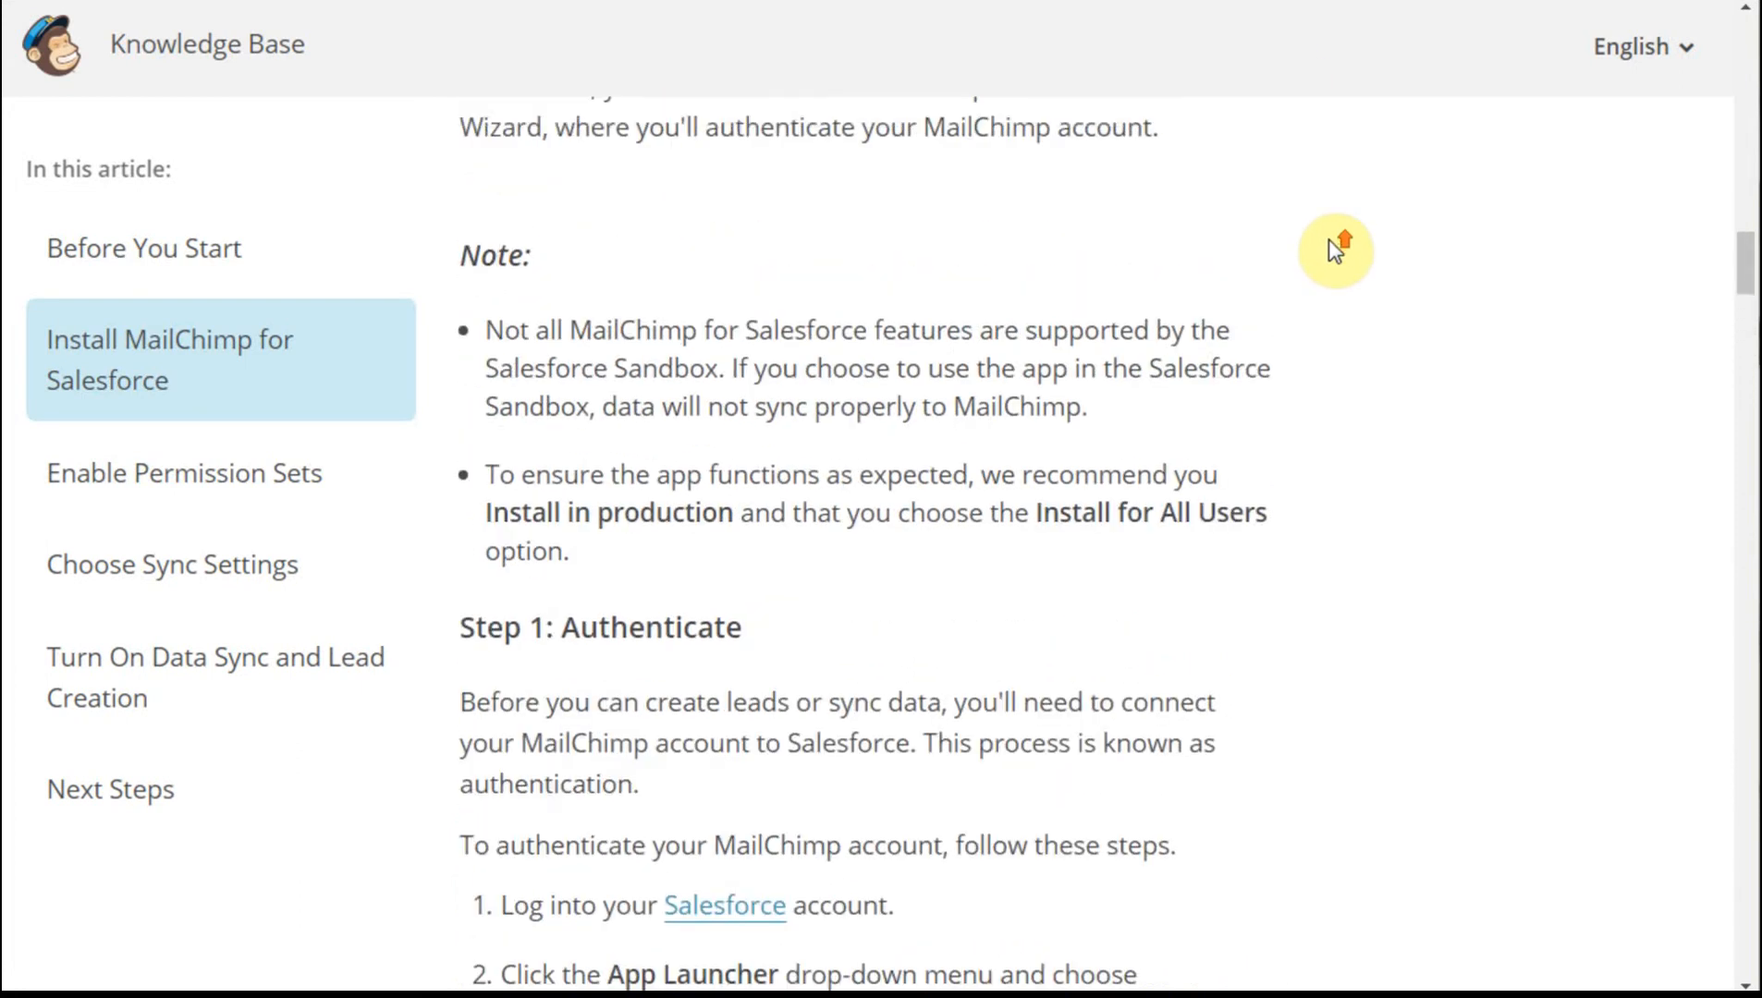
pyautogui.scroll(3)
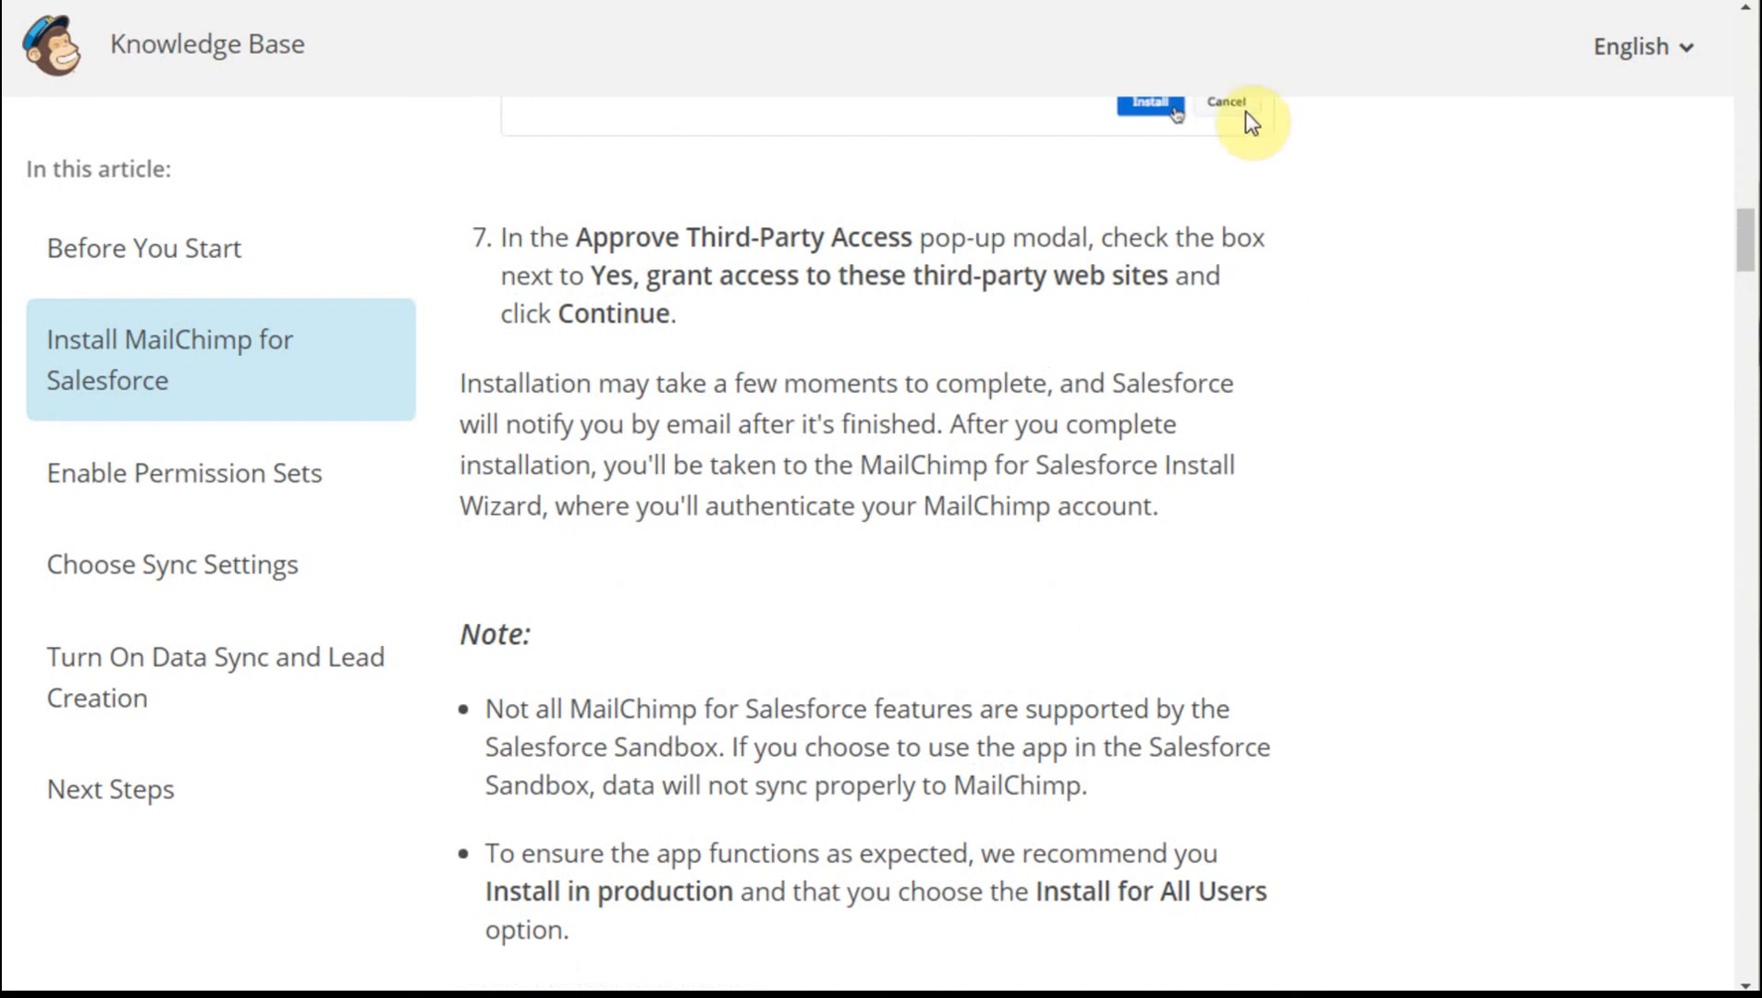
pyautogui.moveTo(1173, 113)
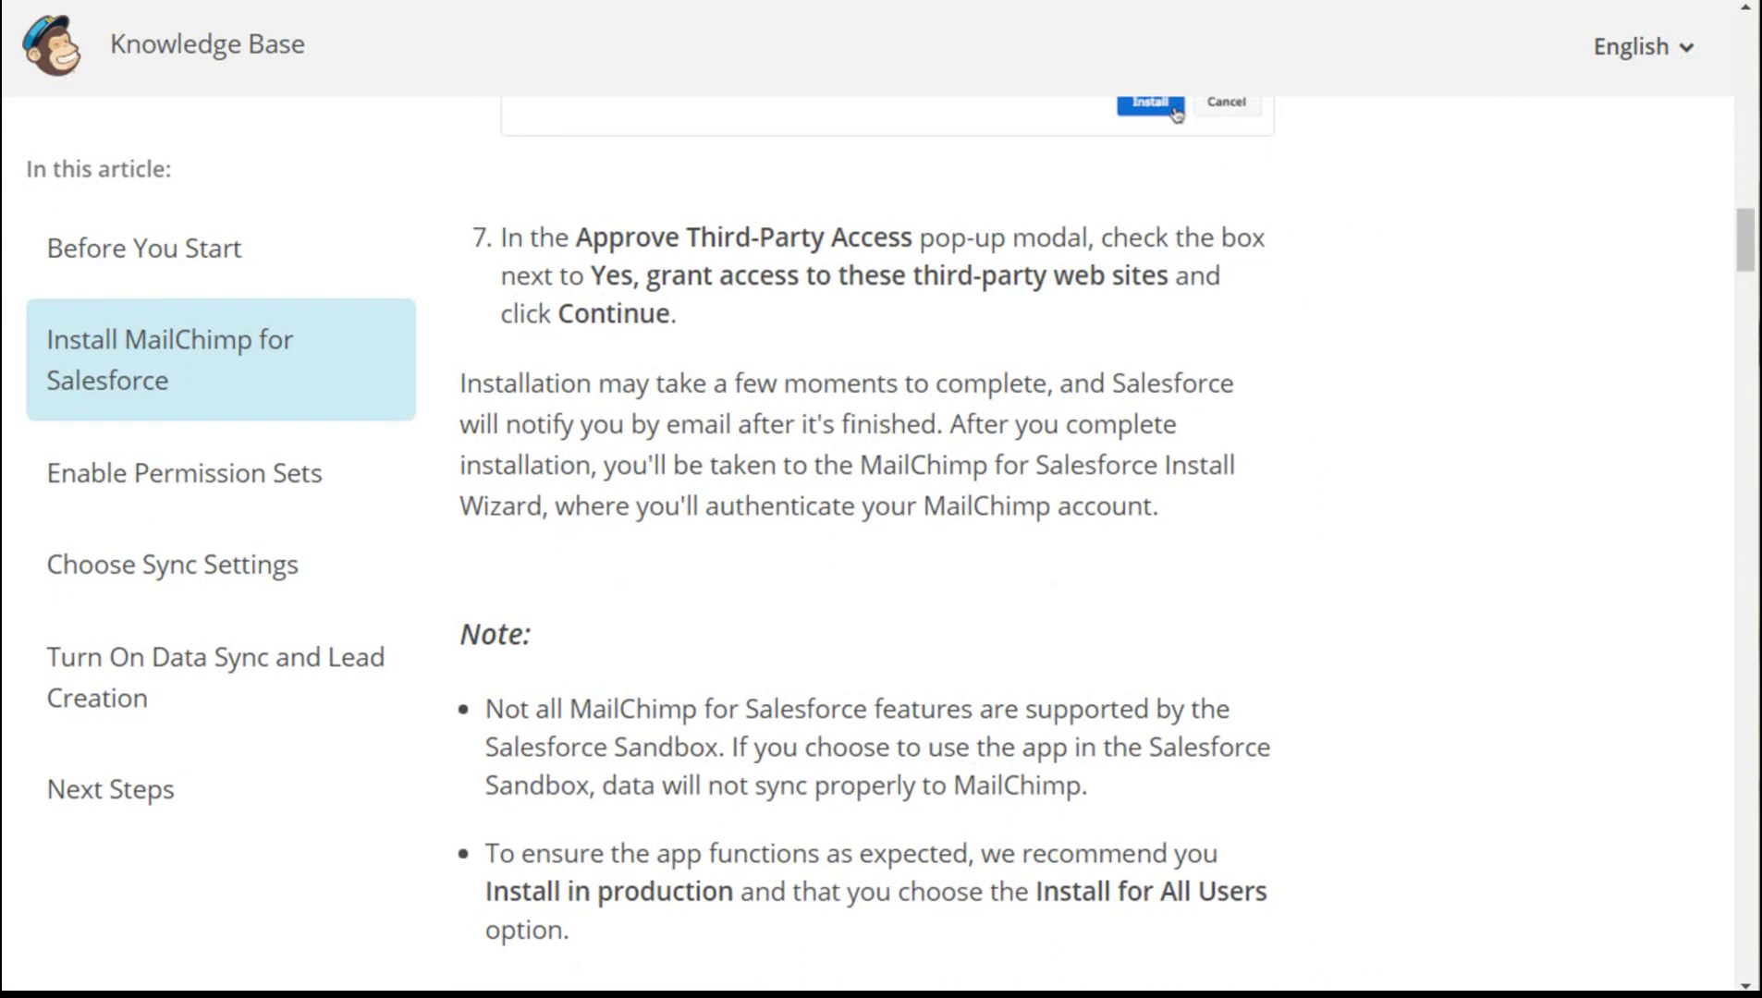
pyautogui.click(1148, 103)
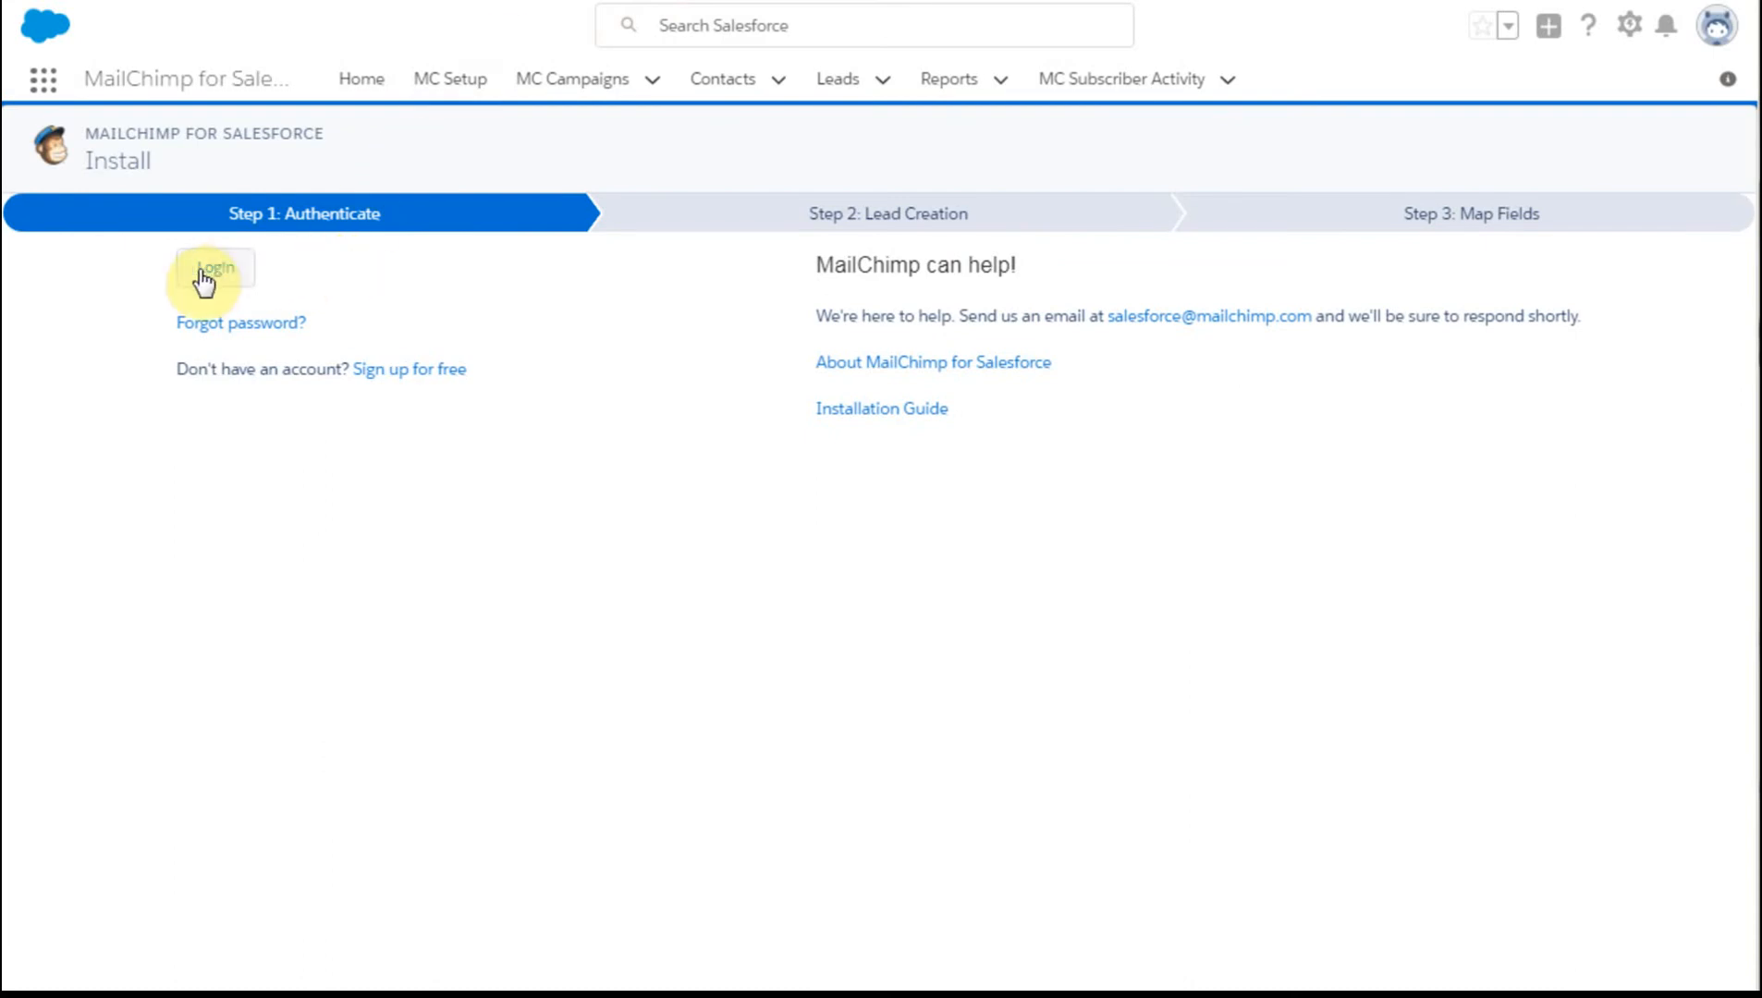
# - Start the MailChimp login from Step 1 and confirm the redirect notice
pyautogui.click(213, 268)
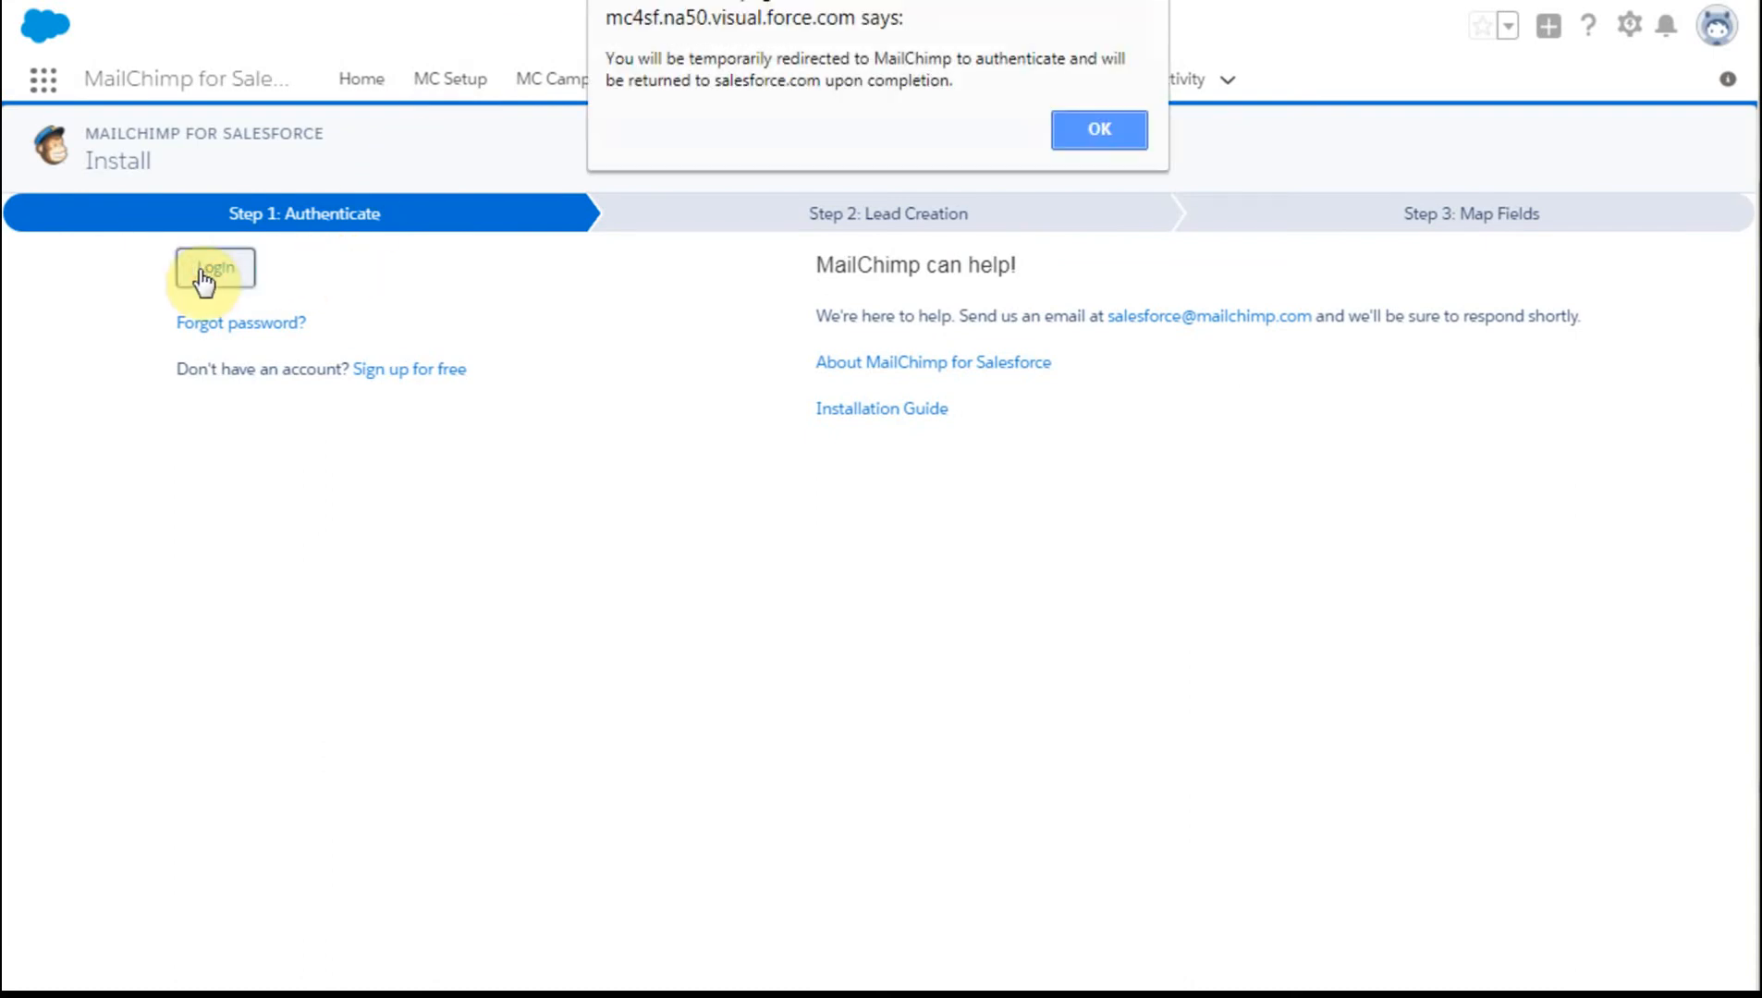
pyautogui.moveTo(1070, 76)
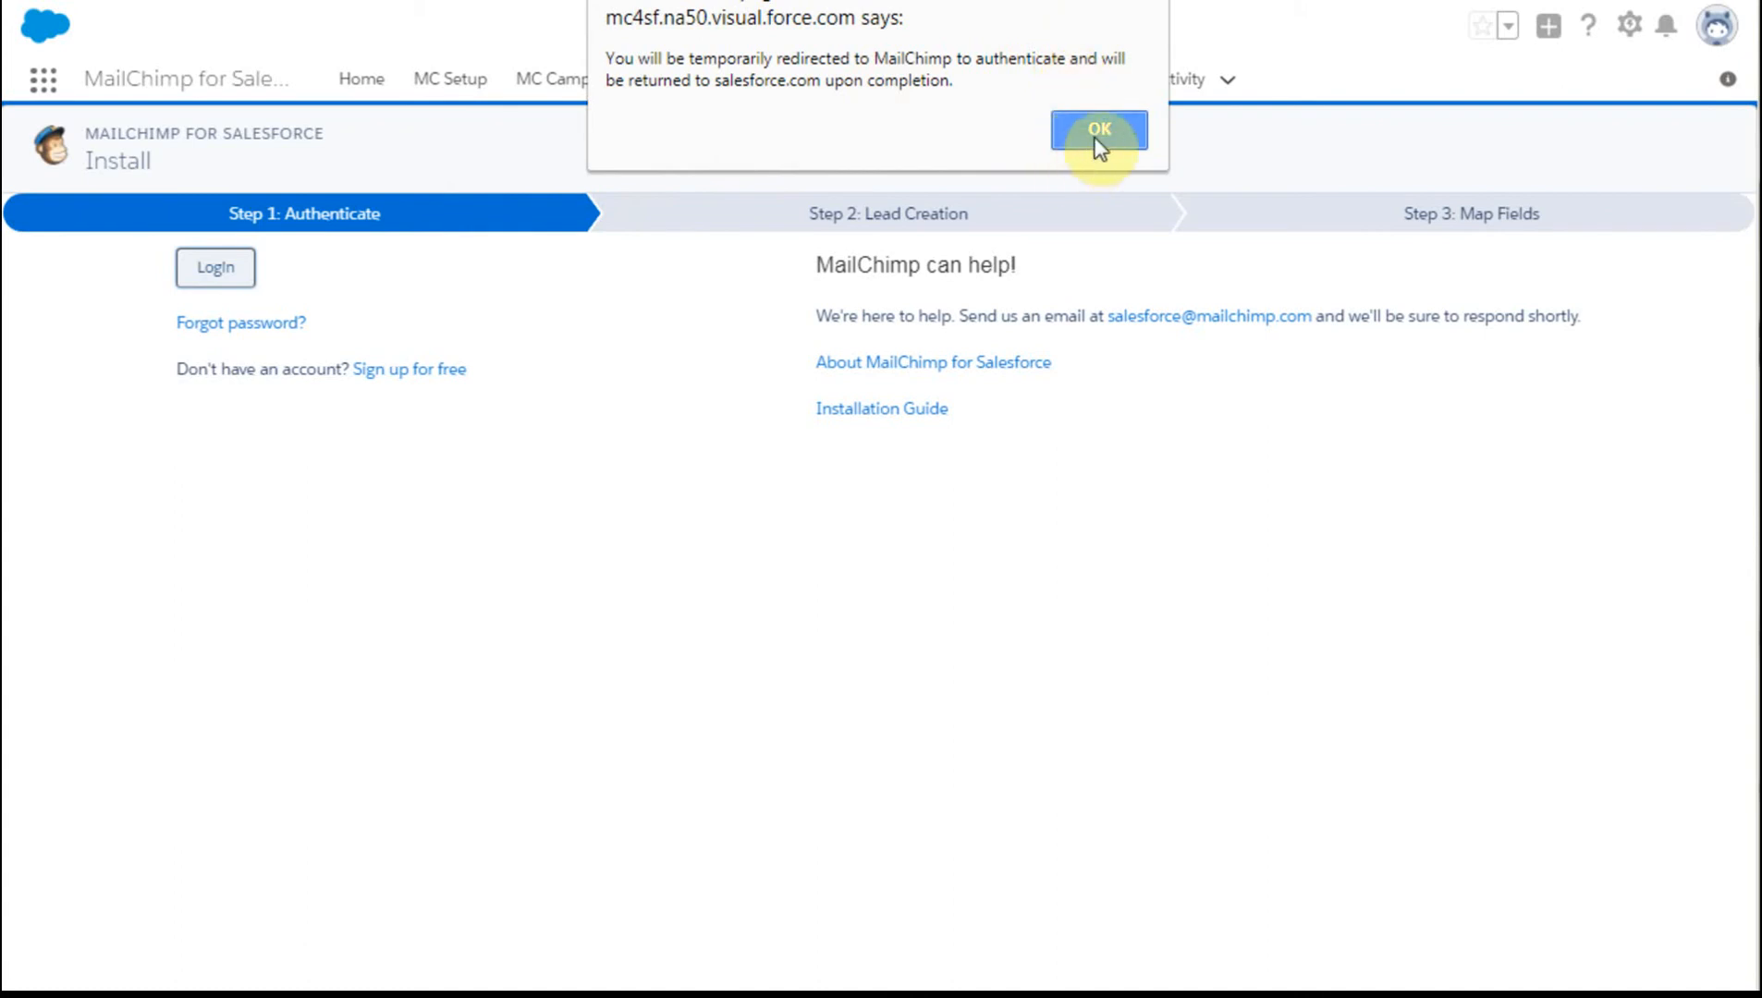
pyautogui.click(1098, 131)
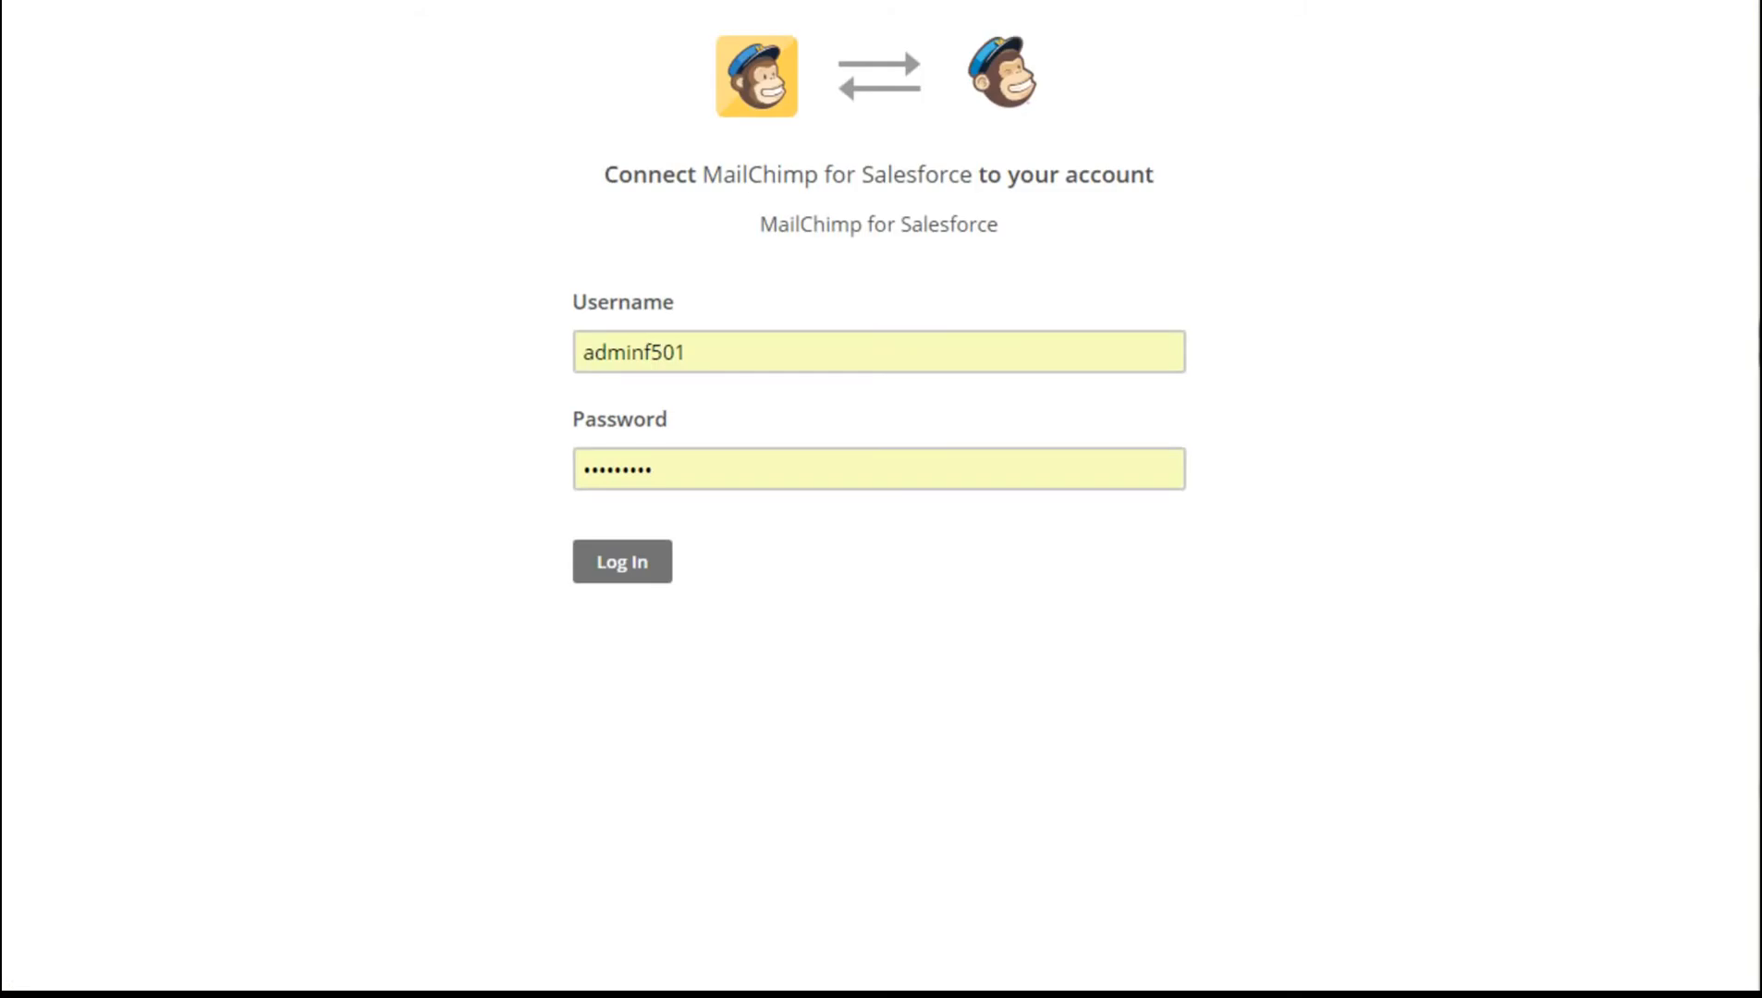
pyautogui.moveTo(678, 337)
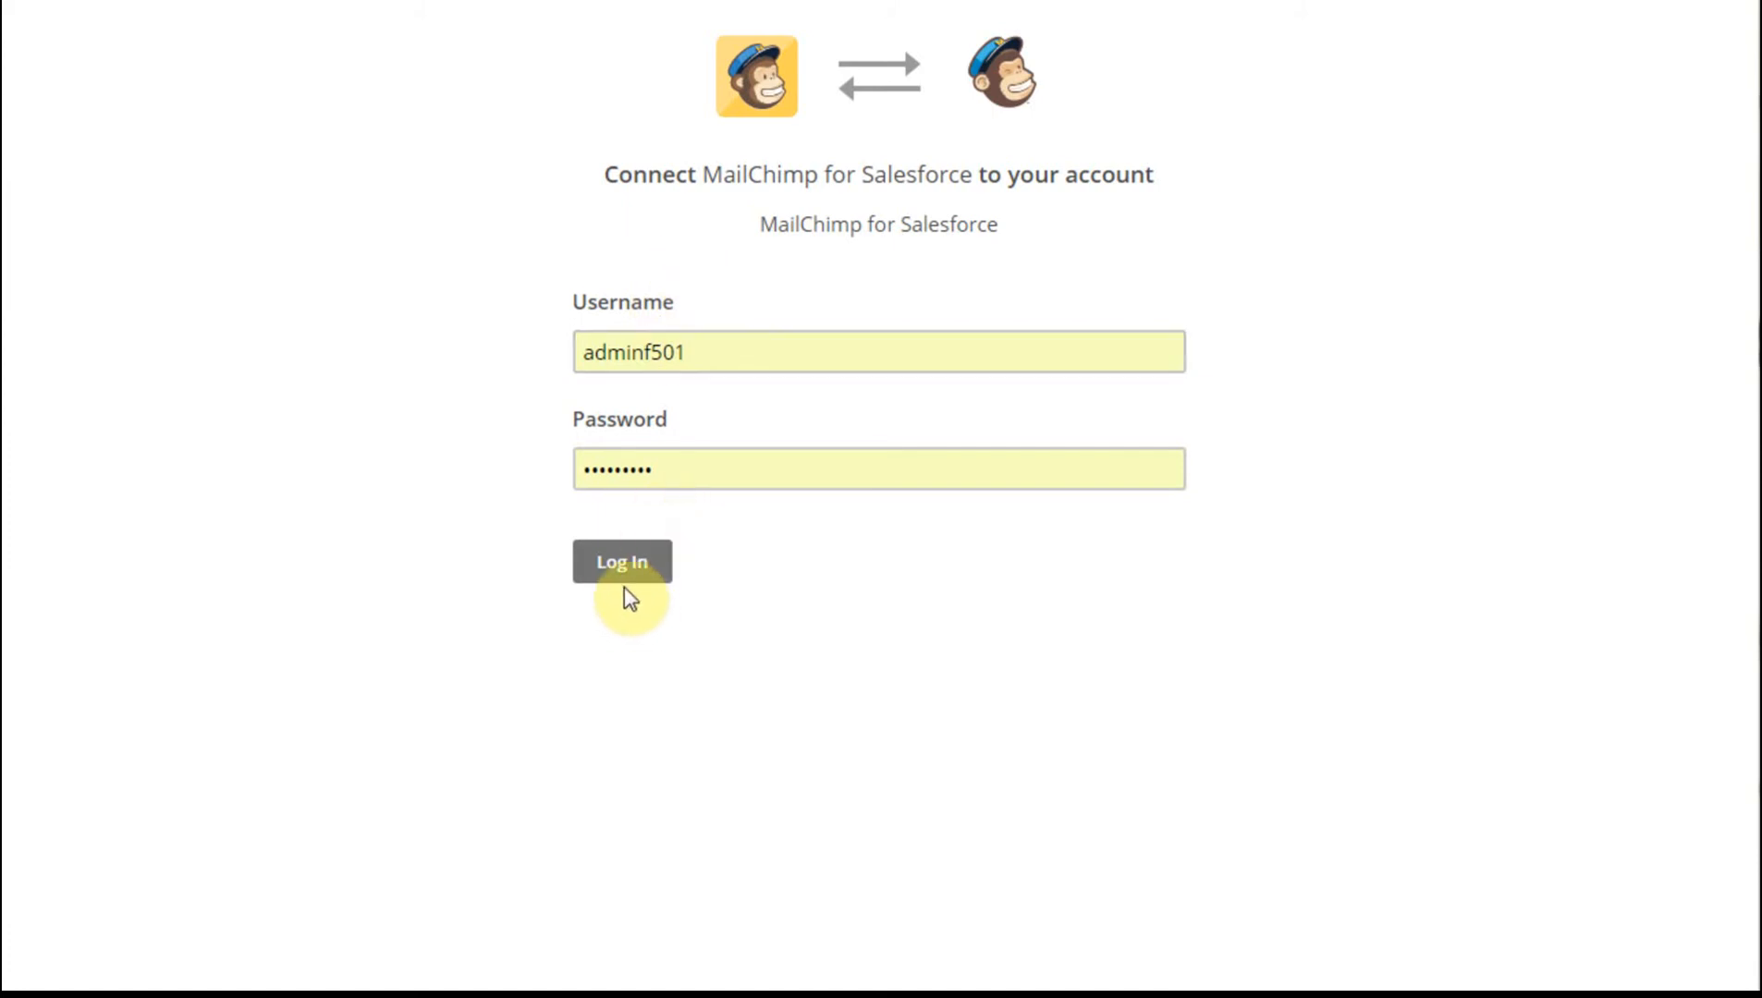
# - Submit the filled-in MailChimp username and password on the Connect page
pyautogui.click(622, 562)
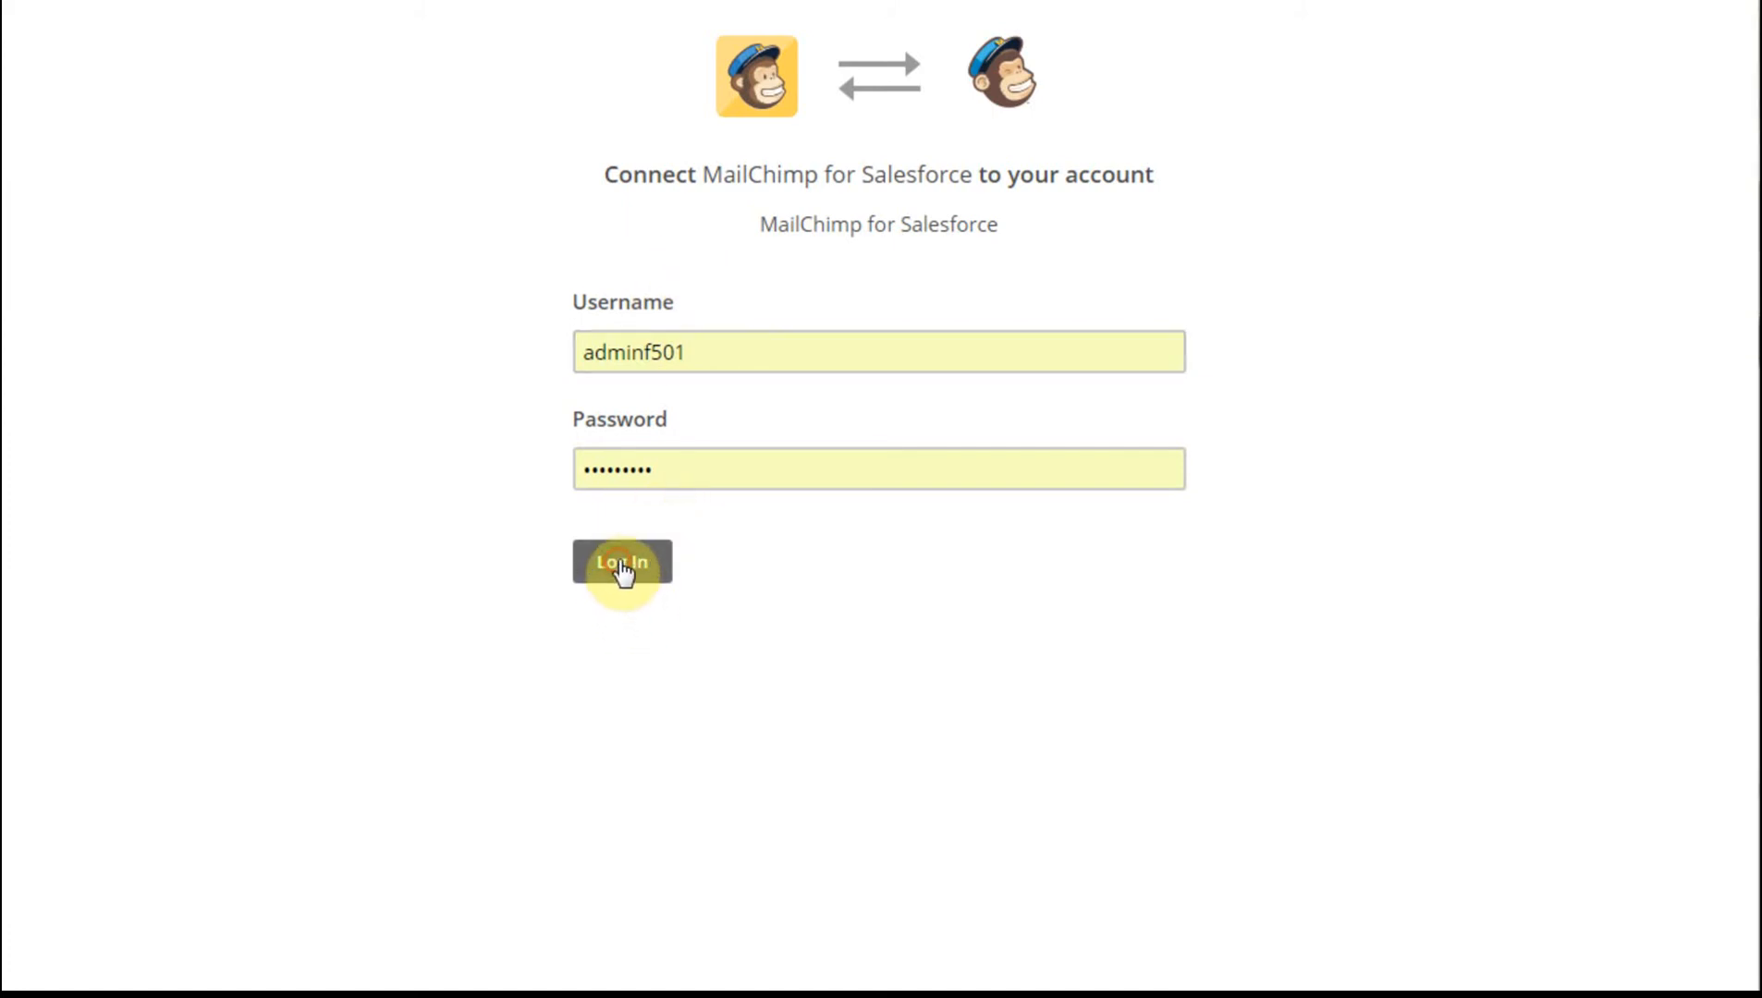
pyautogui.click(622, 562)
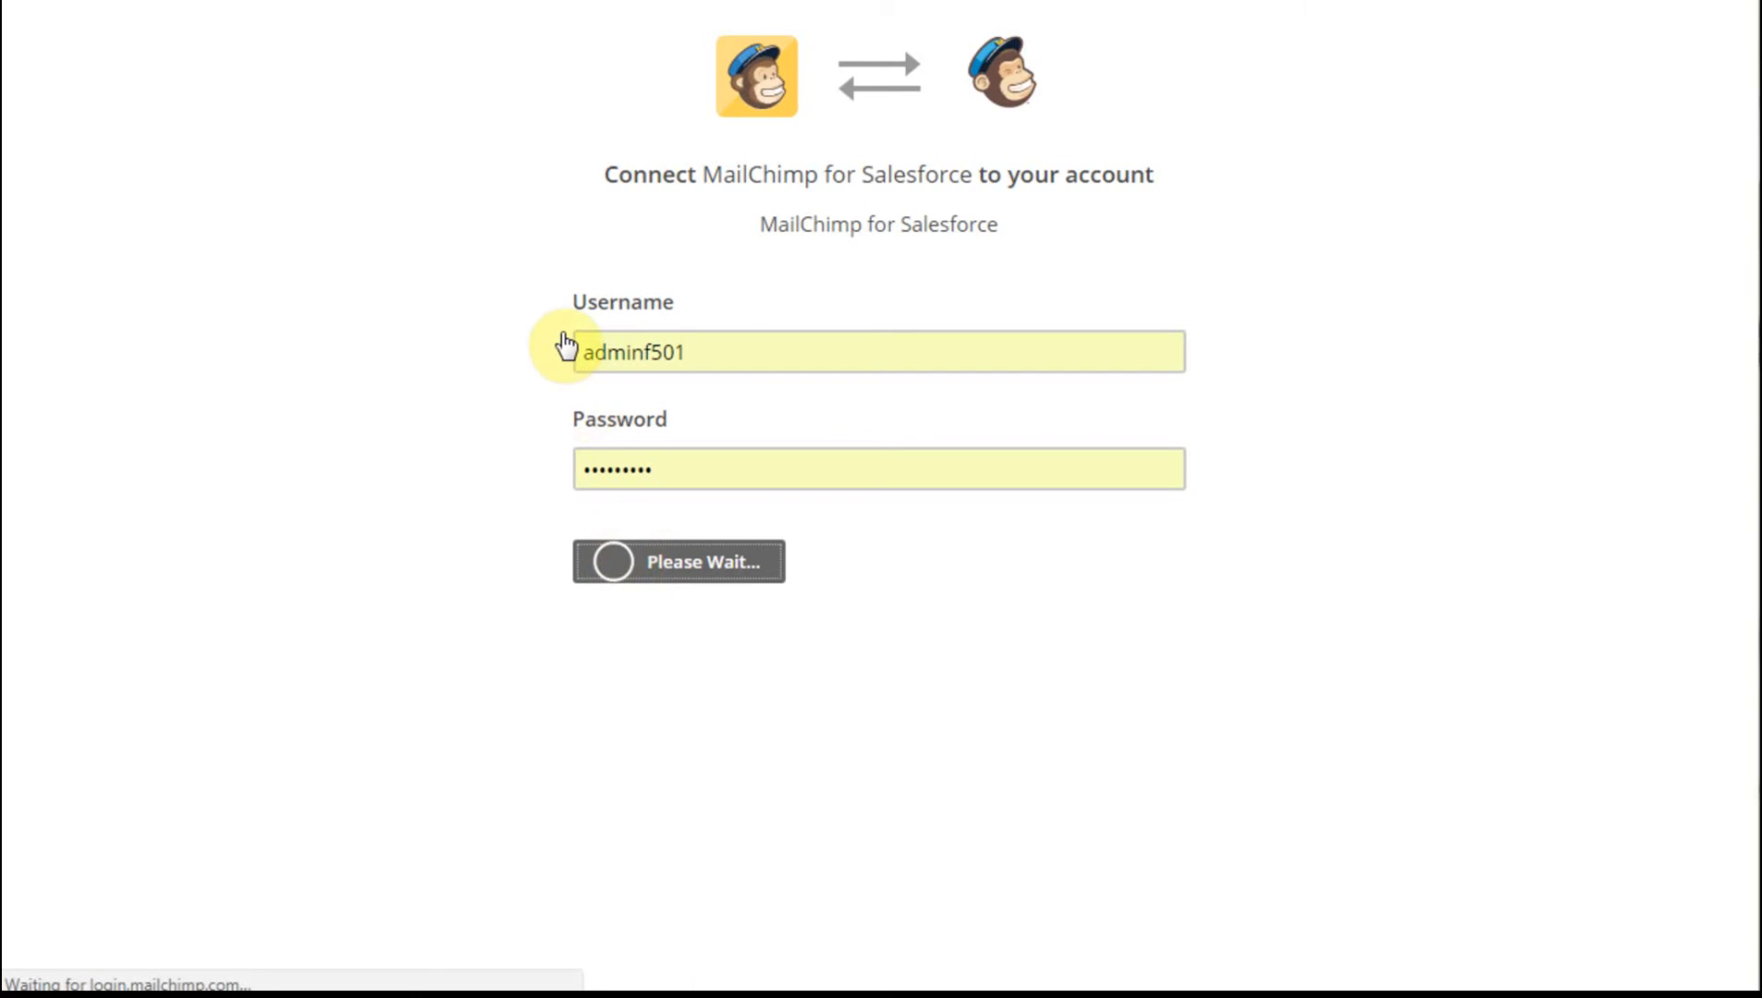
pyautogui.click(678, 561)
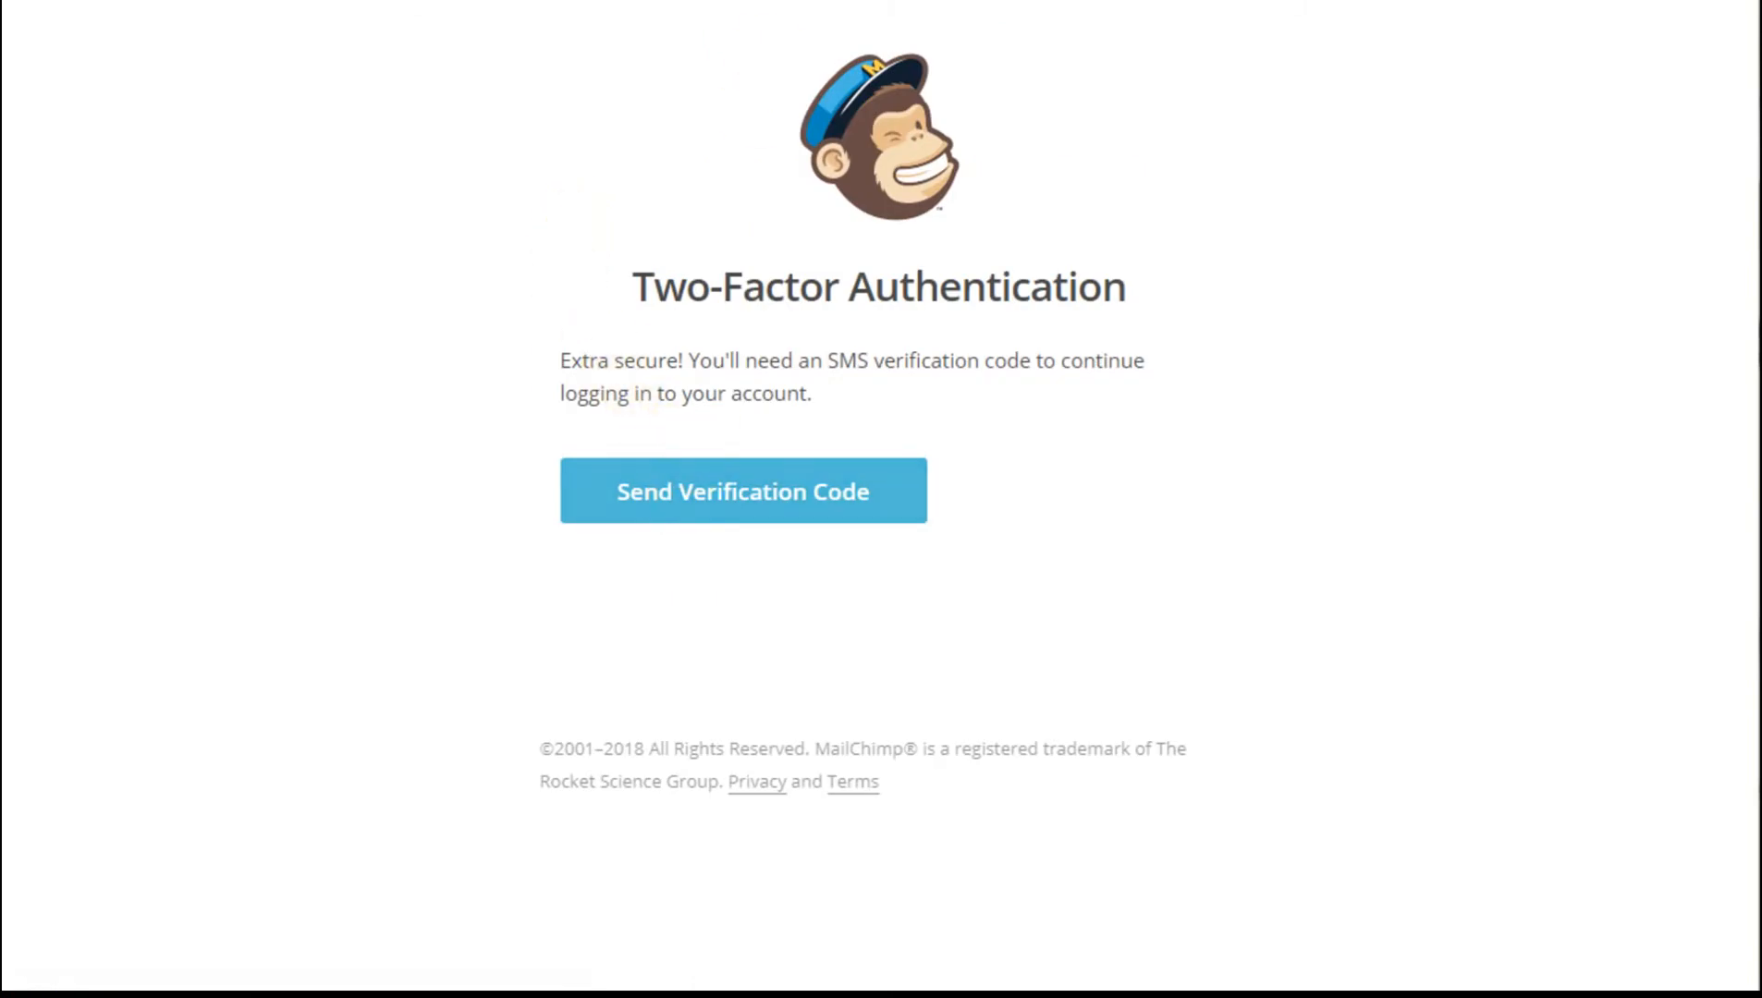
pyautogui.moveTo(604, 360)
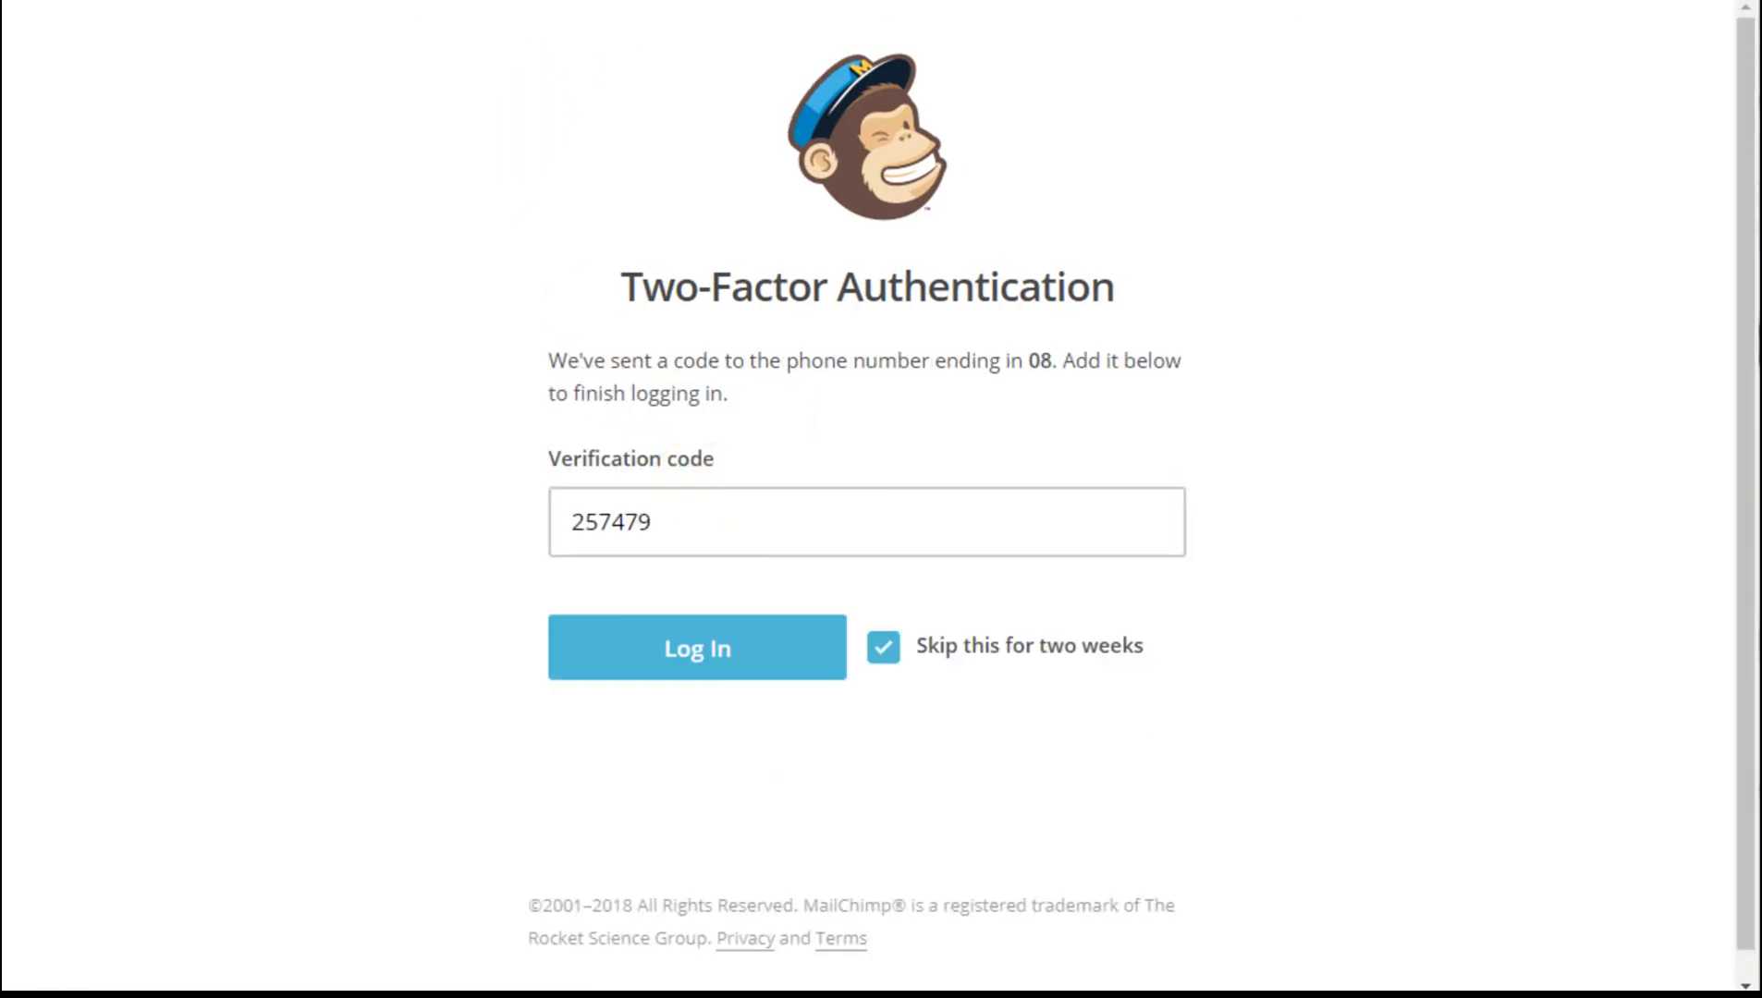
pyautogui.moveTo(611, 129)
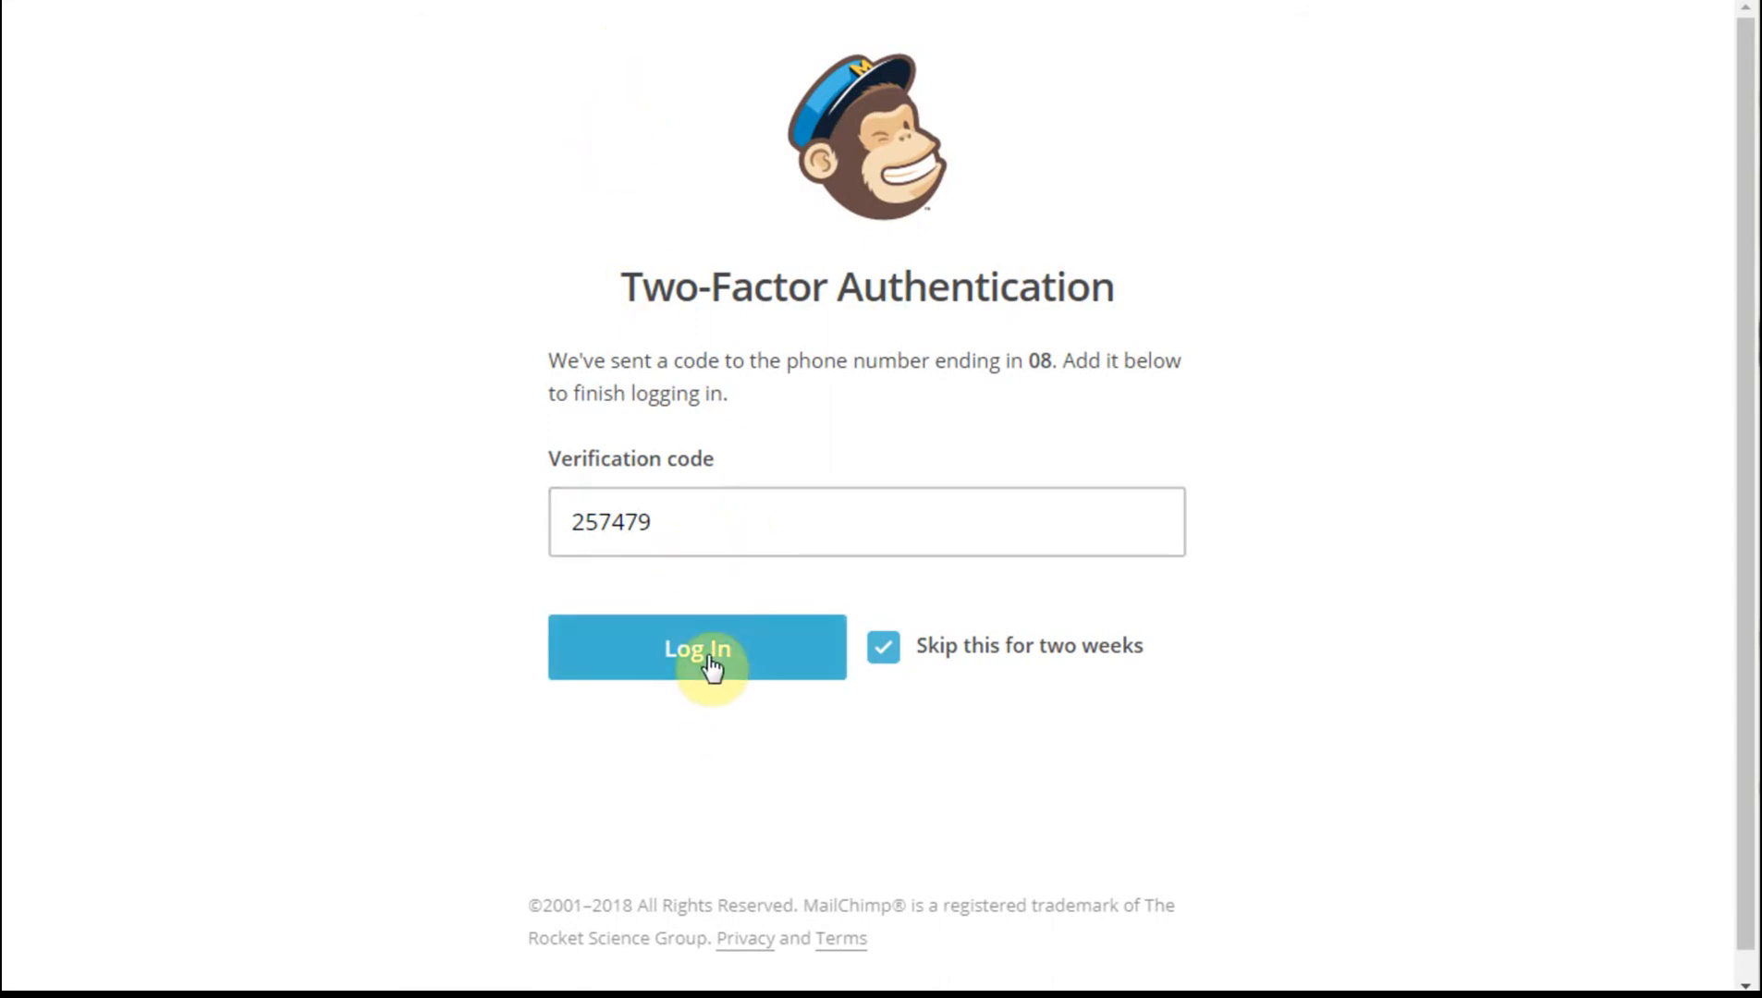
# - Submit the SMS verification code, skipping two-factor checks for two weeks
pyautogui.click(697, 648)
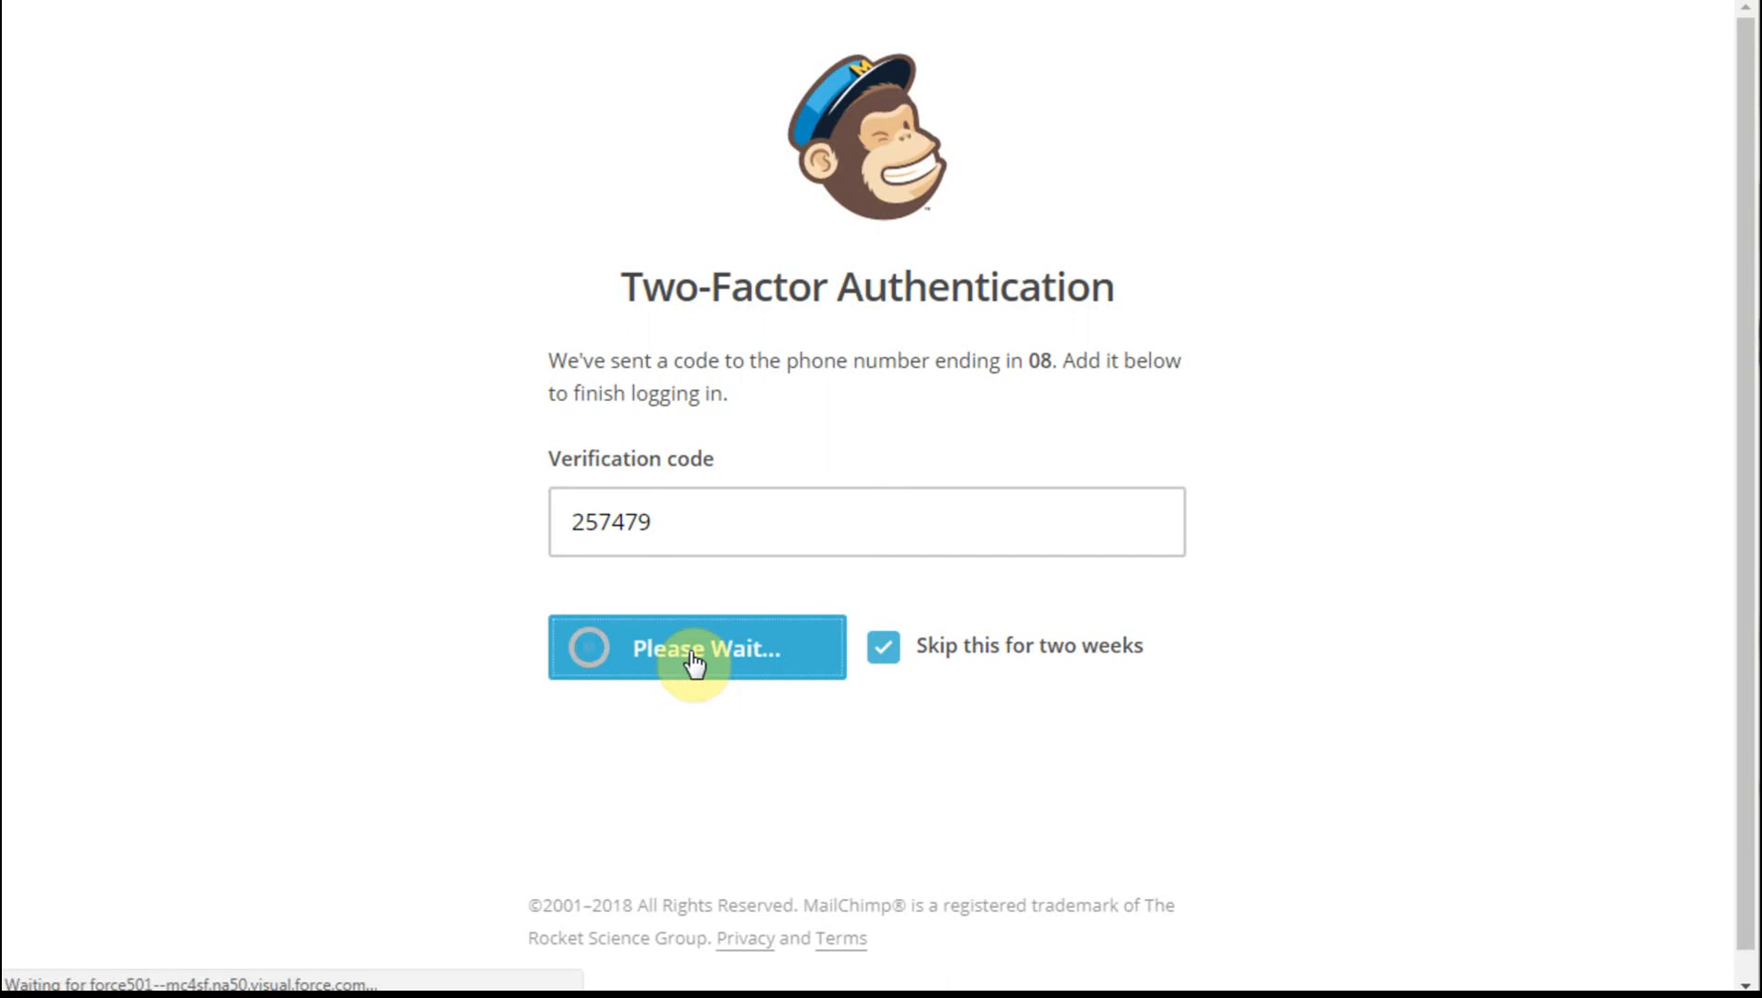
pyautogui.click(697, 648)
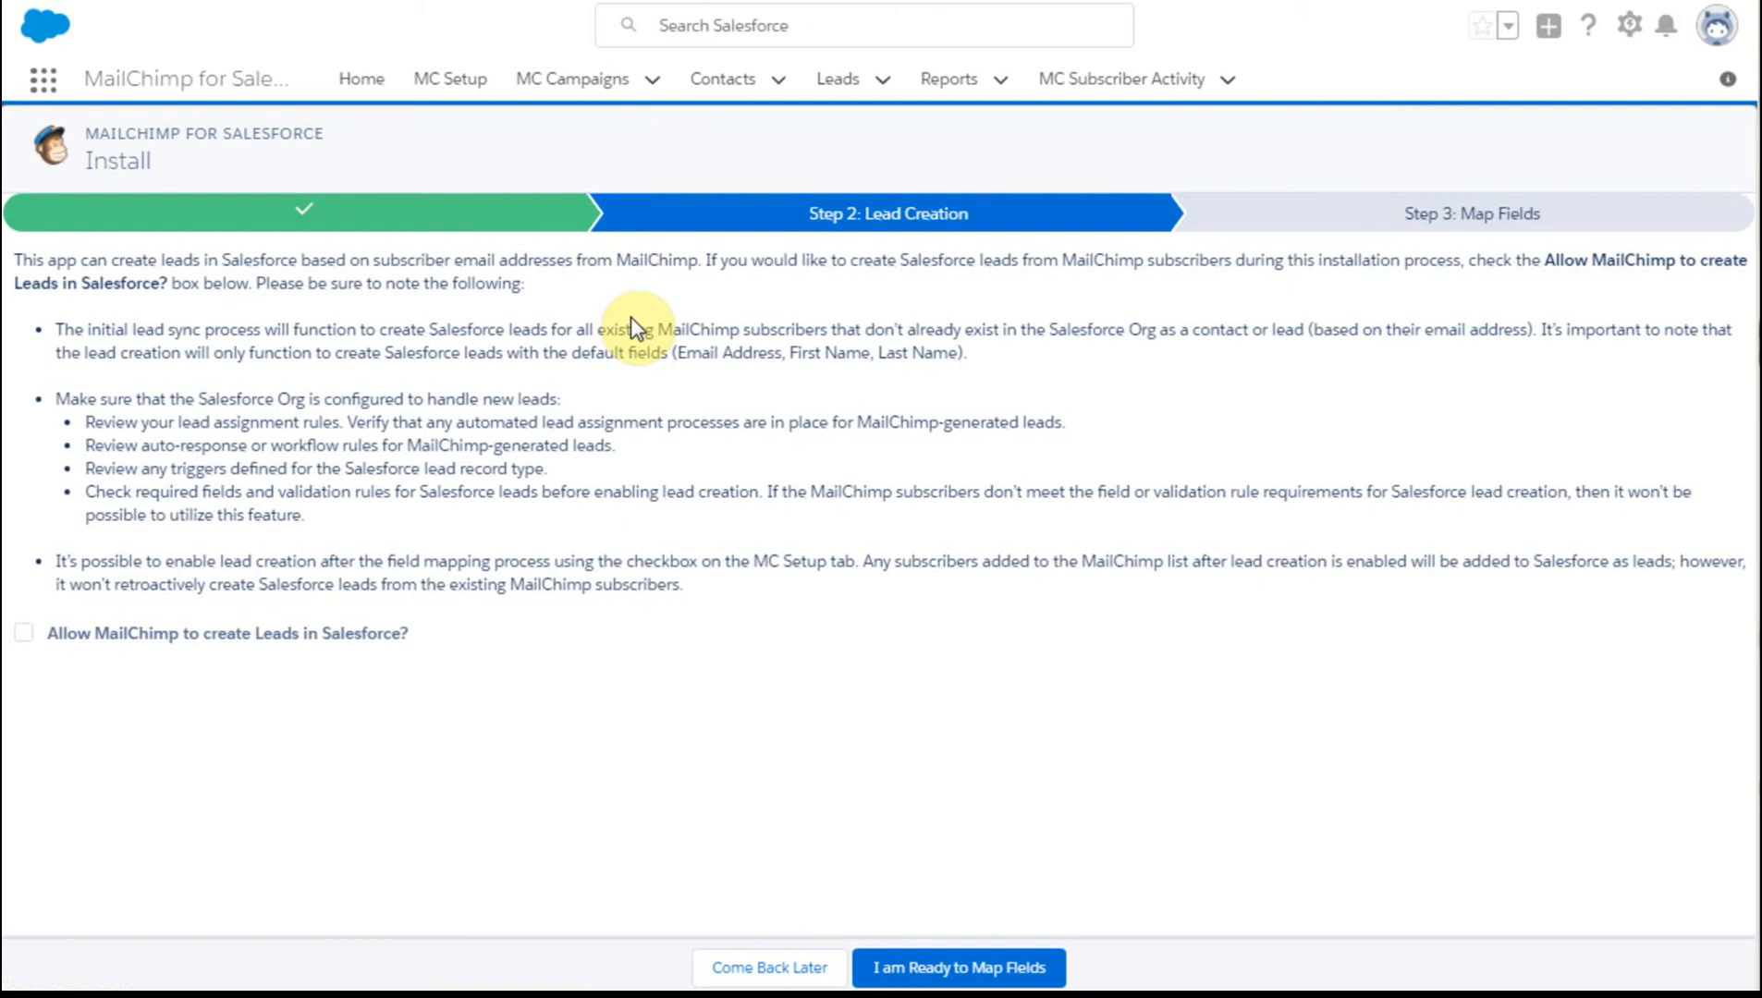
pyautogui.moveTo(140, 672)
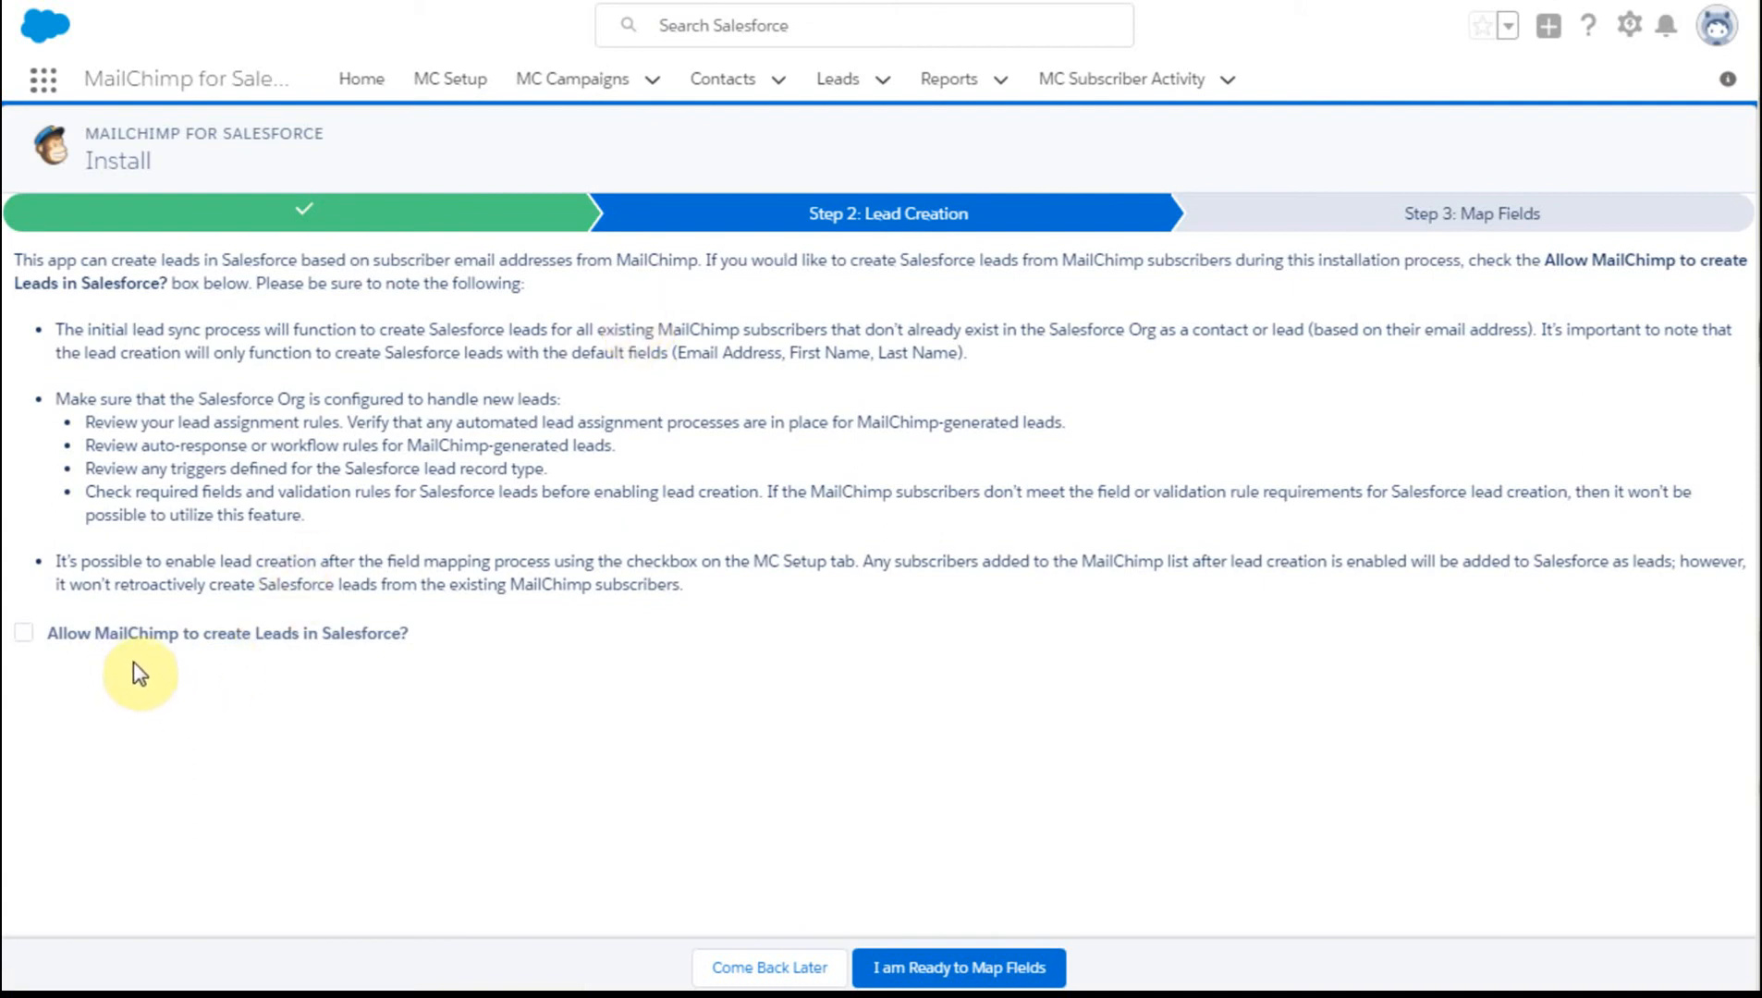
pyautogui.moveTo(351, 666)
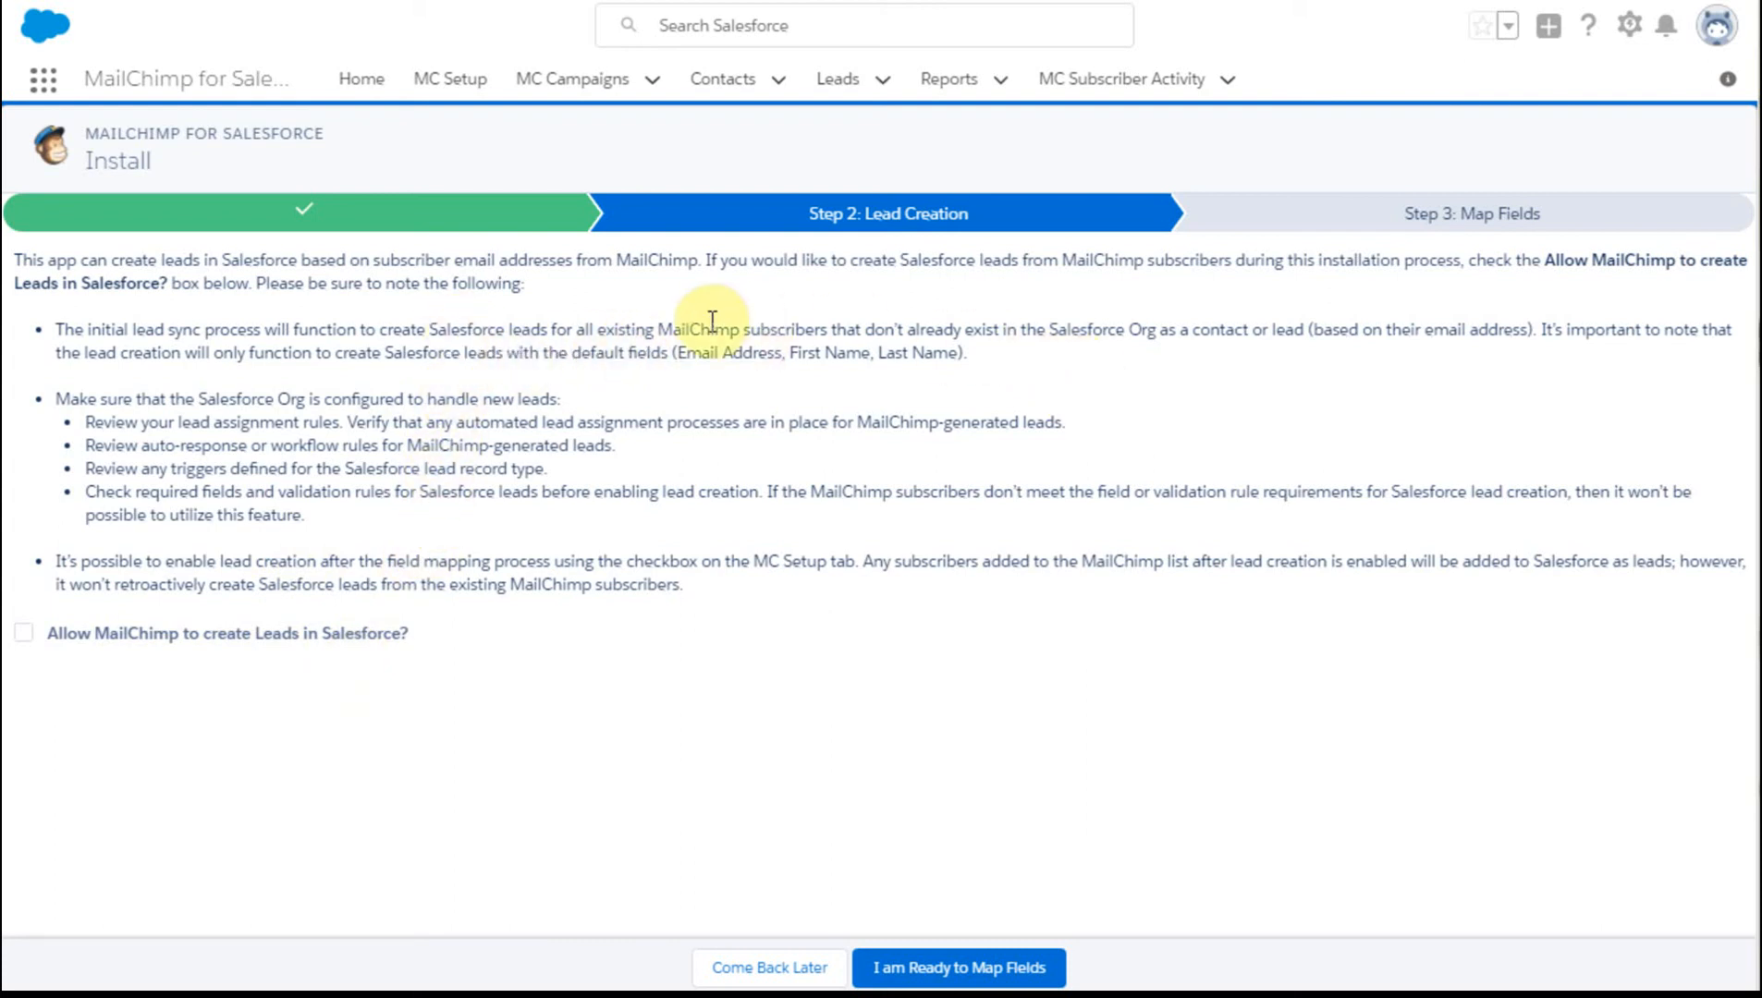
pyautogui.moveTo(661, 380)
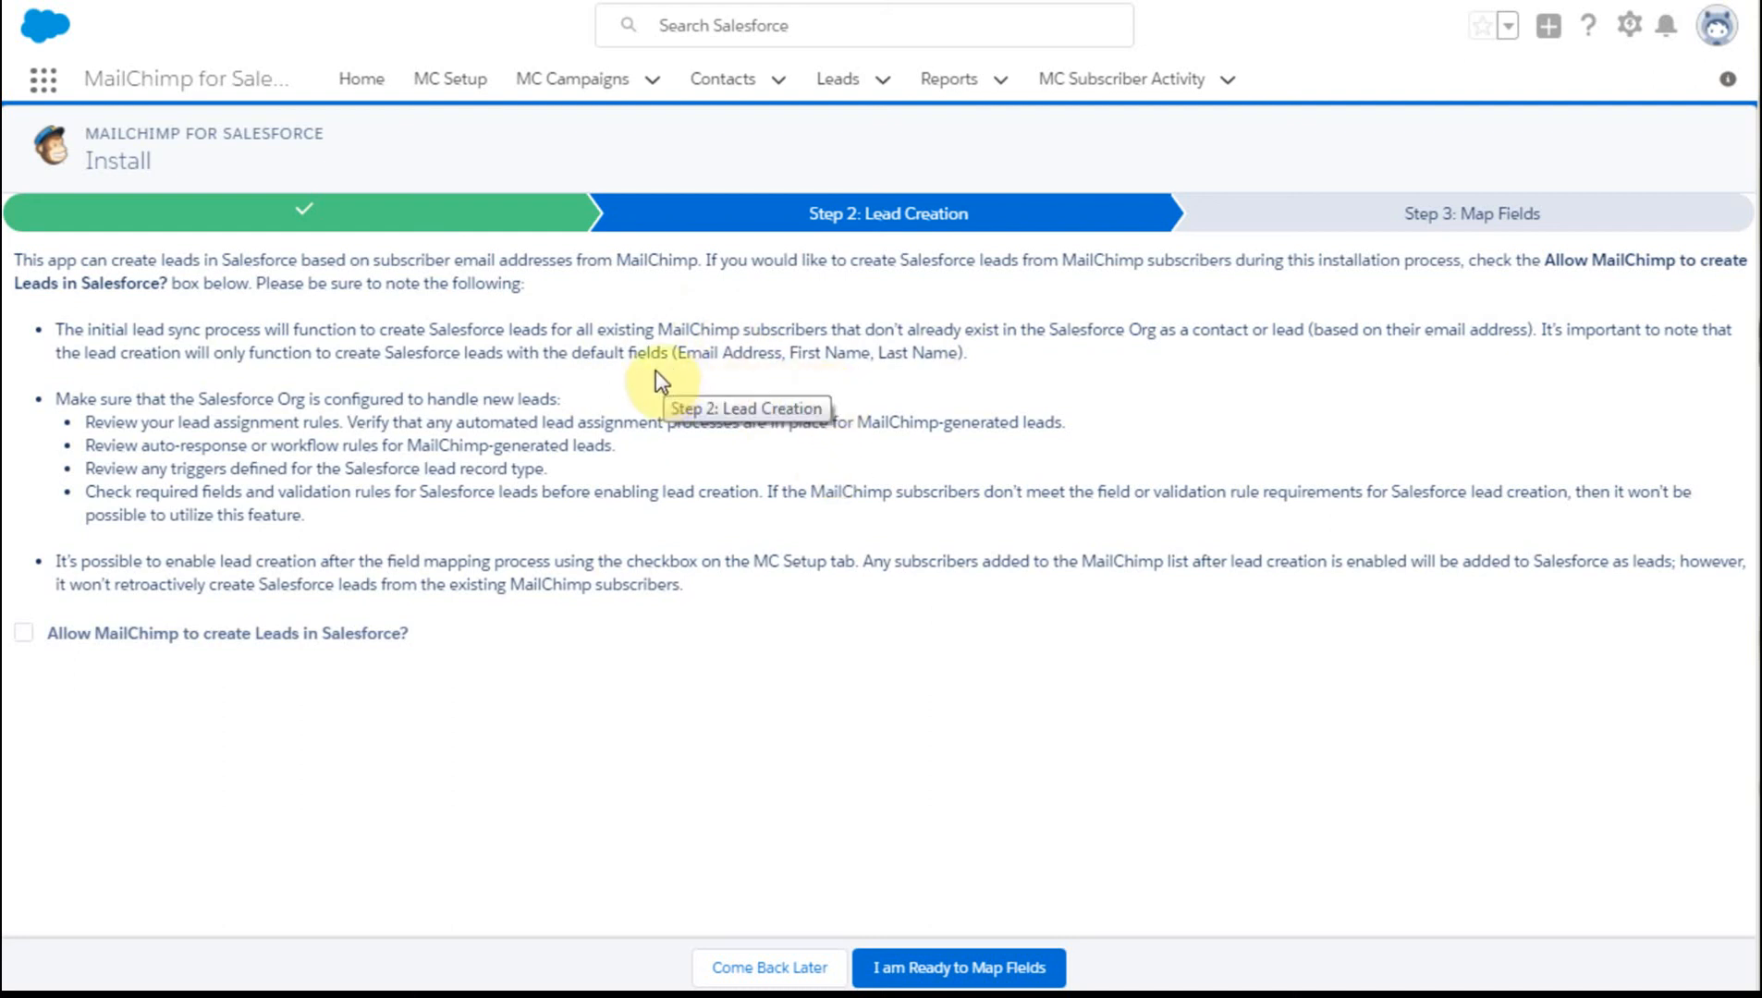
pyautogui.moveTo(1054, 369)
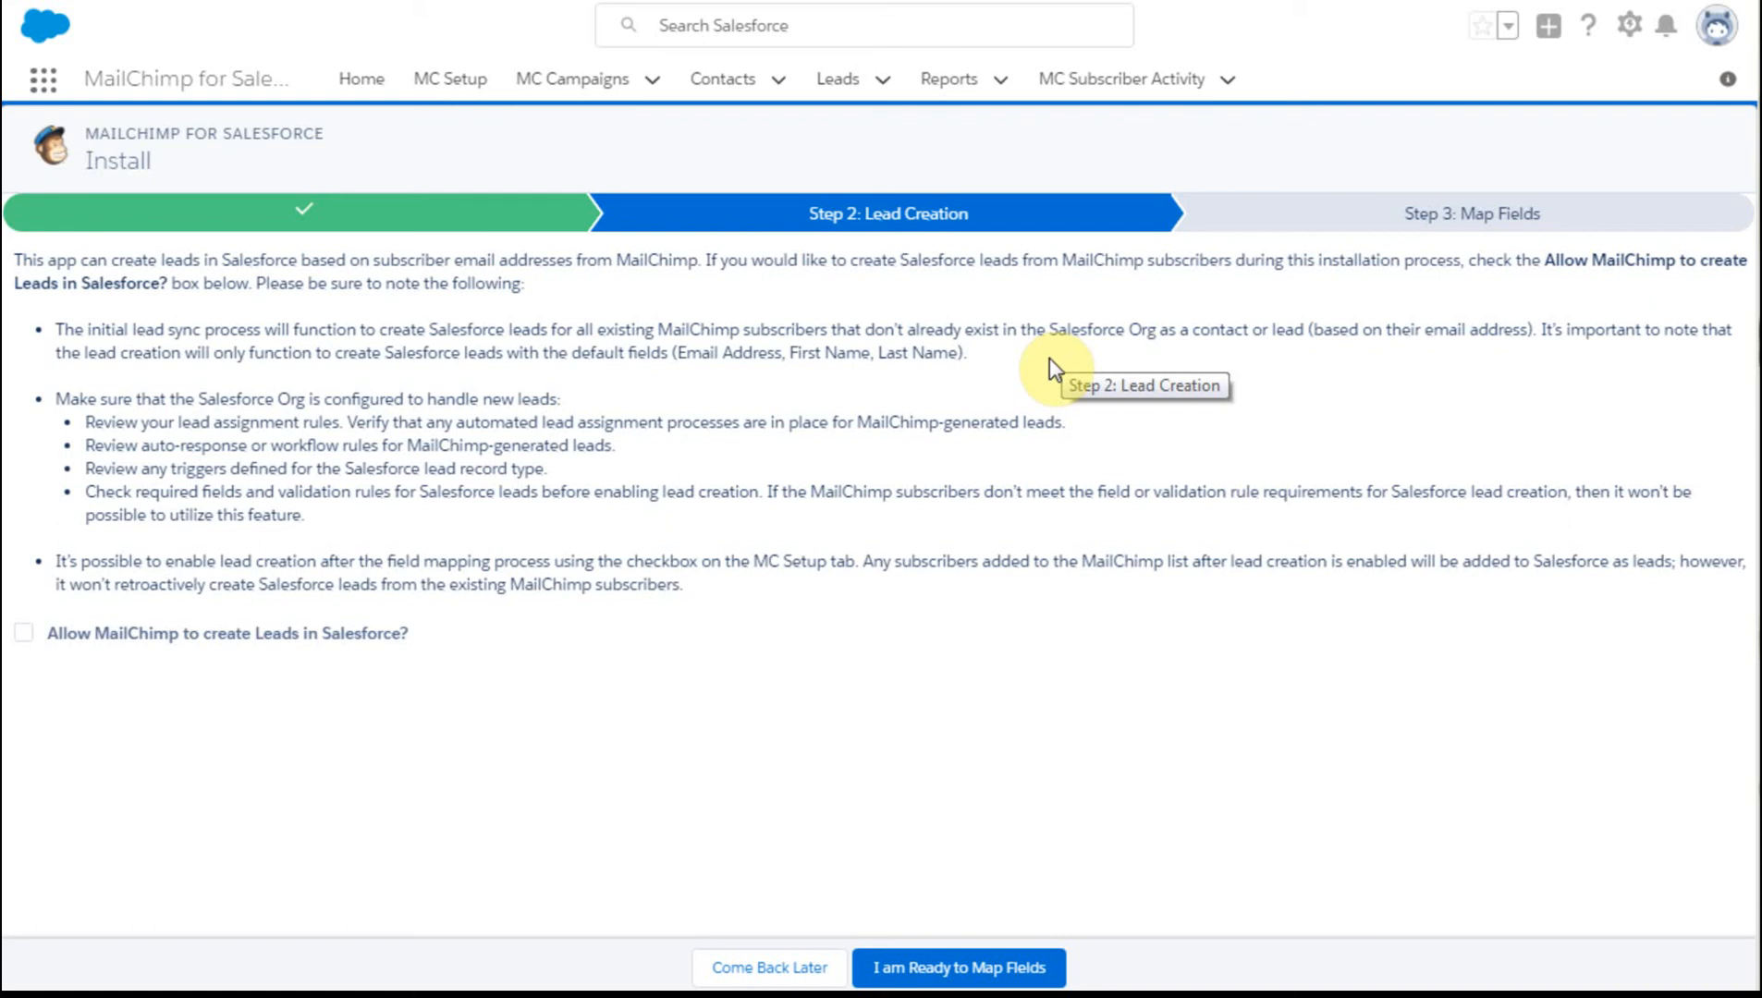
pyautogui.moveTo(584, 414)
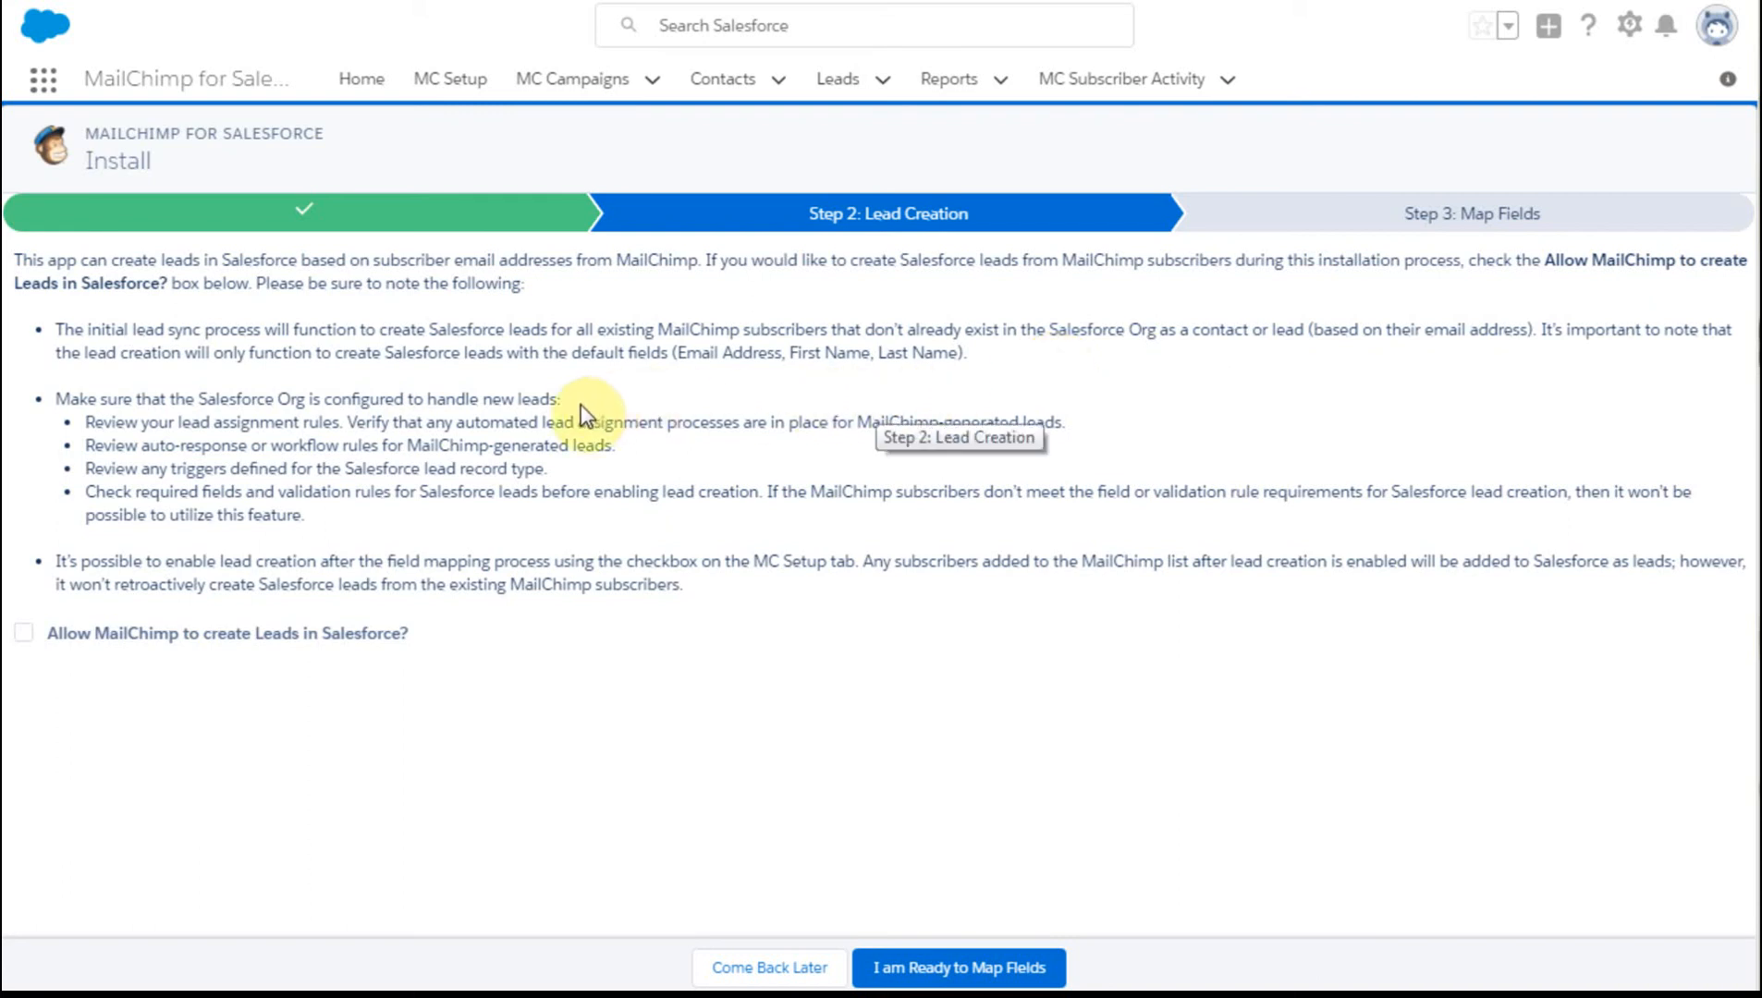
pyautogui.moveTo(607, 411)
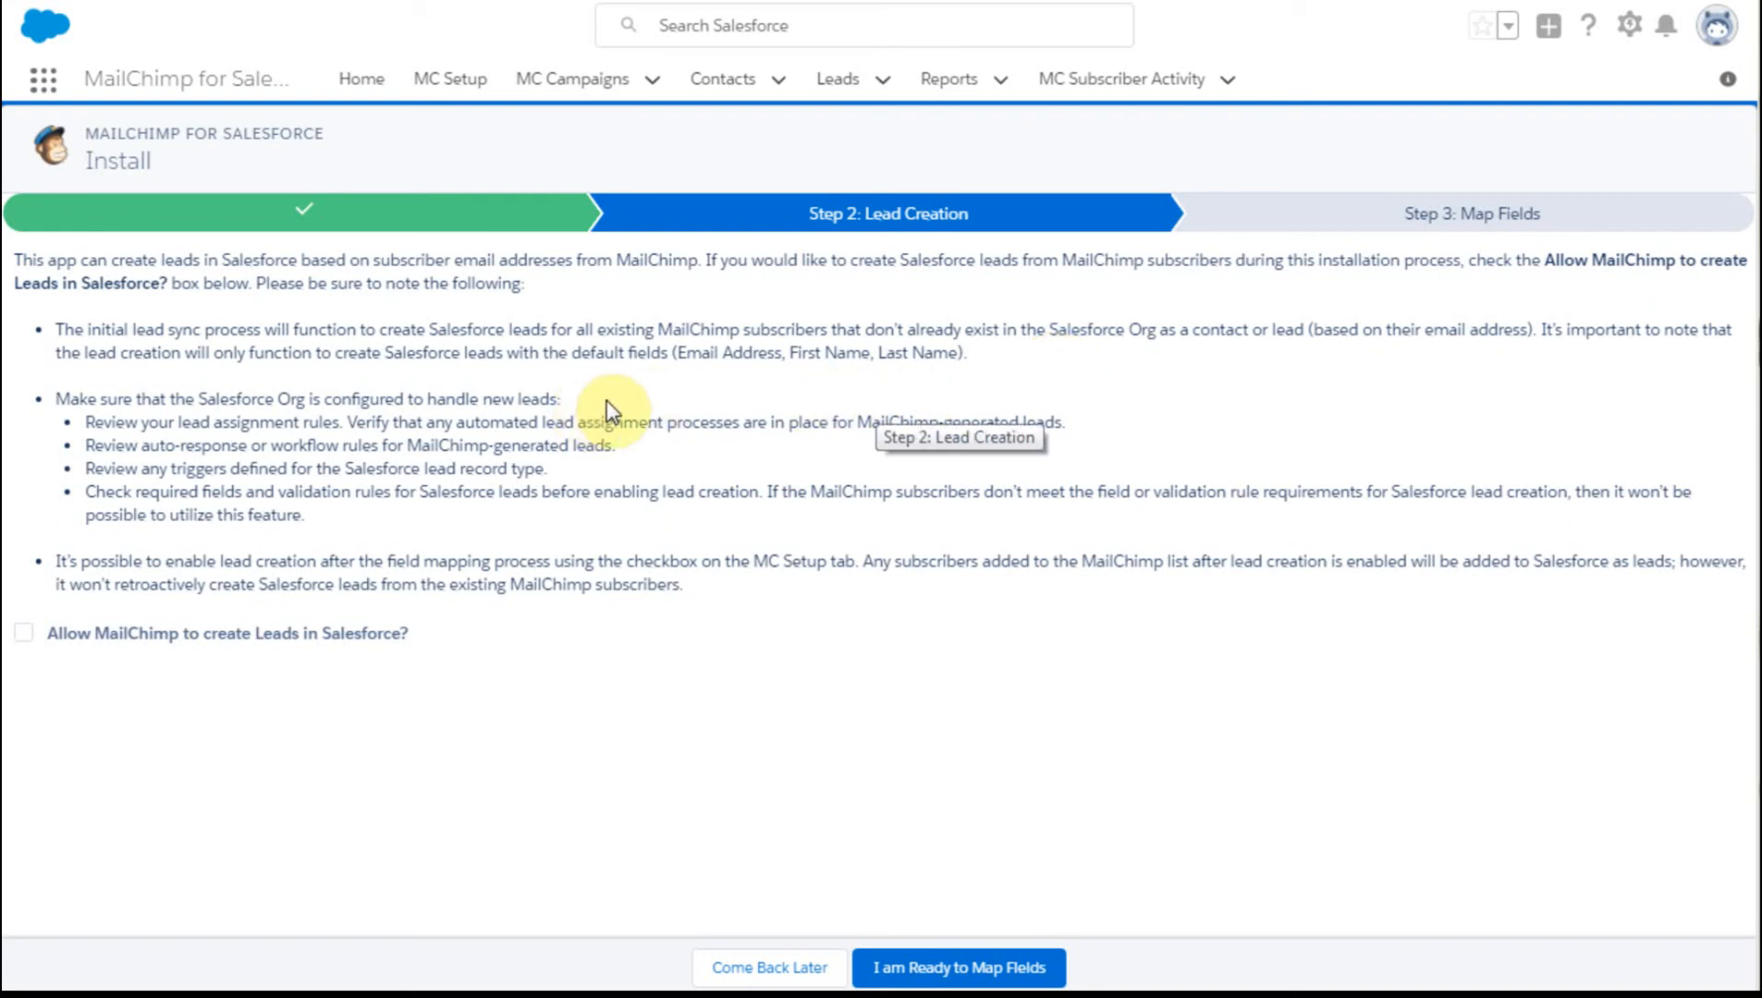
pyautogui.moveTo(729, 461)
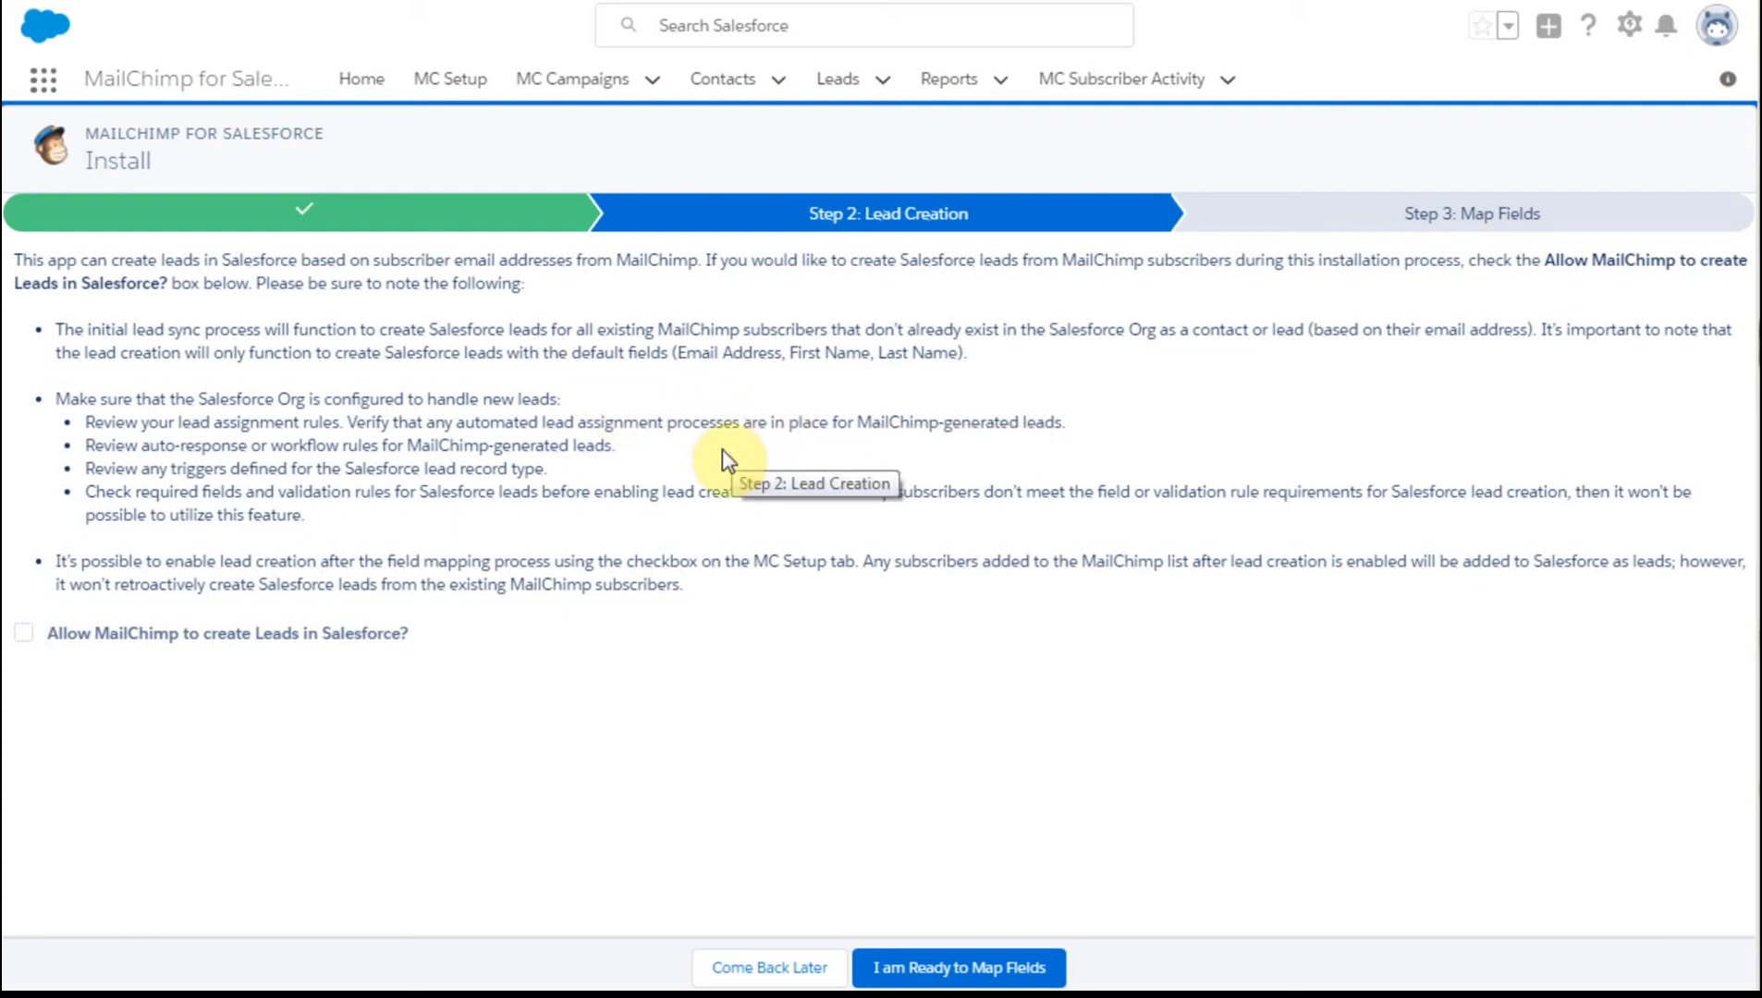
pyautogui.moveTo(674, 463)
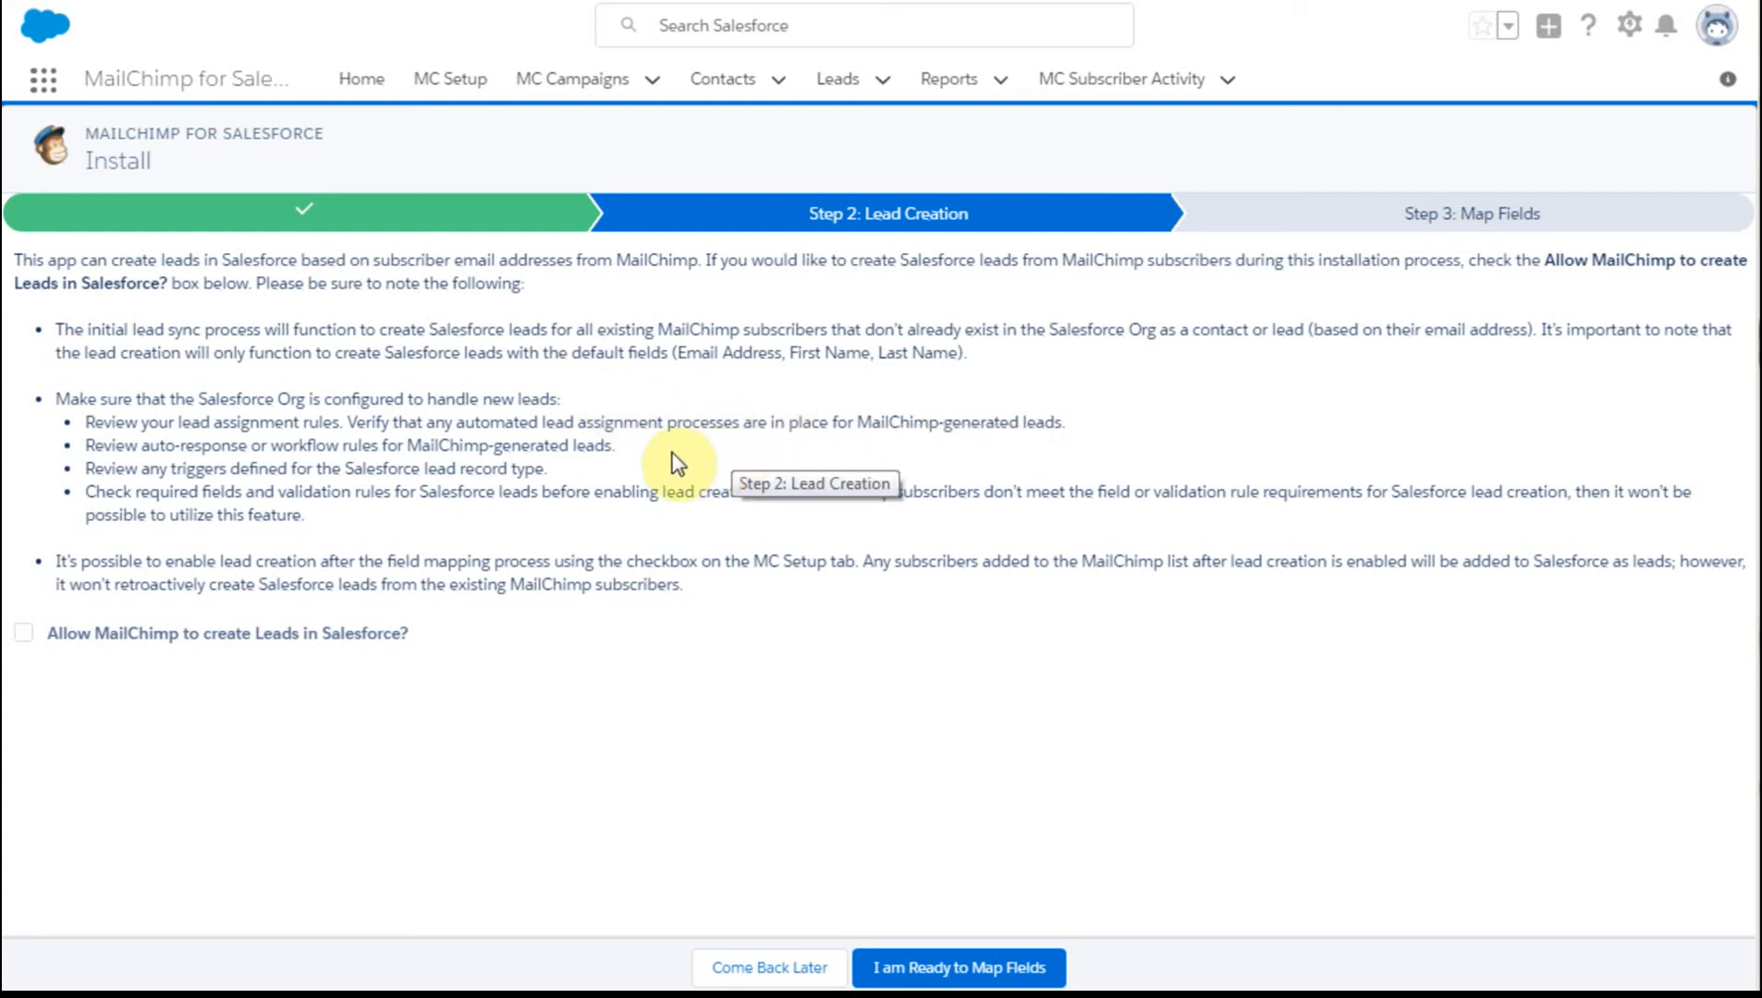
pyautogui.moveTo(650, 459)
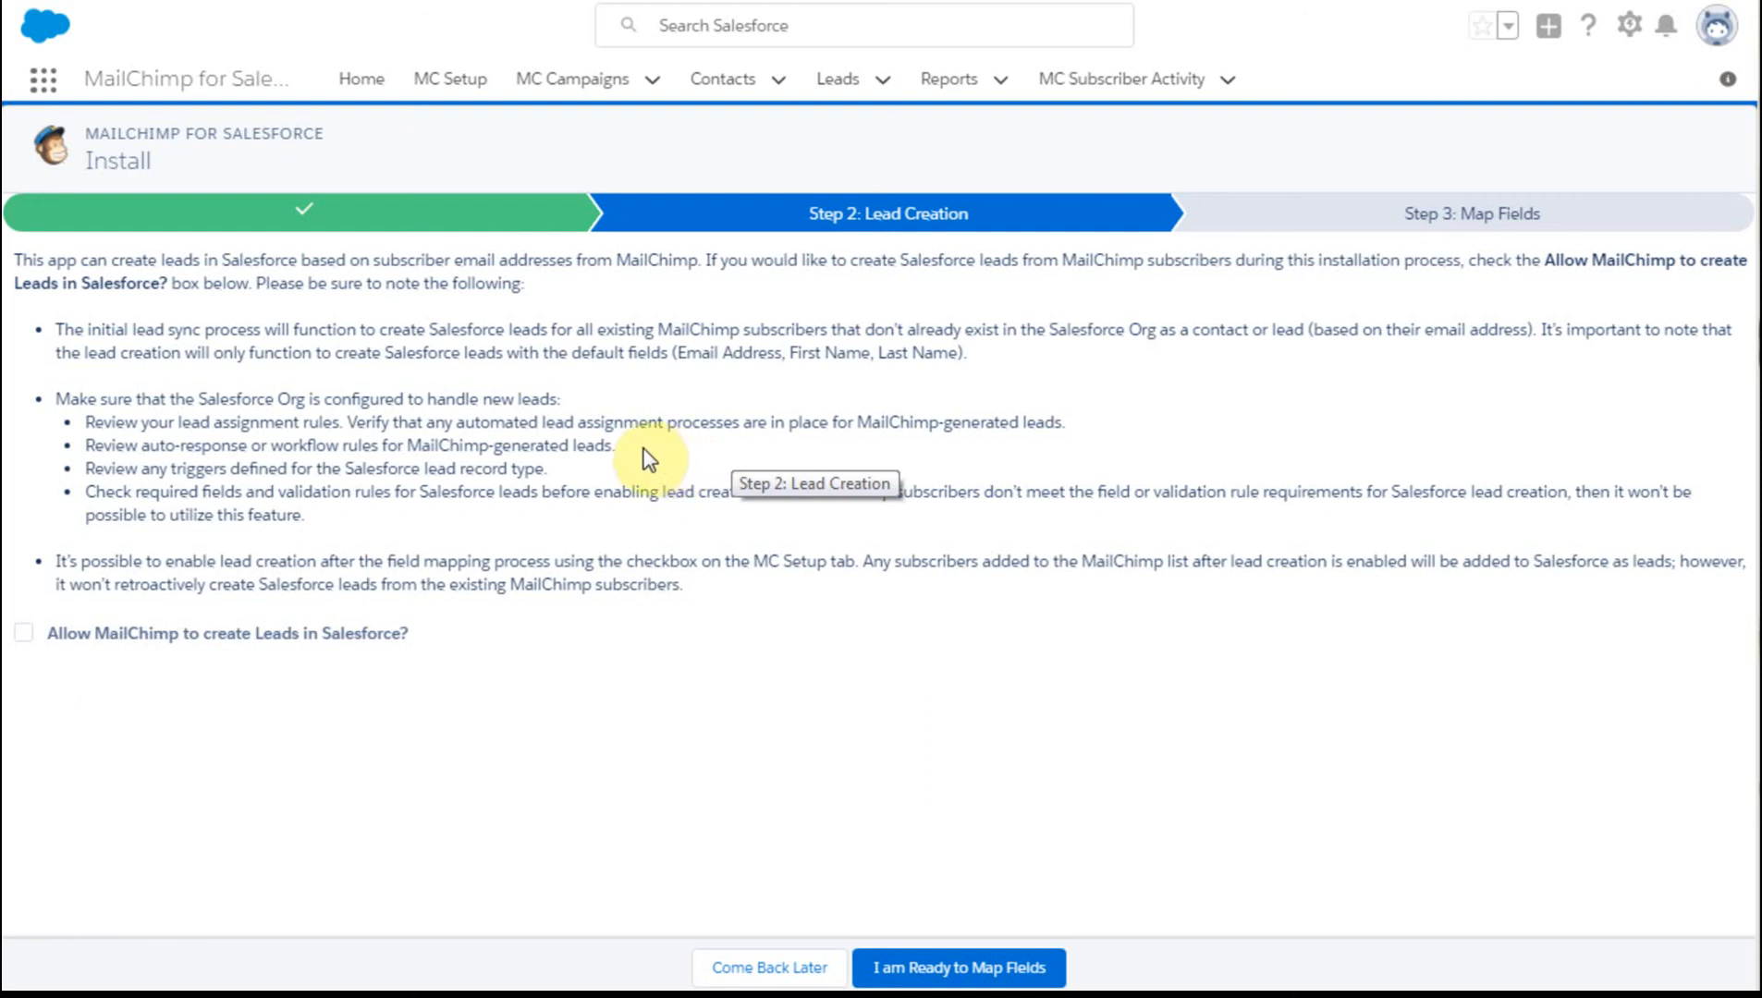
pyautogui.moveTo(377, 517)
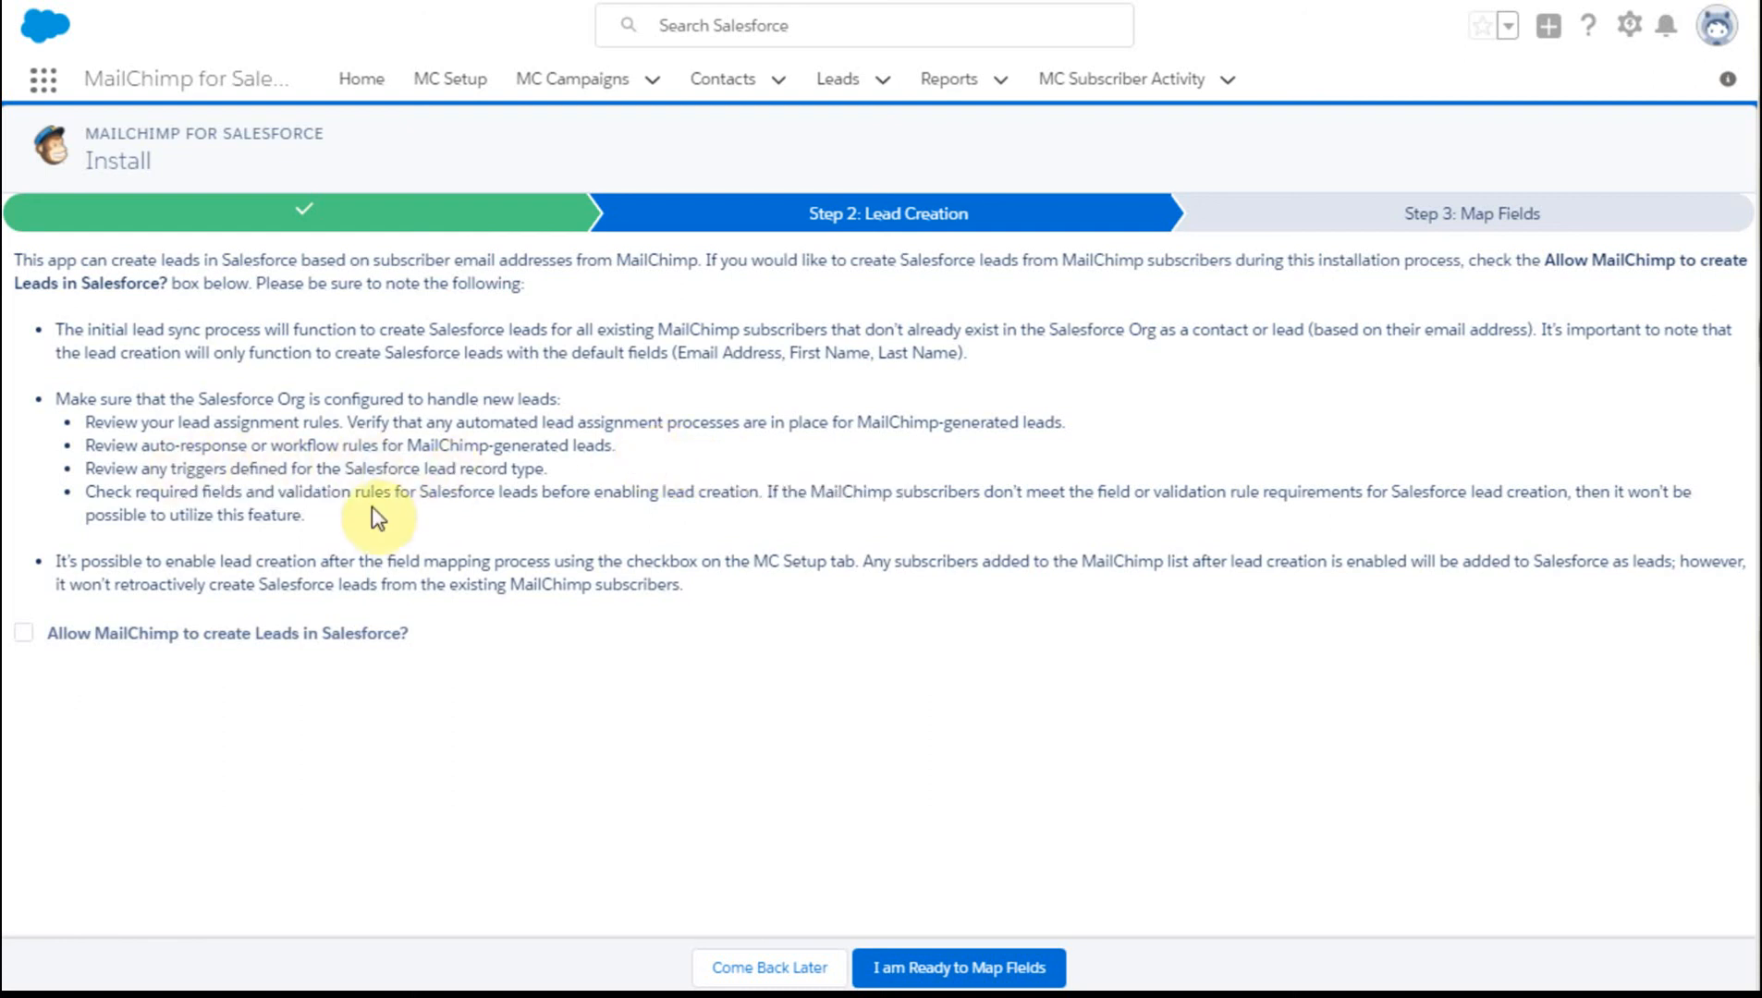
pyautogui.moveTo(466, 498)
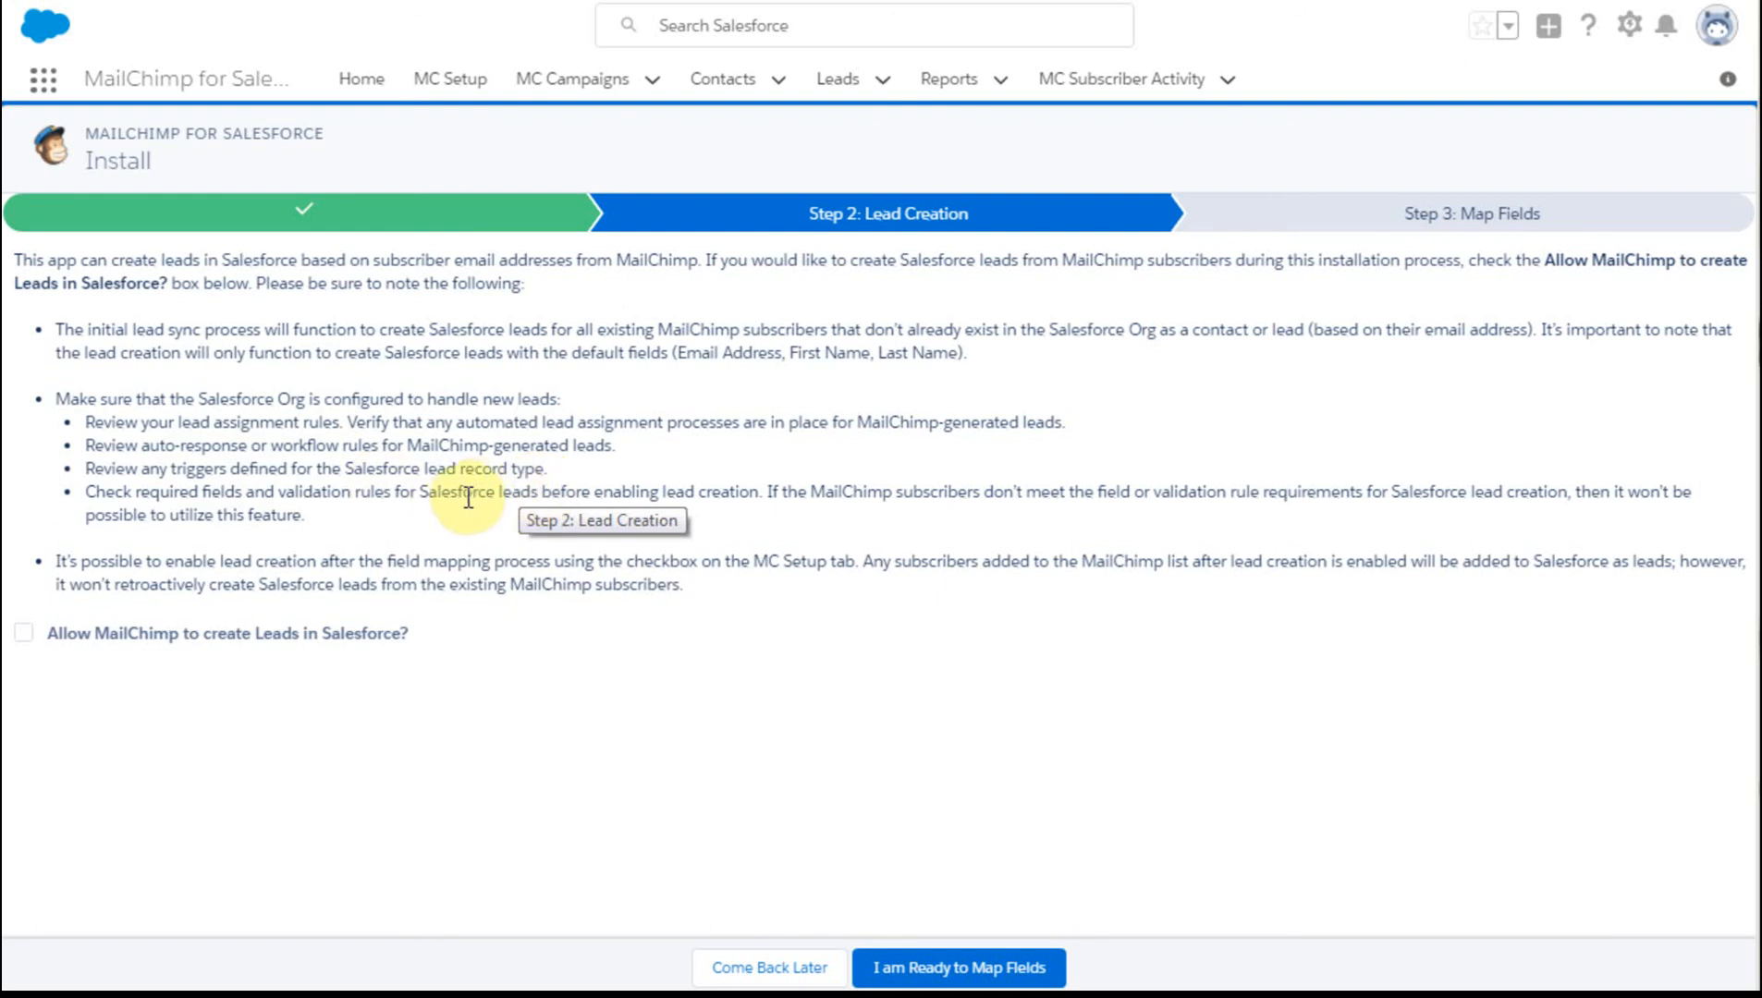
pyautogui.moveTo(629, 494)
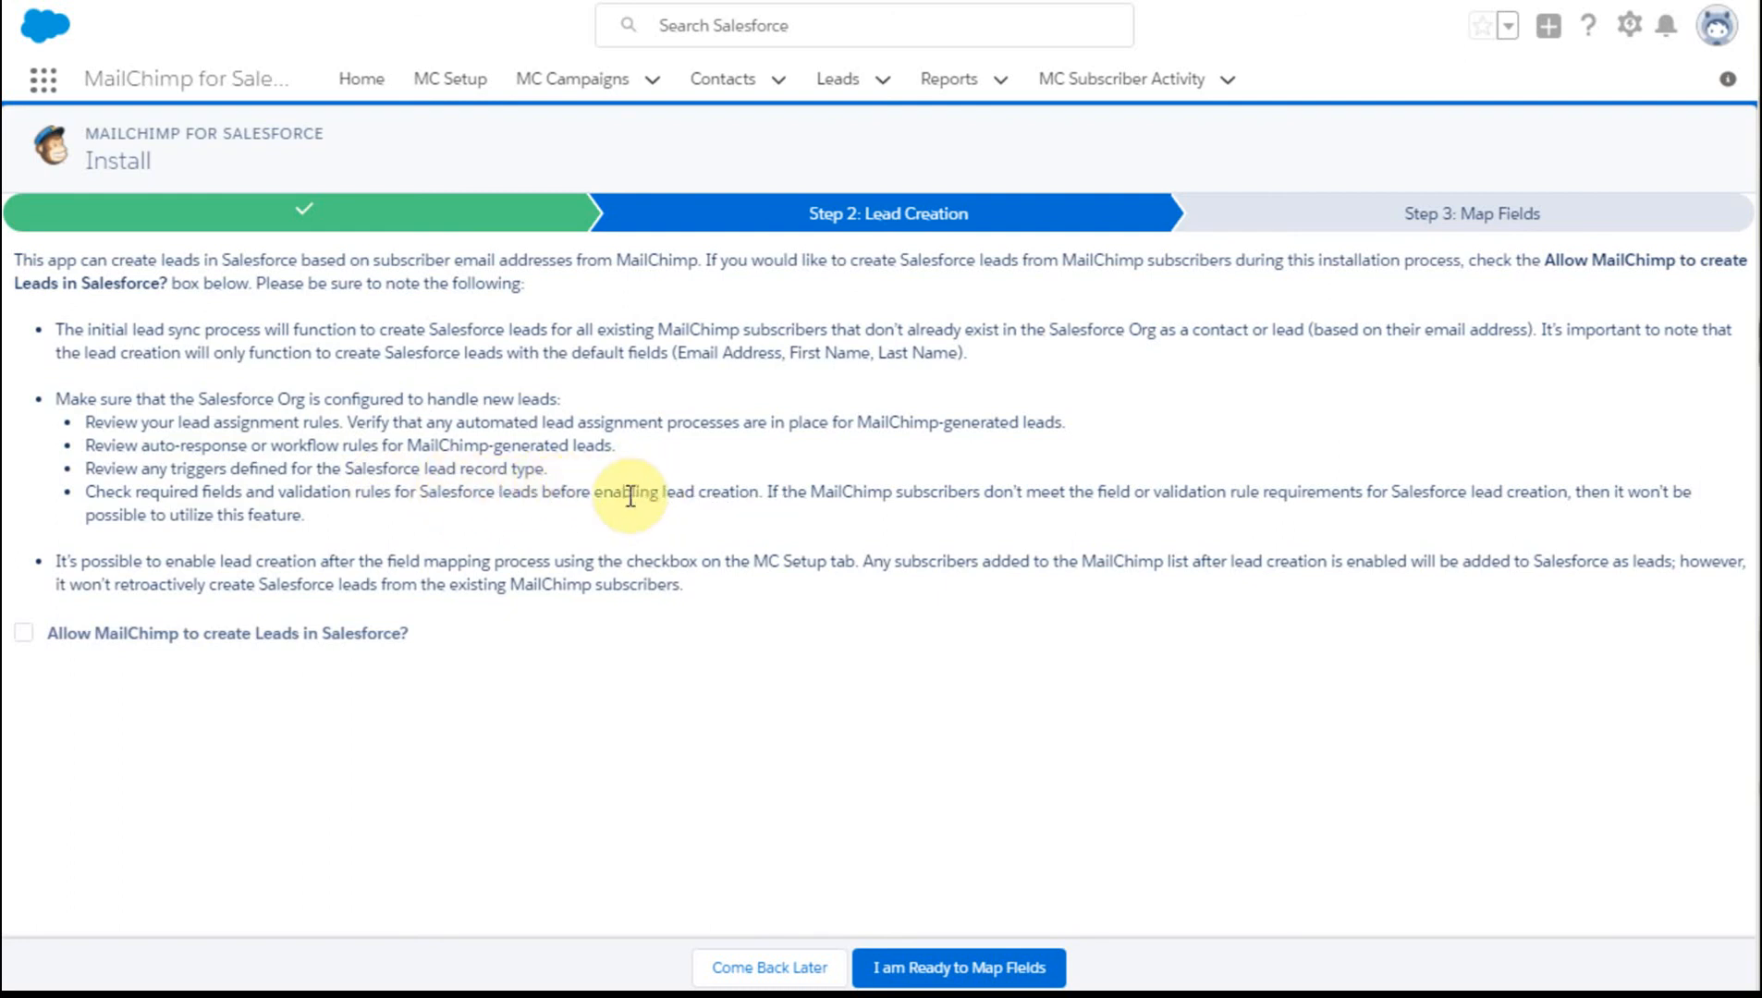
pyautogui.moveTo(466, 534)
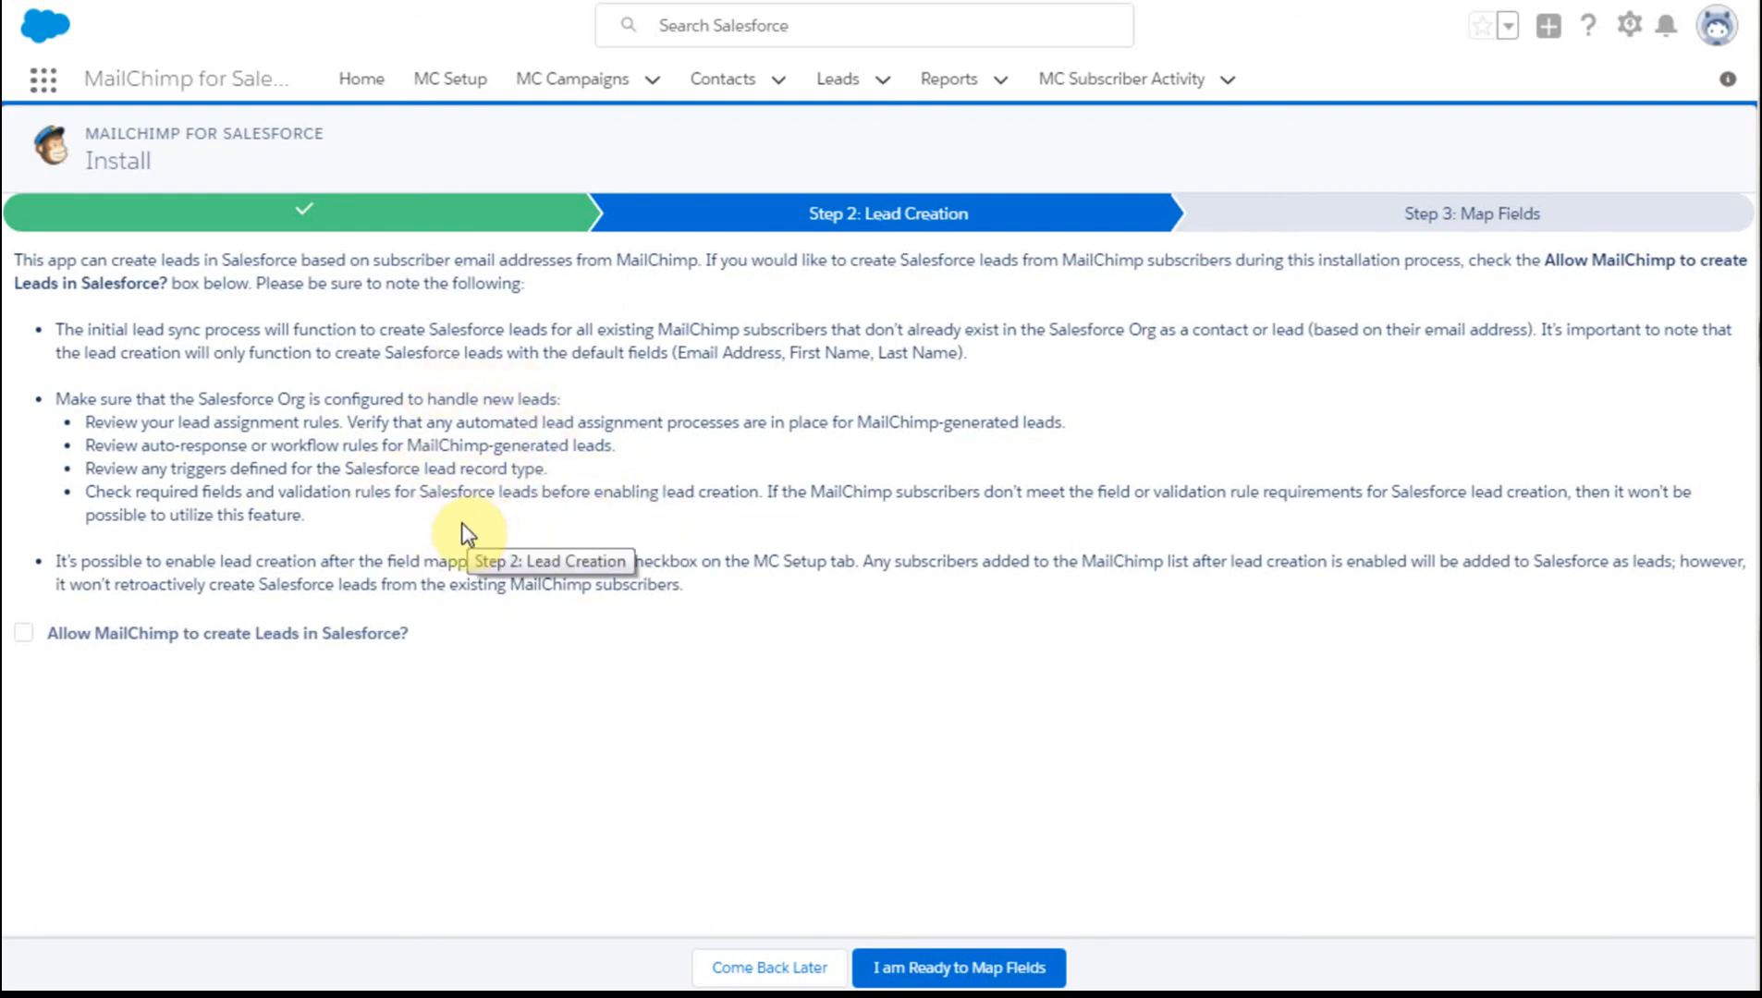
pyautogui.moveTo(535, 422)
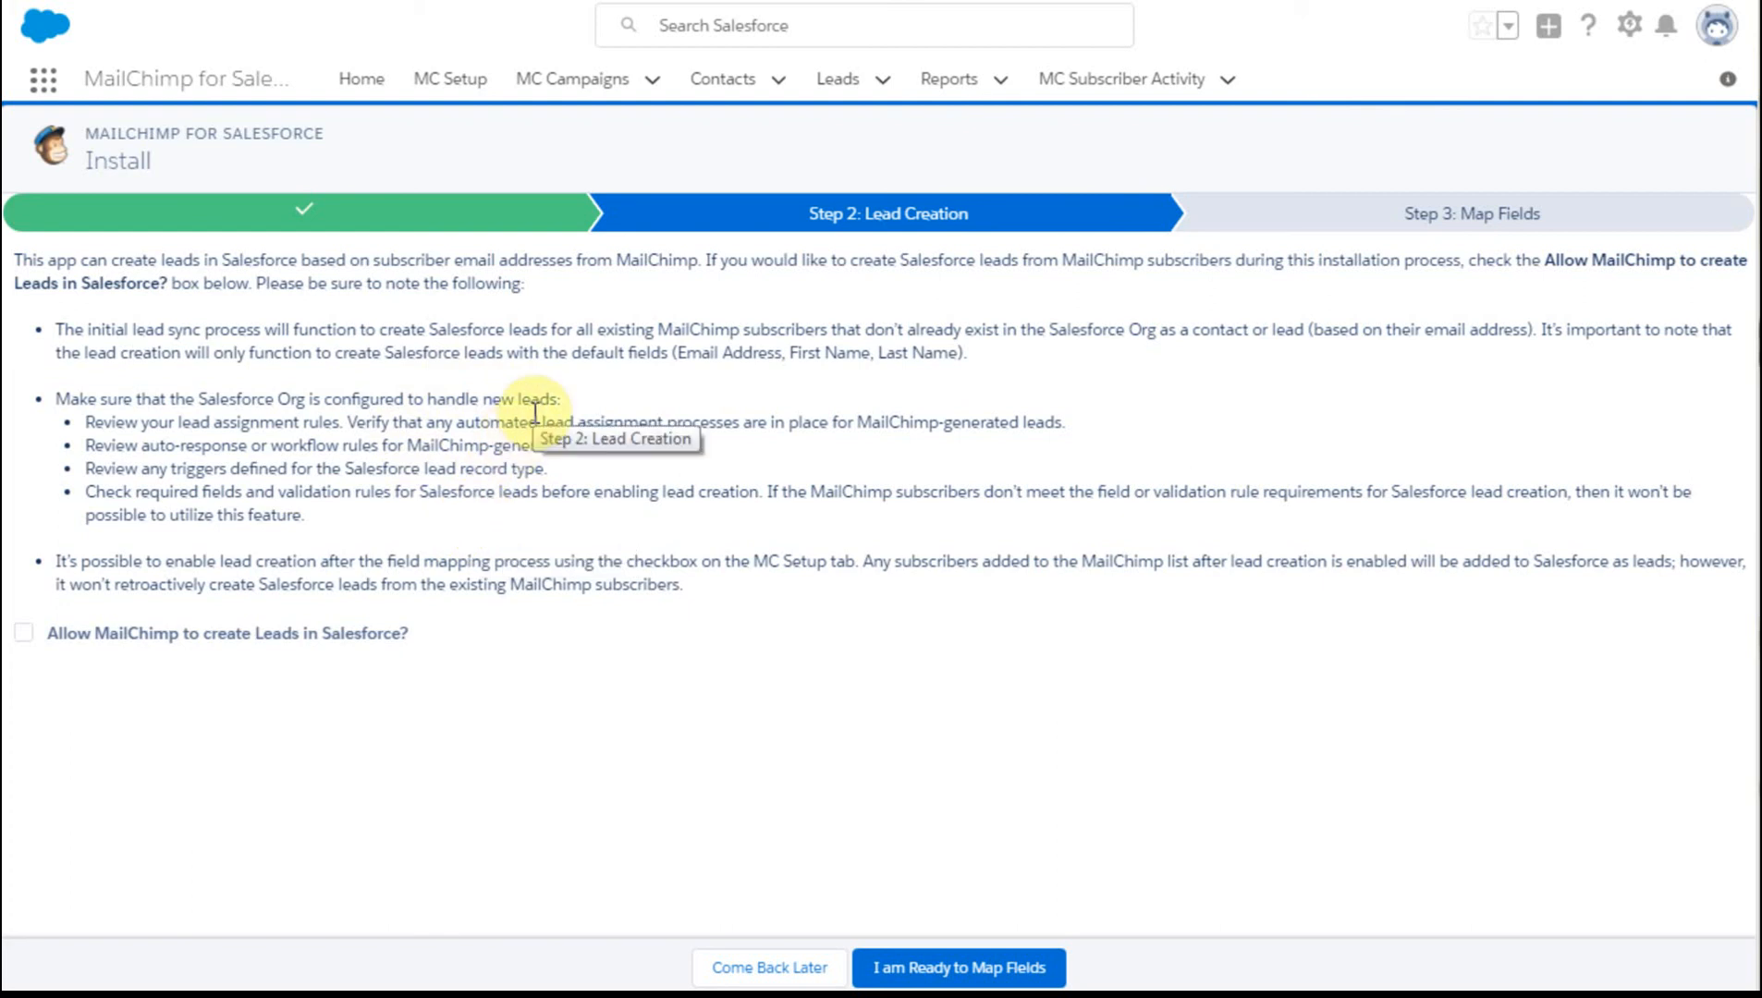
pyautogui.moveTo(944, 711)
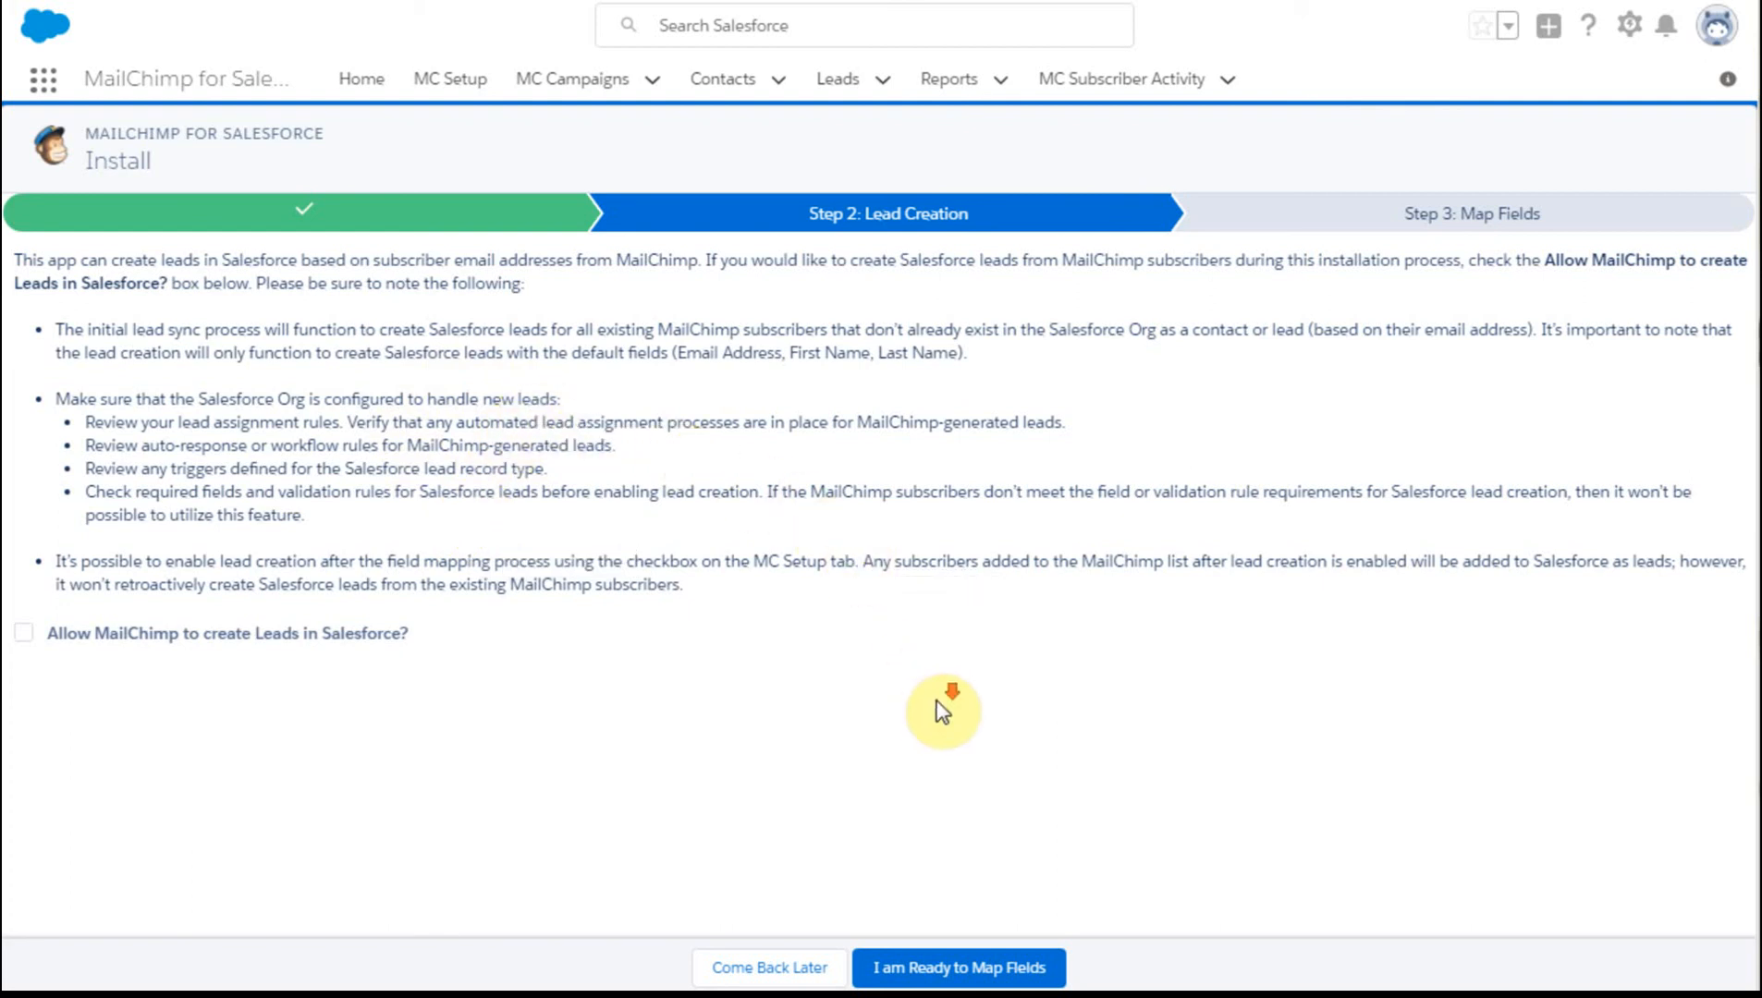
pyautogui.moveTo(768, 967)
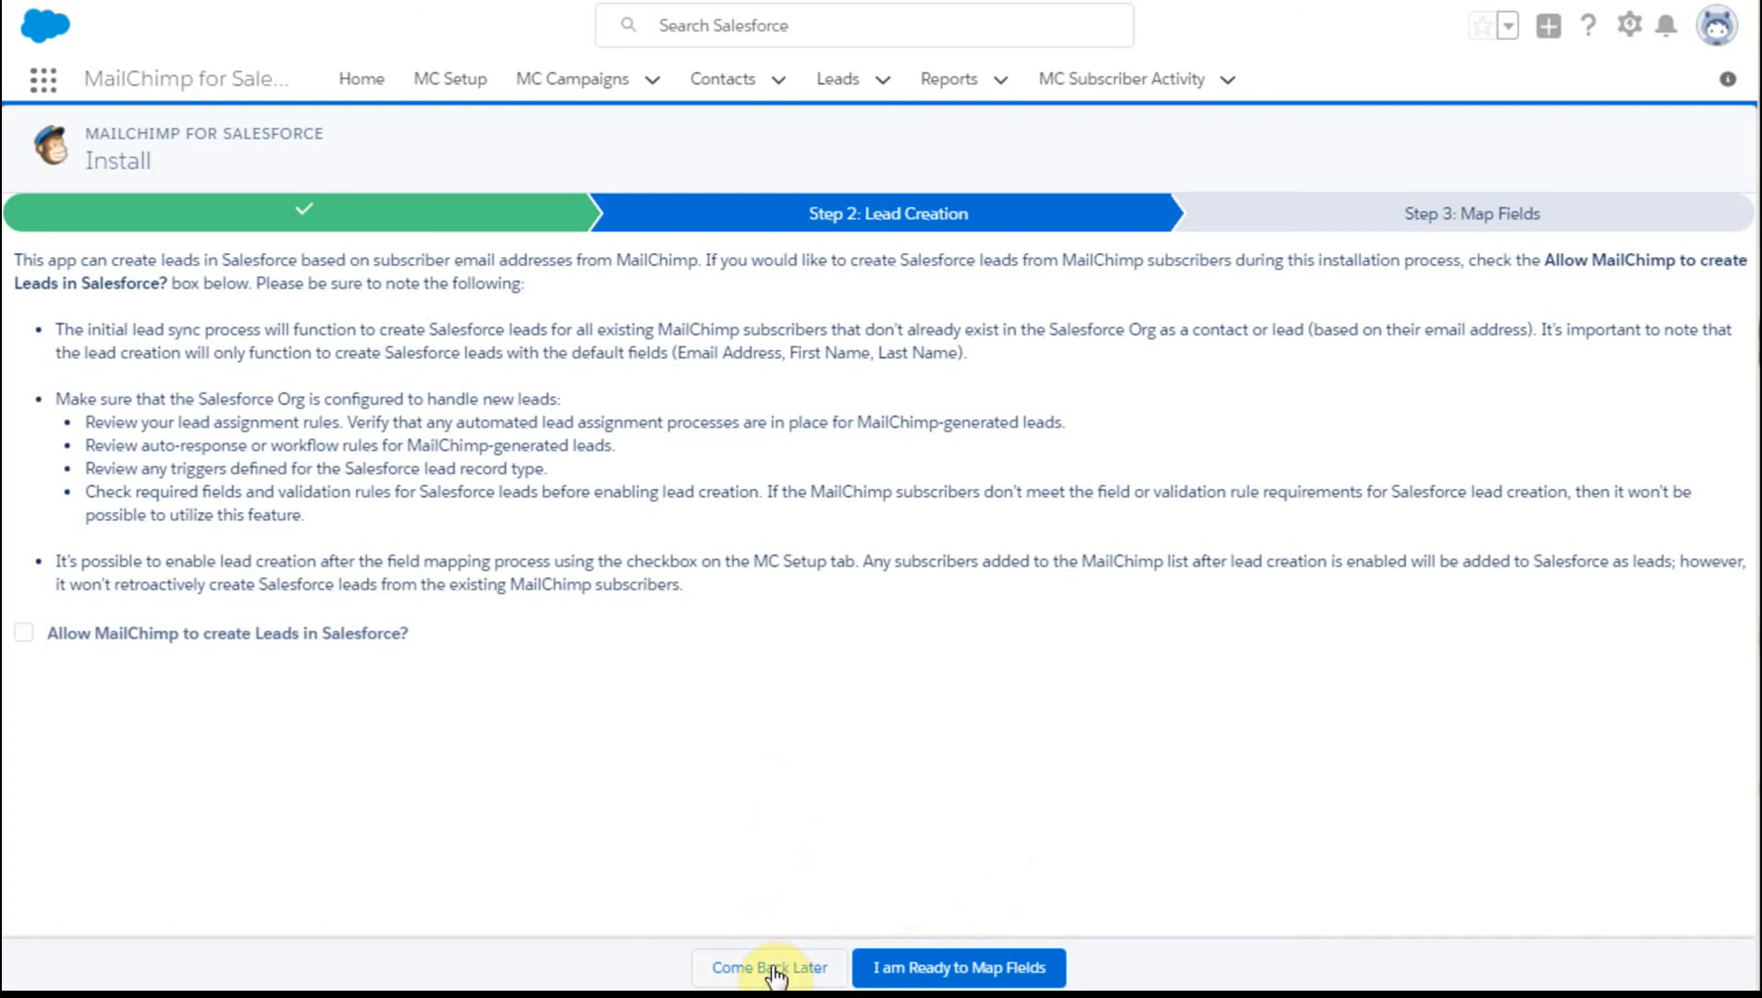
# - Choose Come Back Later to save the Step 2: Lead Creation install spot
pyautogui.click(769, 968)
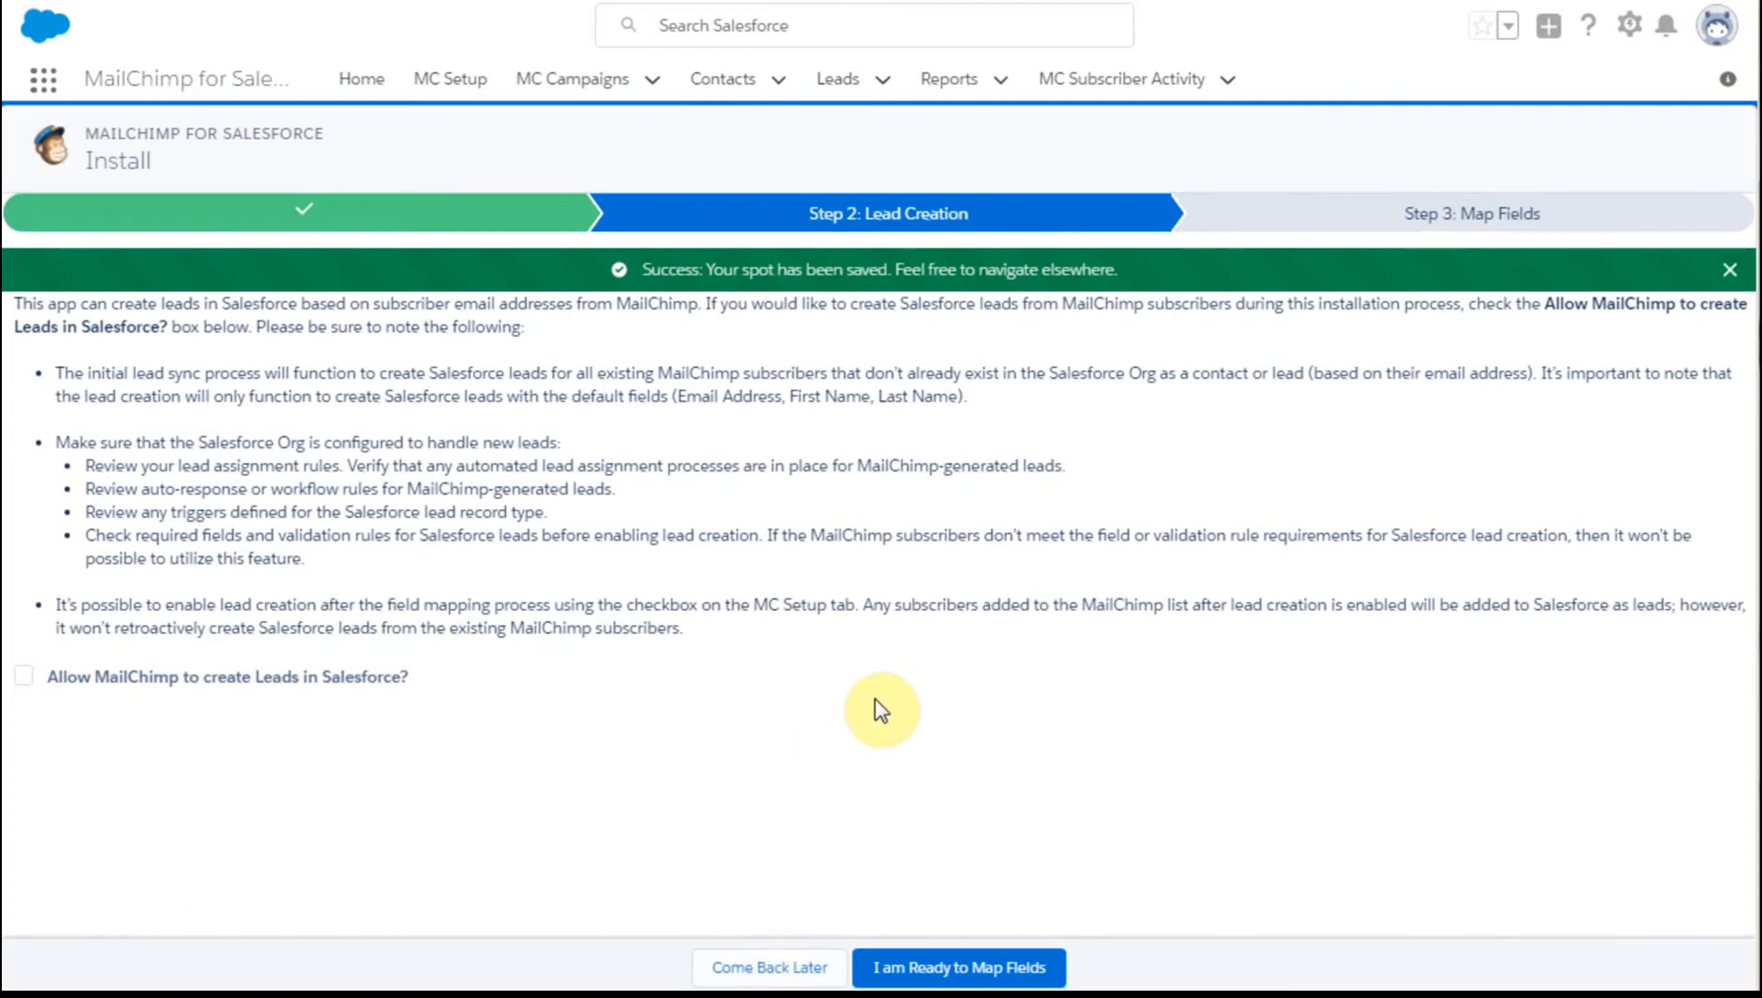
pyautogui.moveTo(943, 681)
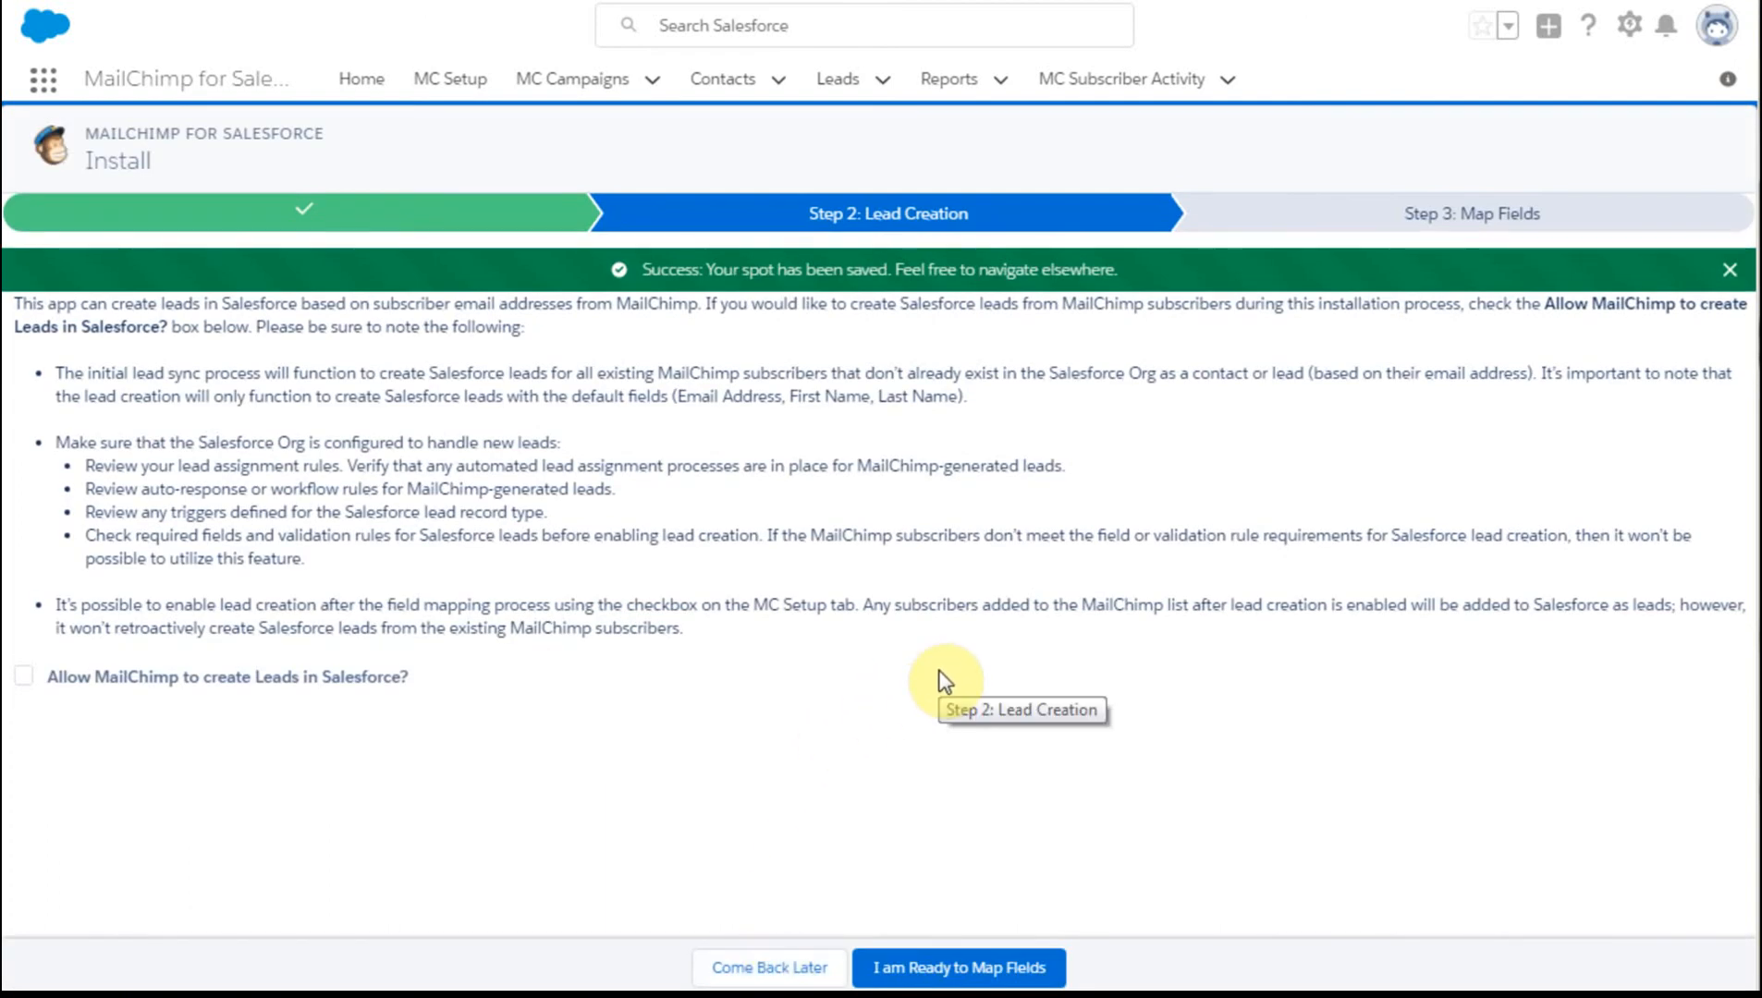
pyautogui.moveTo(966, 269)
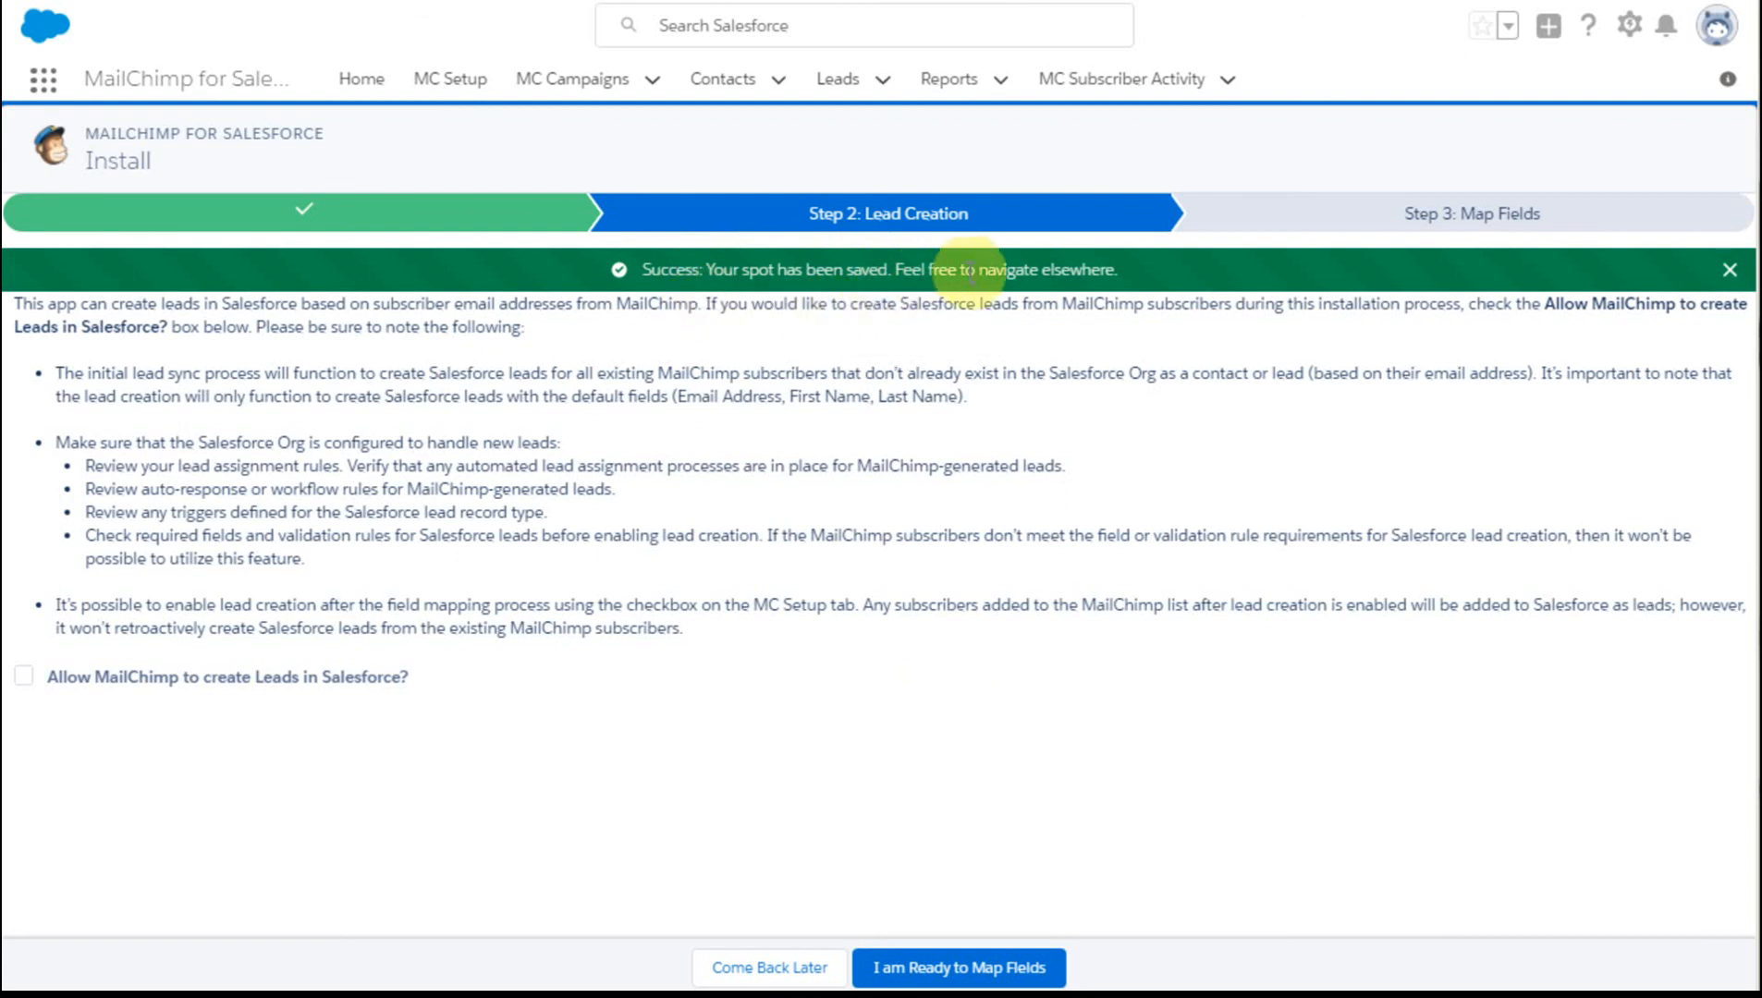